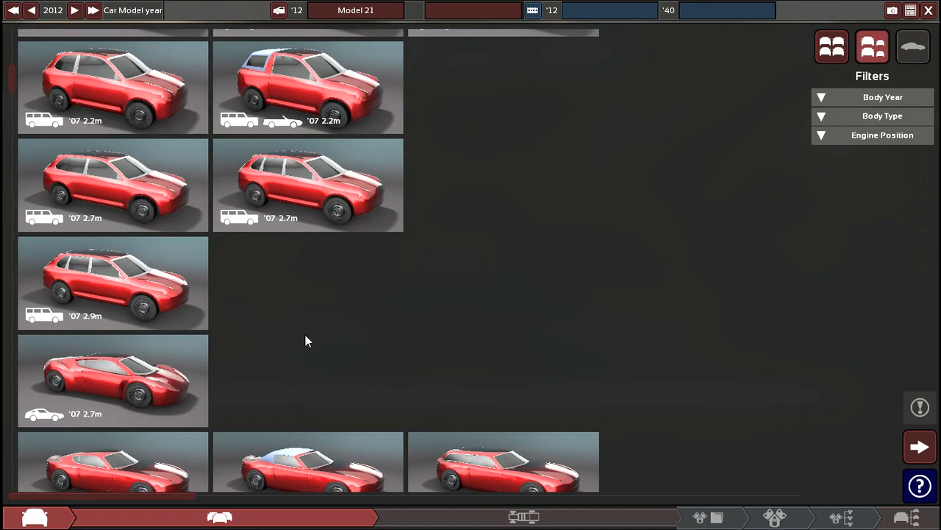
mouse_move(110, 379)
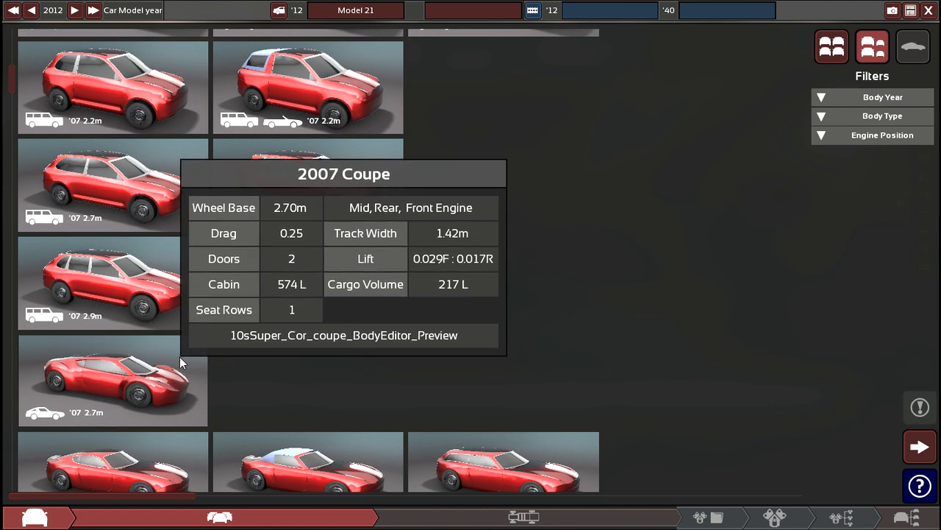
Scroll the body catalogue past SUVs and sedans down to the 2002 minivan bodies
scroll(down, 3)
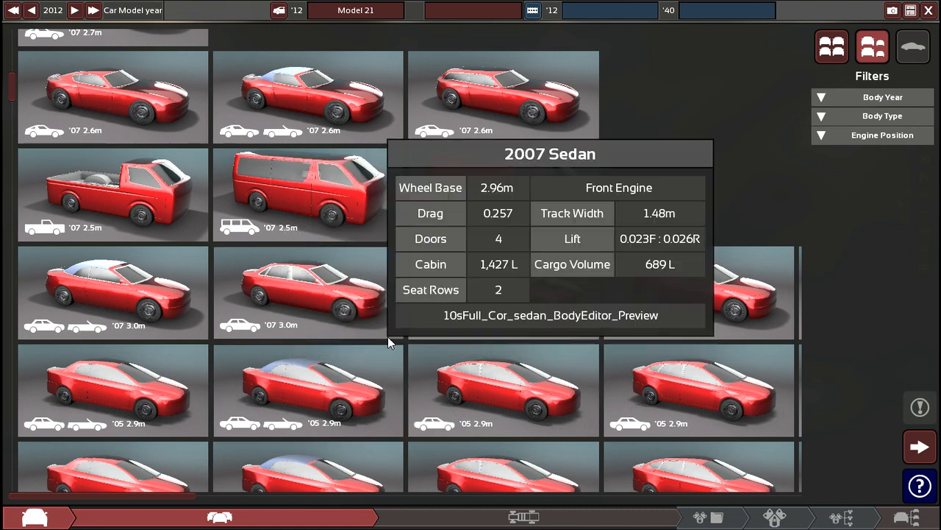
scroll(down, 3)
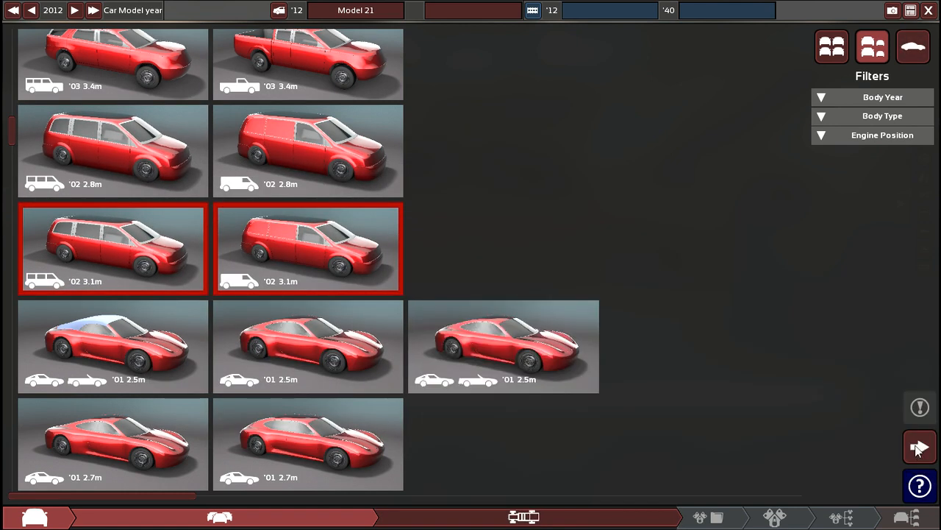
Choose the '02 3.1m minivan body with fibreglass panels and a ladder chassis
click(920, 447)
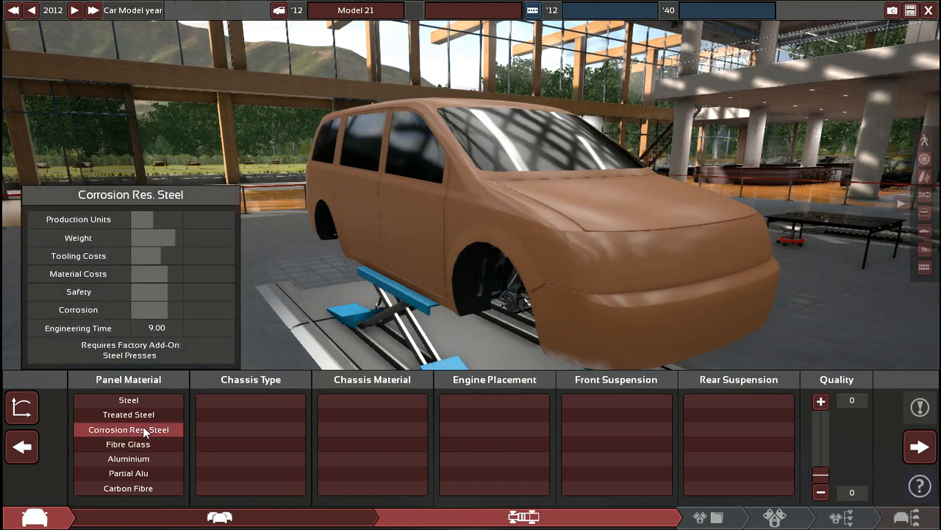
click(128, 415)
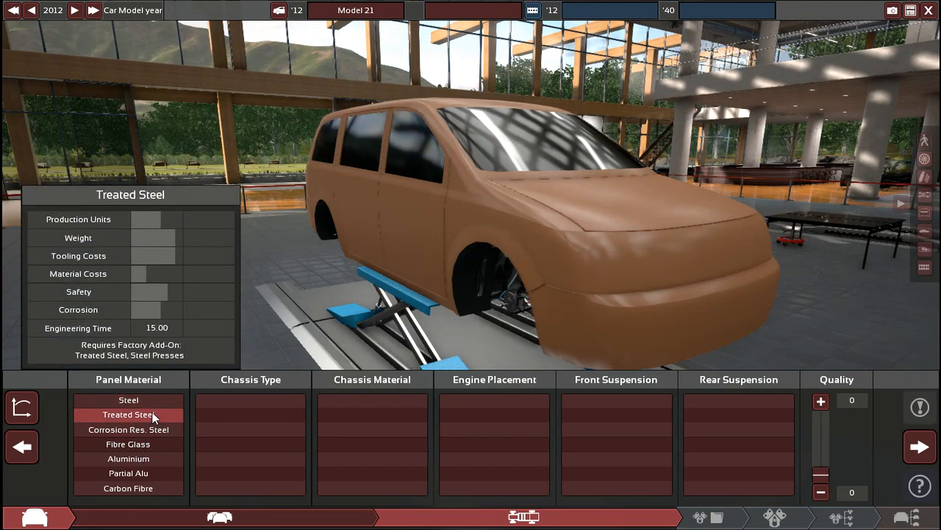
click(128, 445)
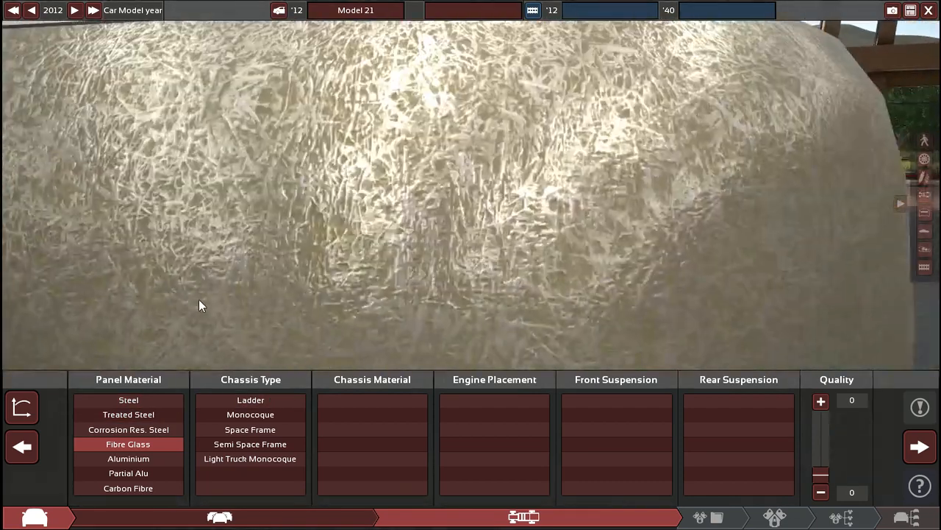
click(250, 400)
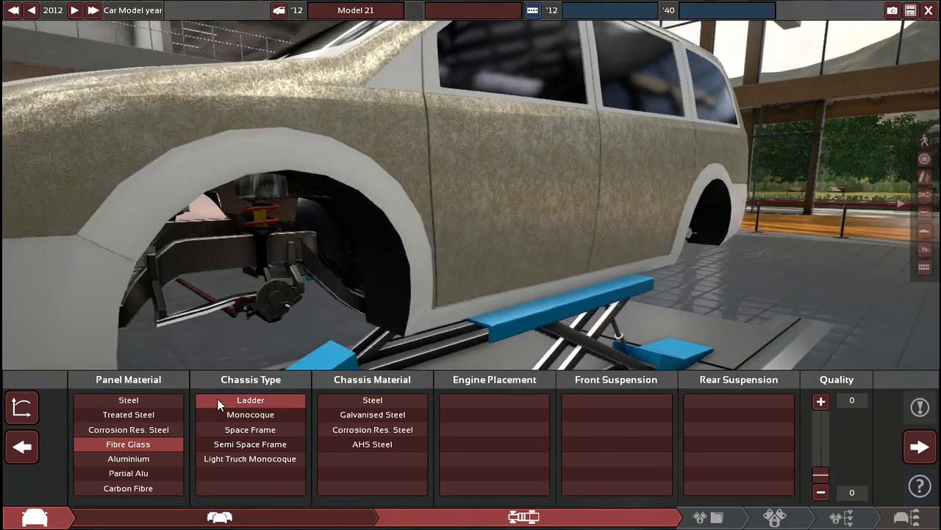
mouse_move(250, 415)
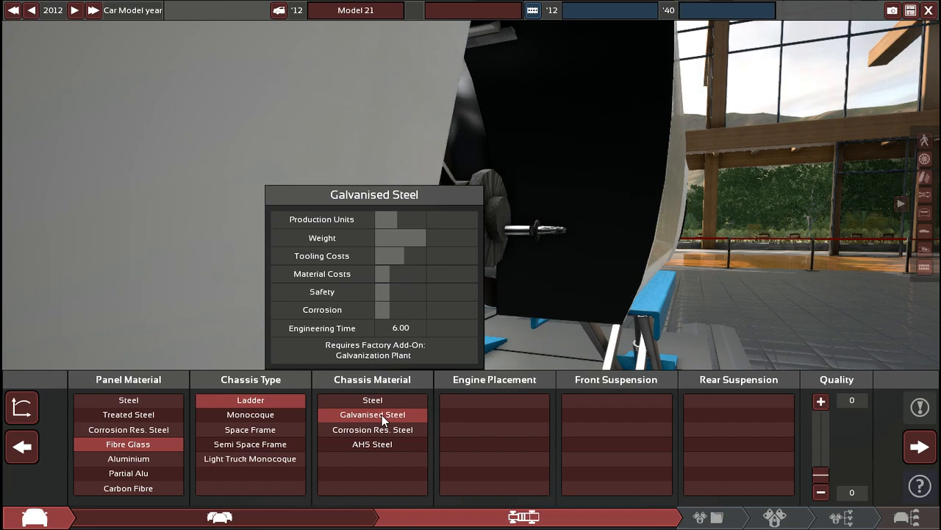
Set galvanised steel chassis, solid axle coil front and torsion beam rear suspension
click(372, 415)
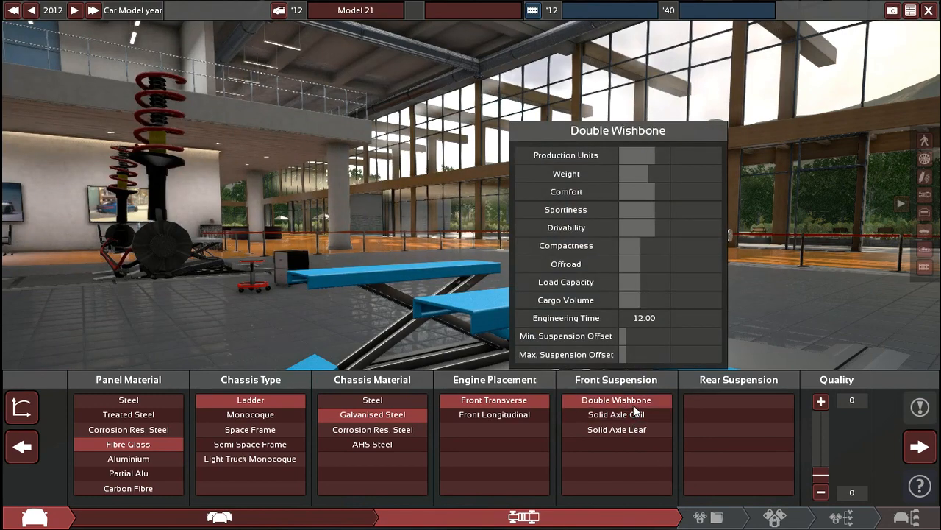
click(615, 429)
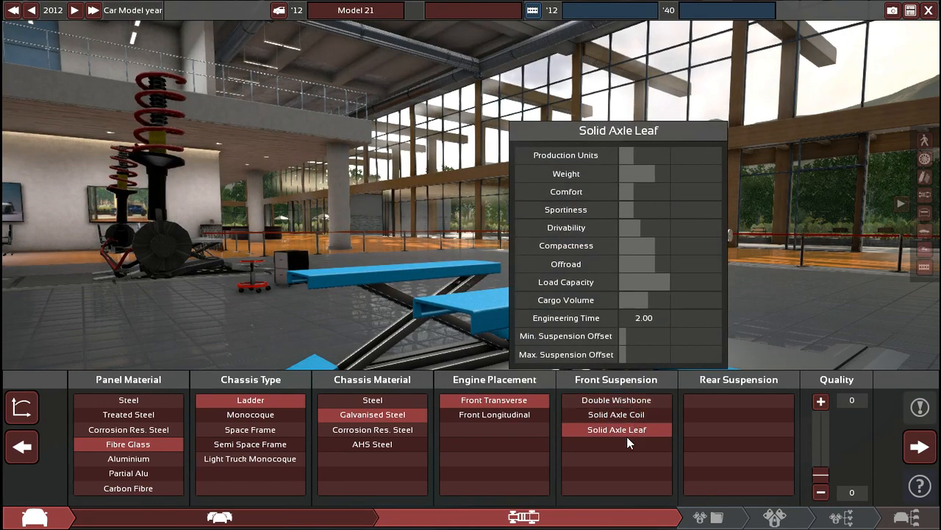
click(615, 415)
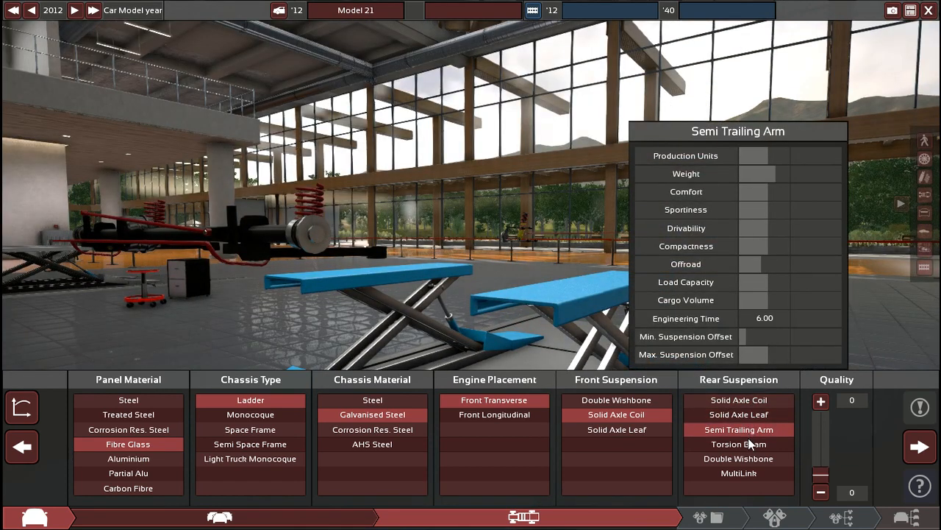
click(738, 474)
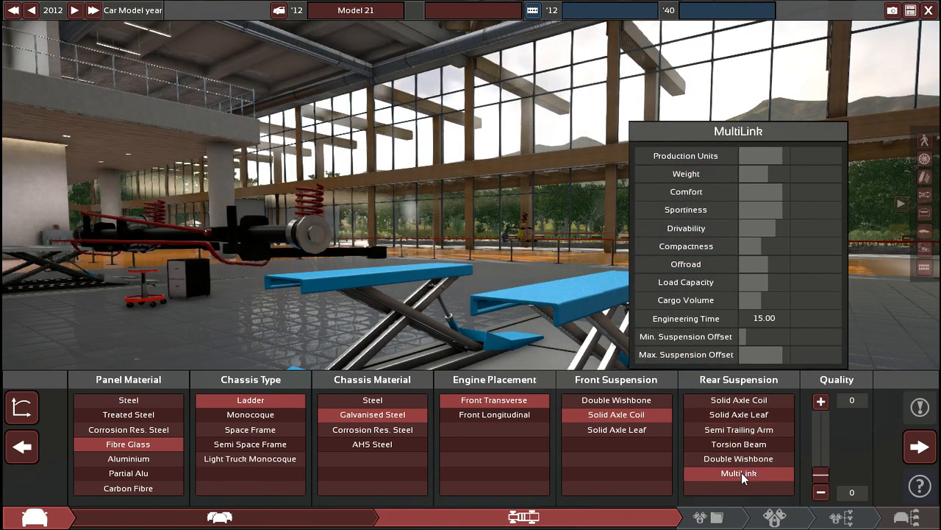
mouse_move(739, 459)
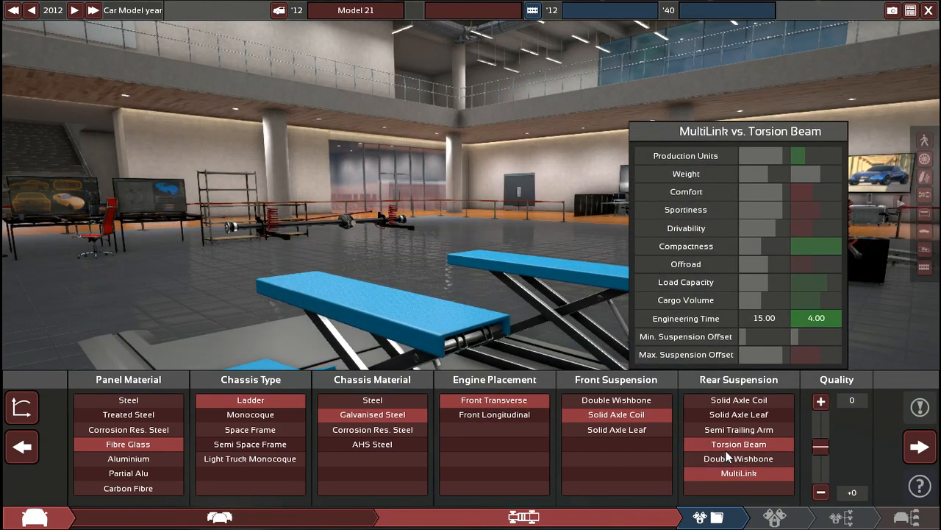
click(739, 444)
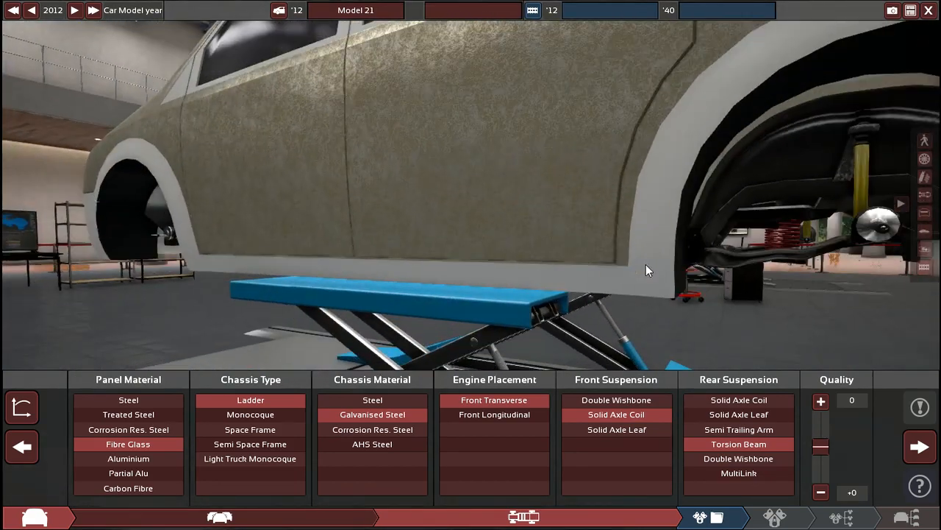
mouse_move(738, 444)
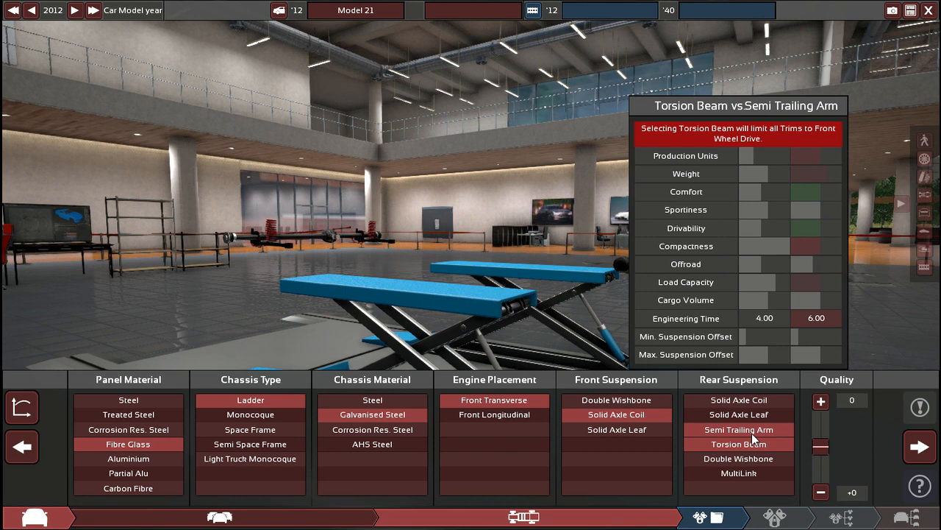
mouse_move(756, 432)
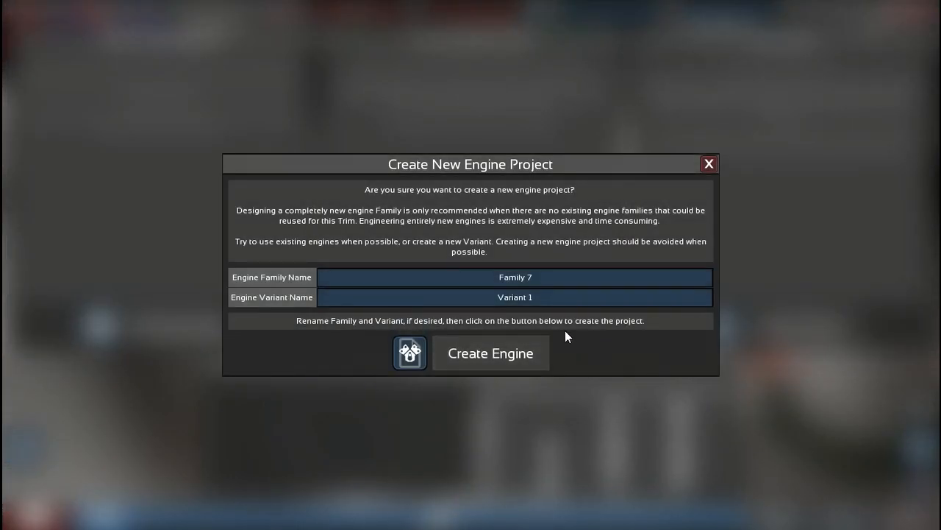
Name the engine family Family with variant UO and create the engine project
click(515, 276)
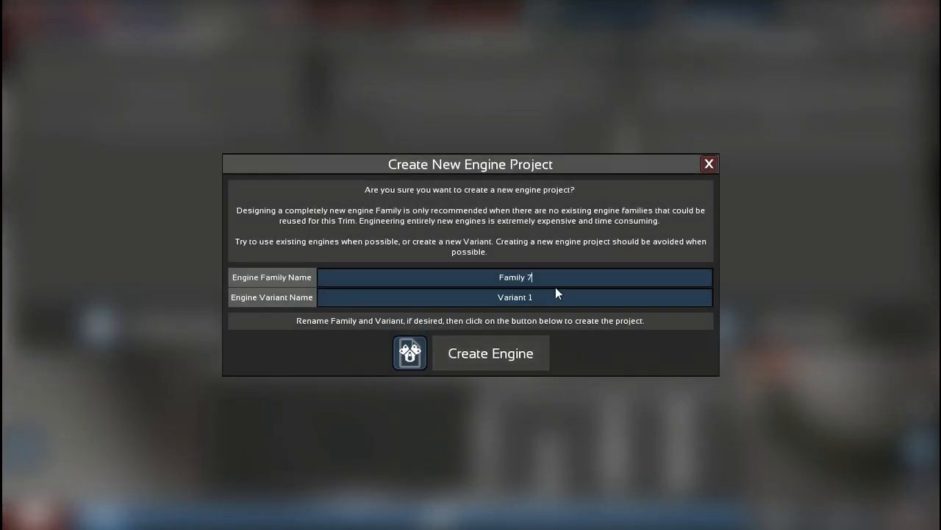
key(Backspace)
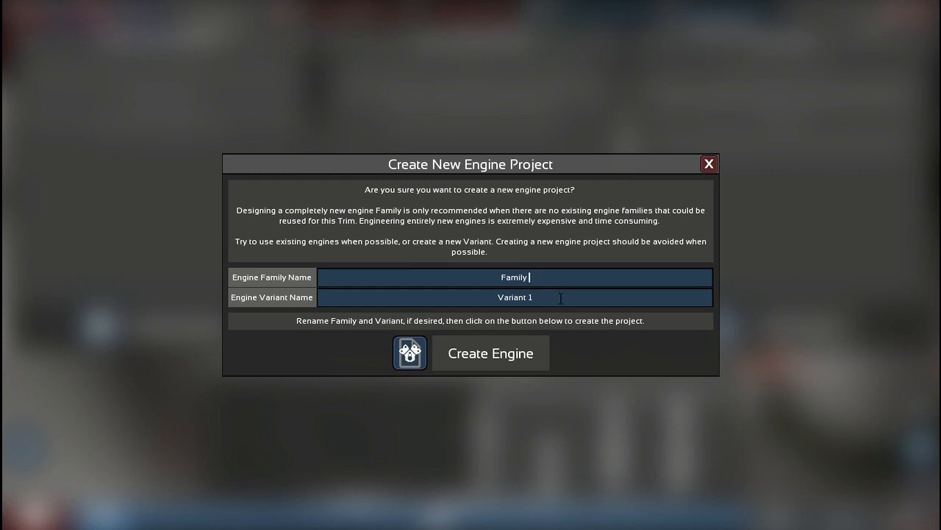
text(V)
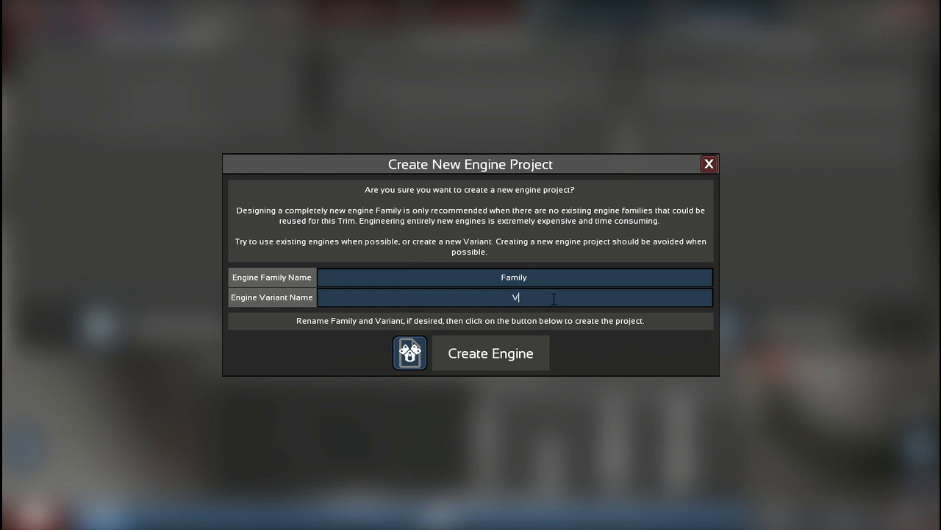
text(R4)
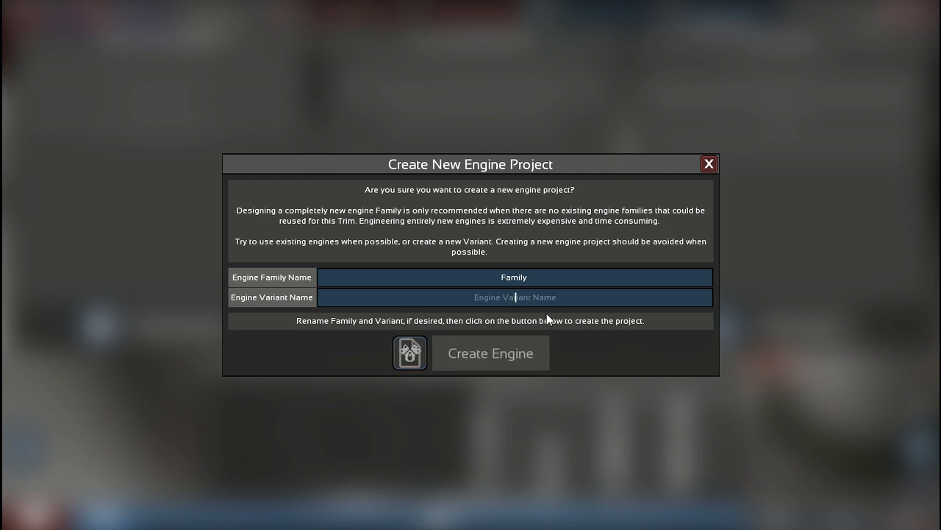
text(UO)
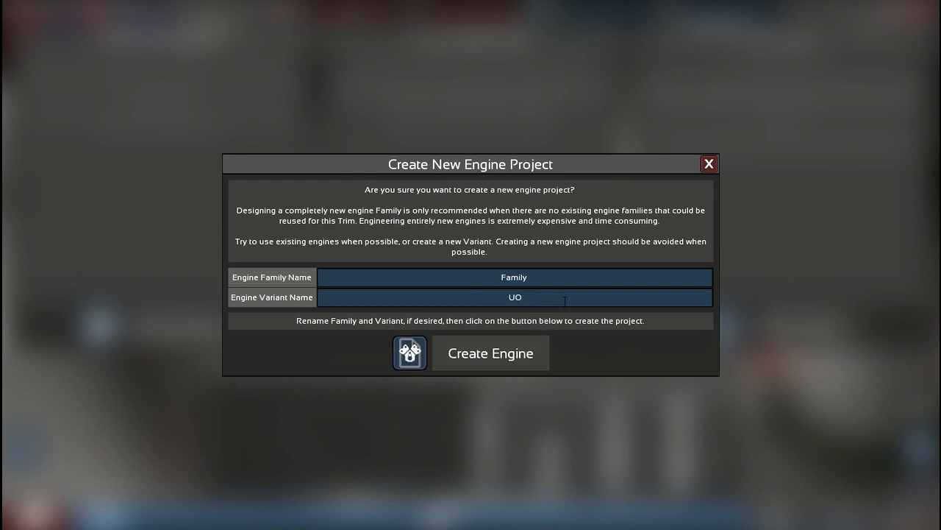
click(492, 353)
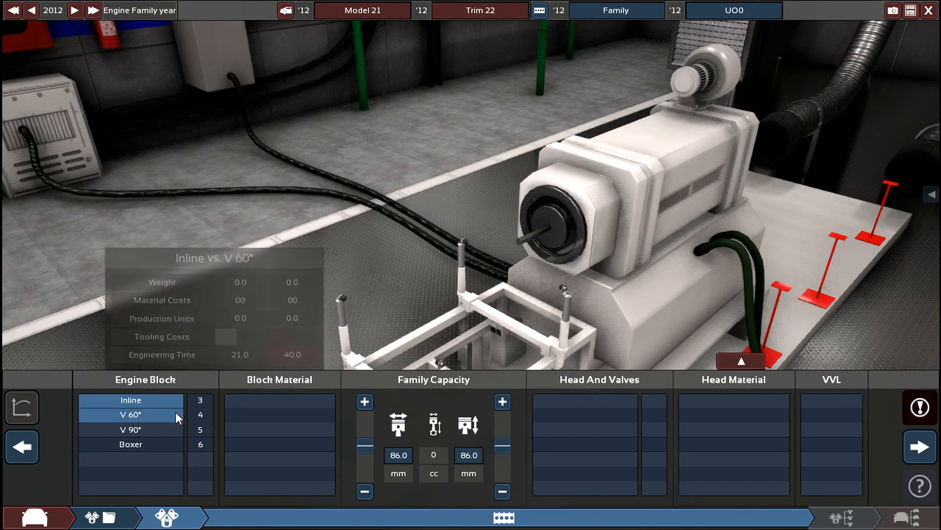
Make the engine a cast-iron 60° V6 block, briefly checking the car design
click(129, 415)
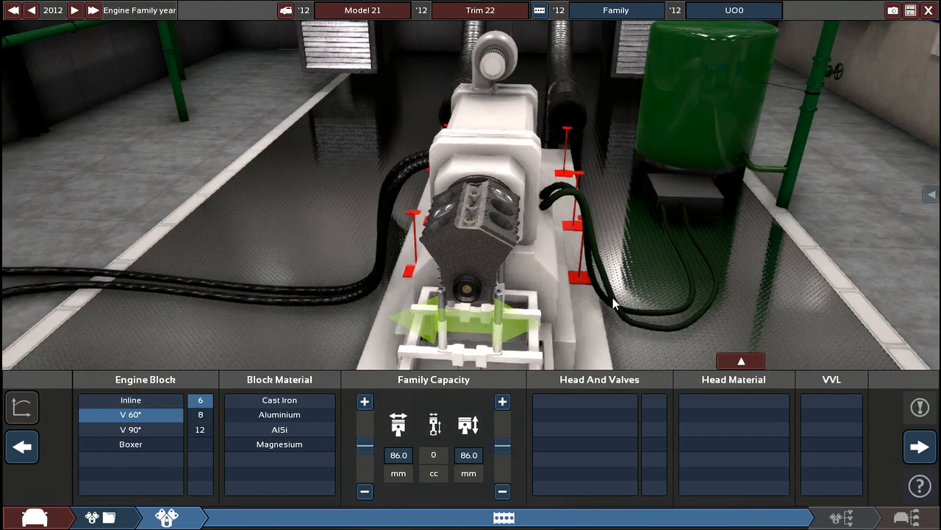
click(280, 400)
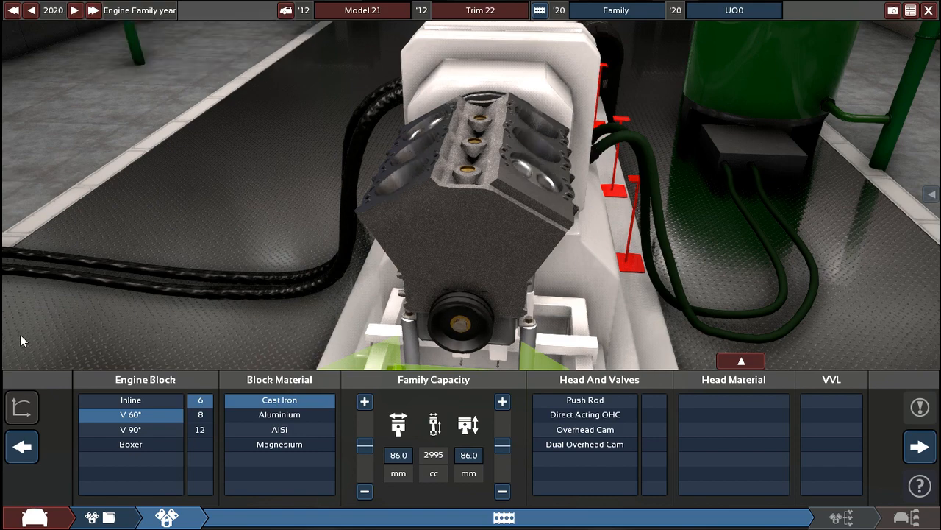
click(21, 444)
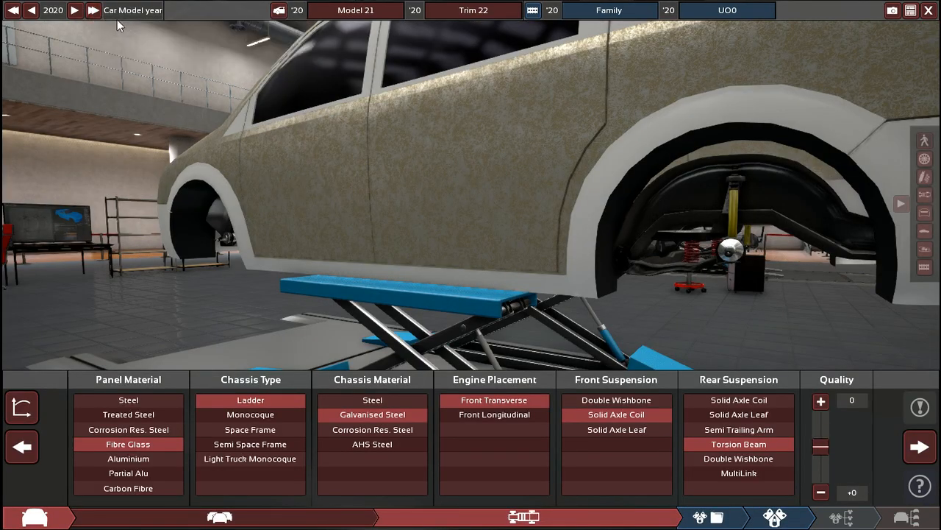
click(909, 444)
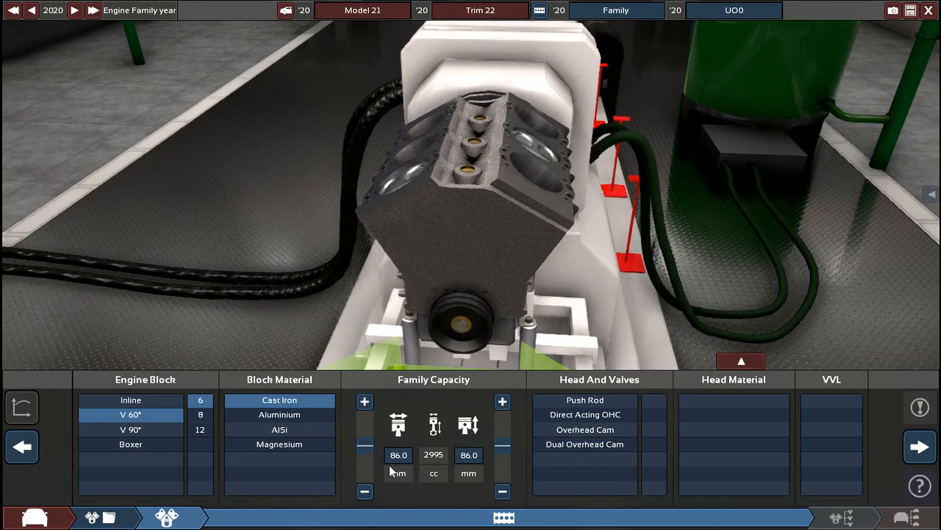
Bore the V6 out to about 3053 cc and give it overhead-cam heads
drag(377, 447, 371, 453)
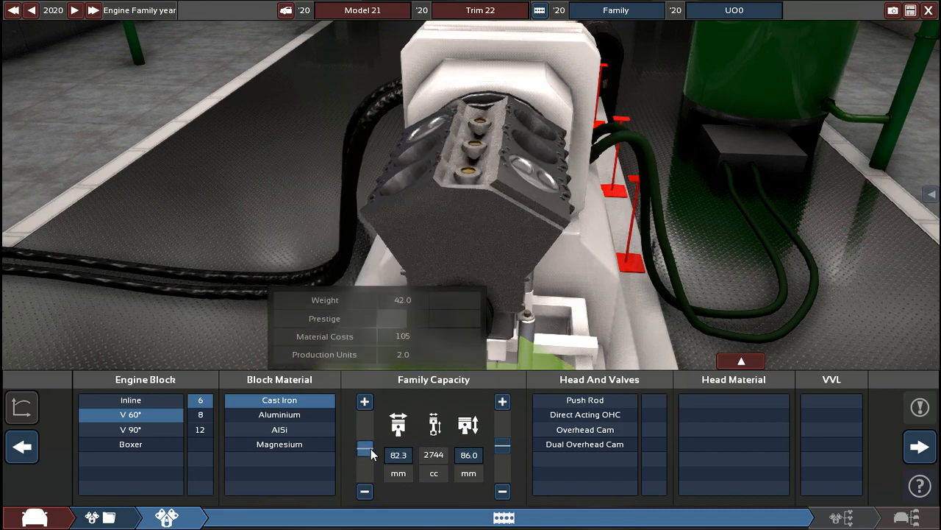
drag(364, 448, 365, 441)
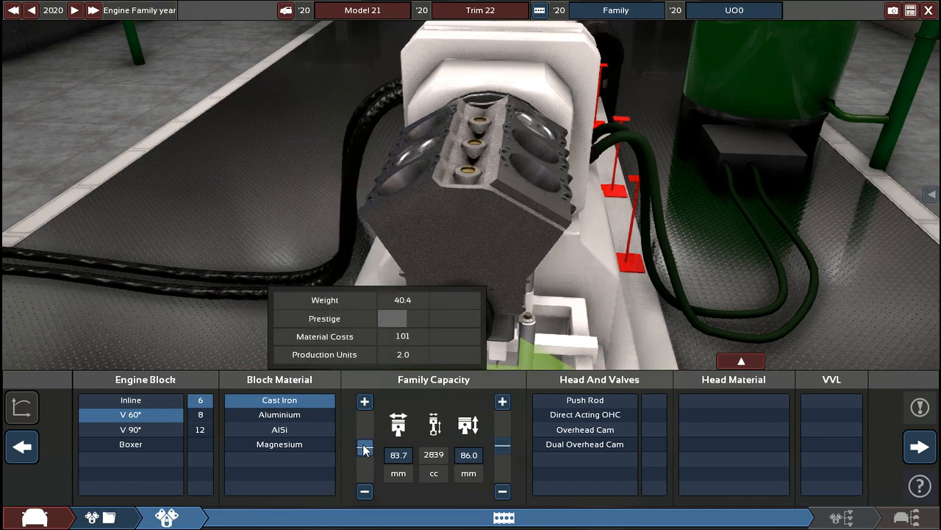
drag(365, 449, 365, 443)
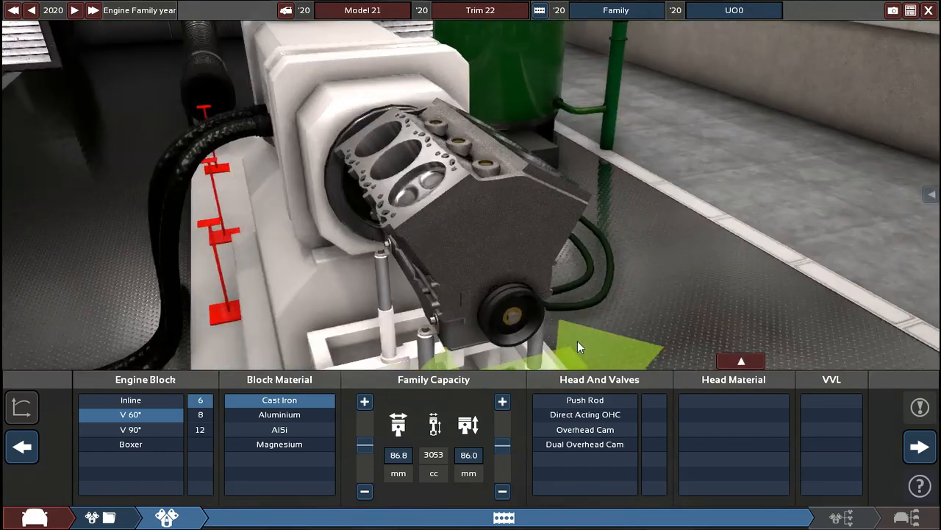
click(585, 415)
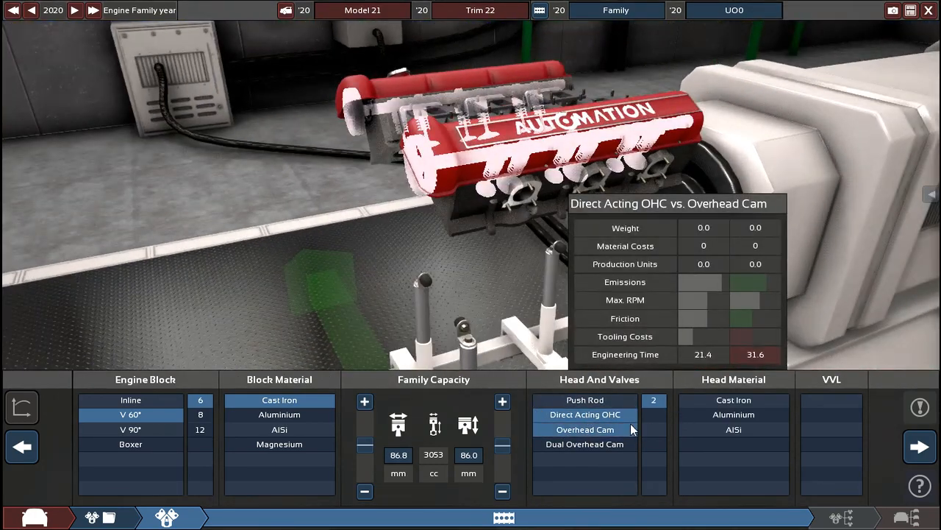
click(653, 429)
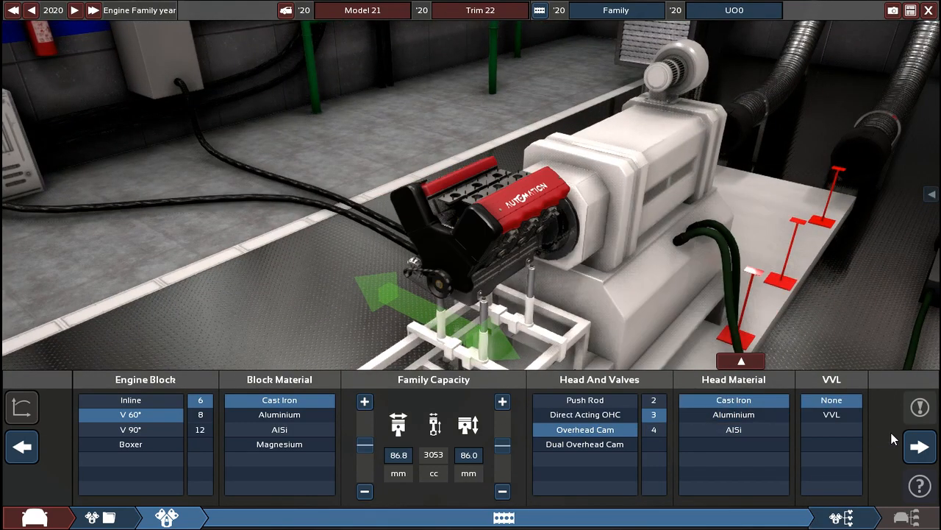
mouse_move(815, 421)
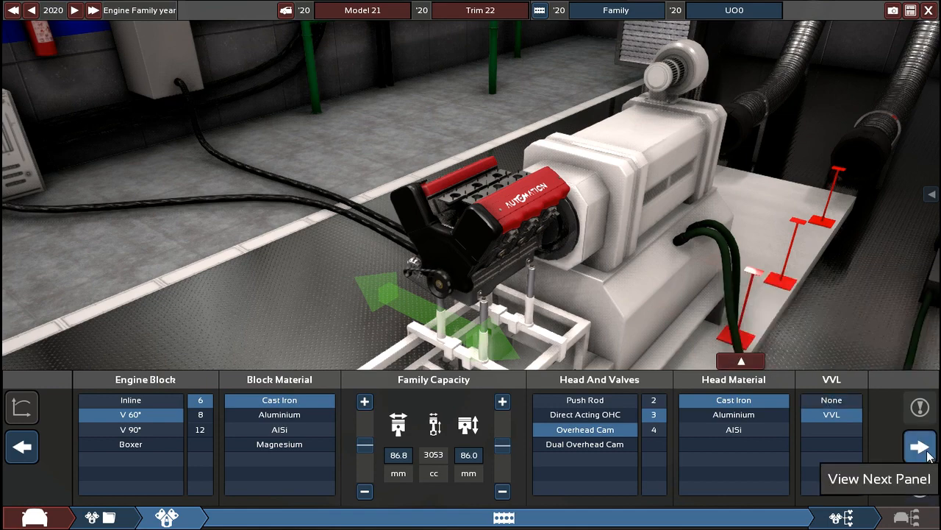
Set 9.8:1 compression with VVT, VVL profile 45 and cam profile 35
click(915, 447)
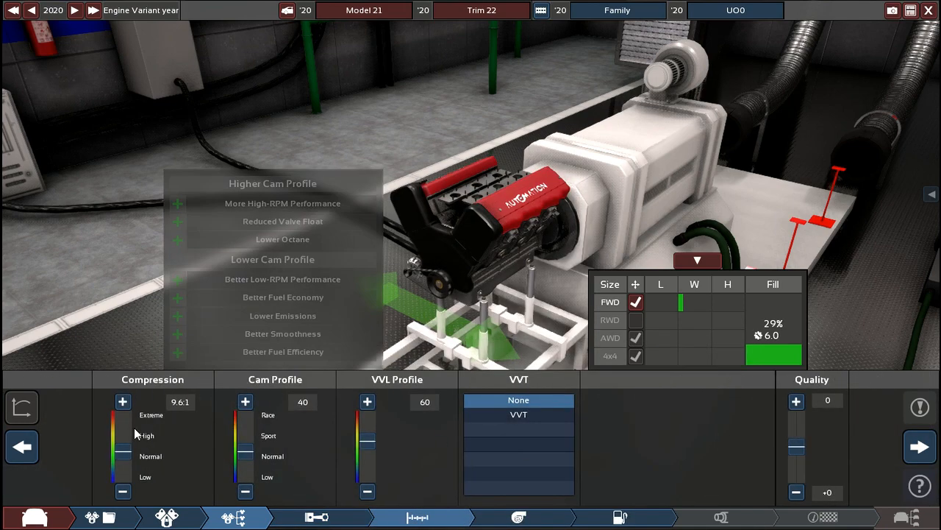
click(124, 400)
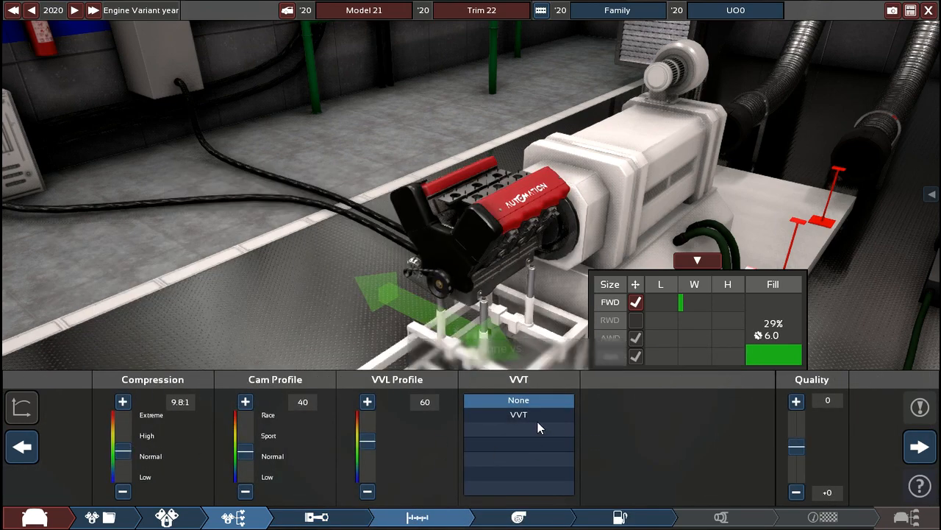
click(517, 414)
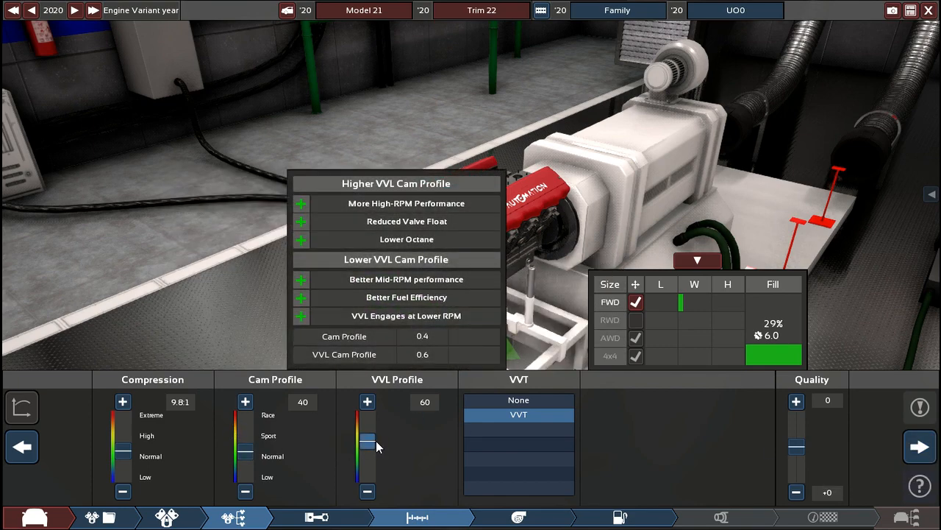
drag(368, 441, 367, 448)
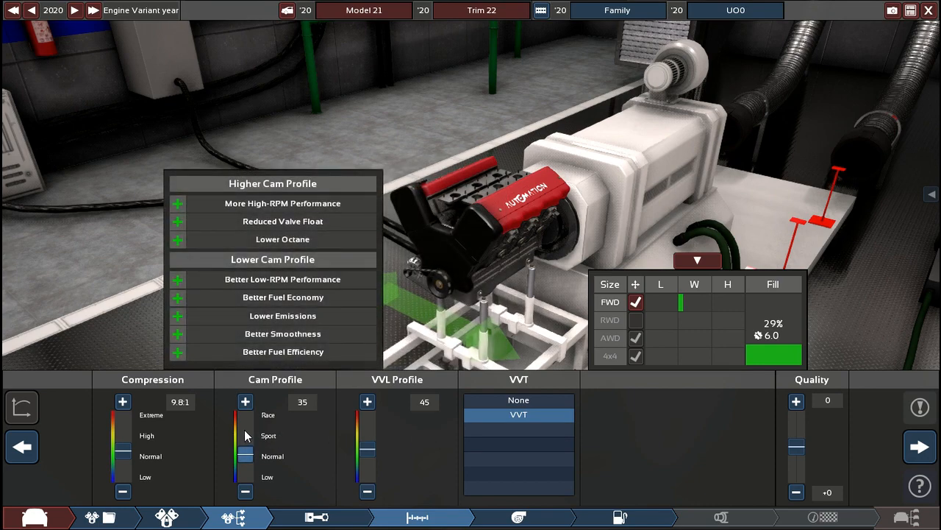
click(521, 513)
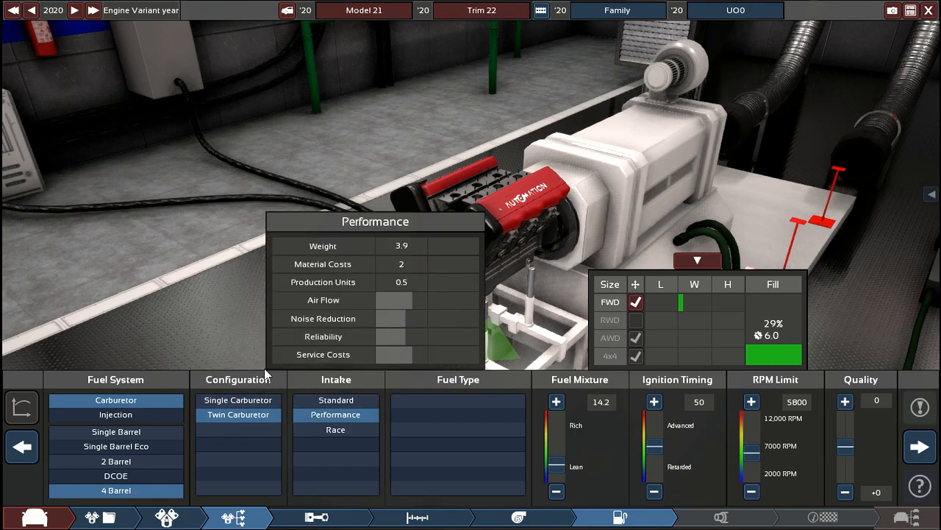
Compare carburettors, then switch to multi-point injection with per-cylinder throttles and performance intake
click(335, 400)
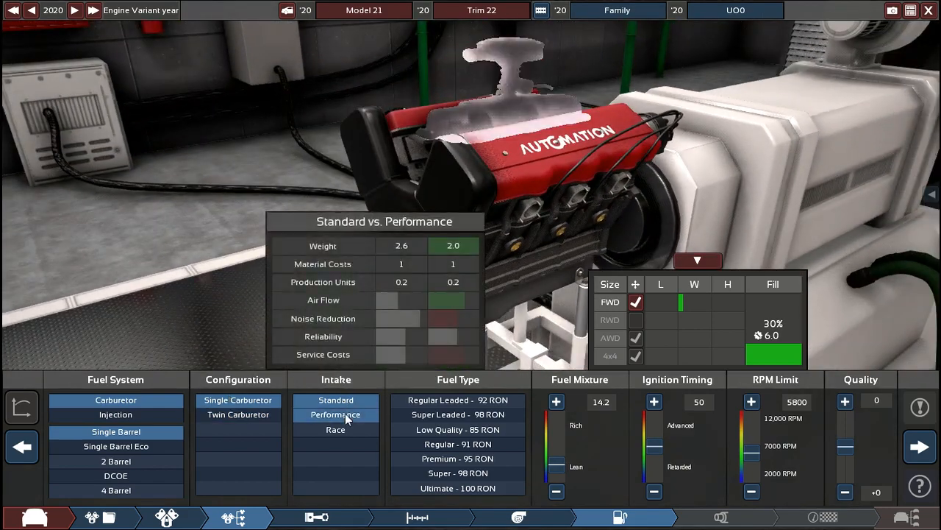
click(336, 430)
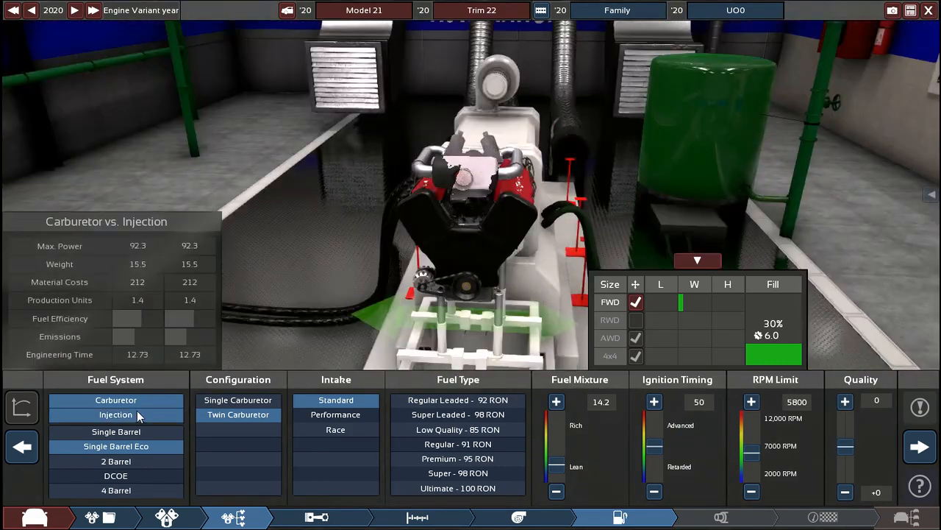
click(114, 415)
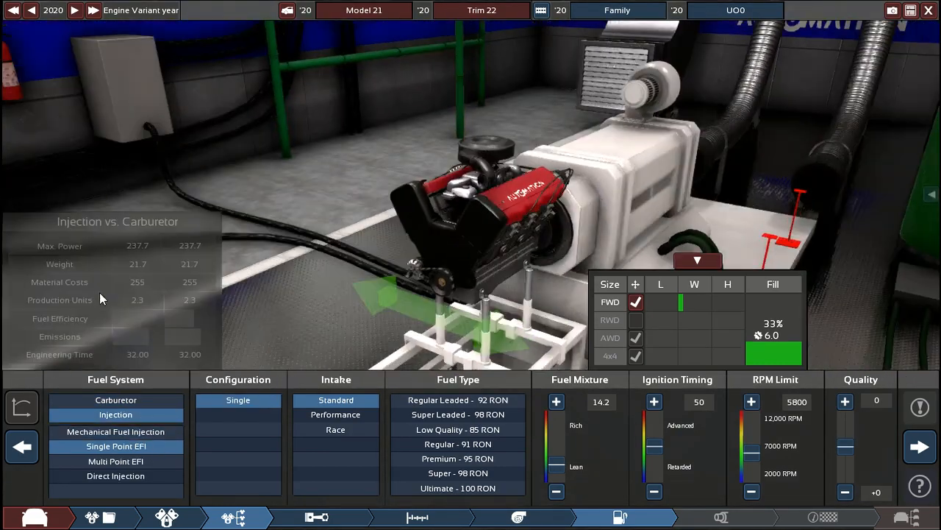
click(115, 461)
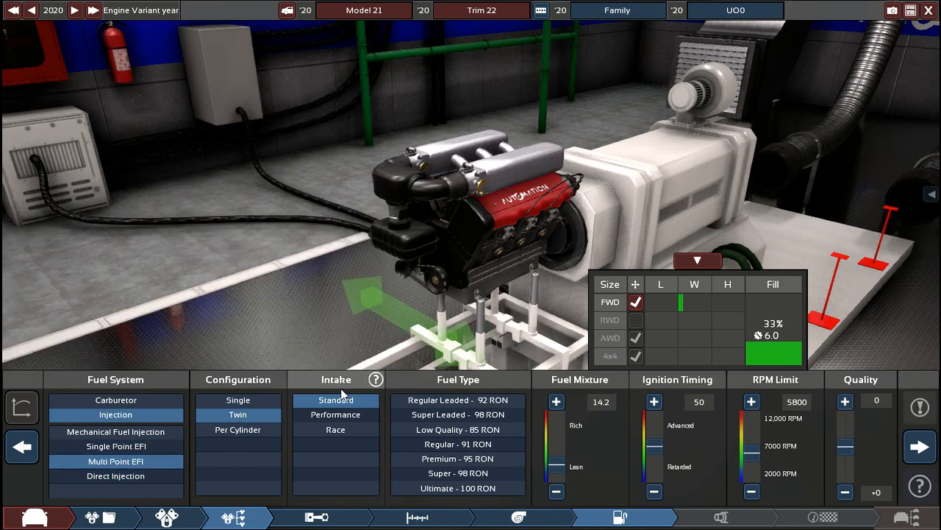
click(239, 429)
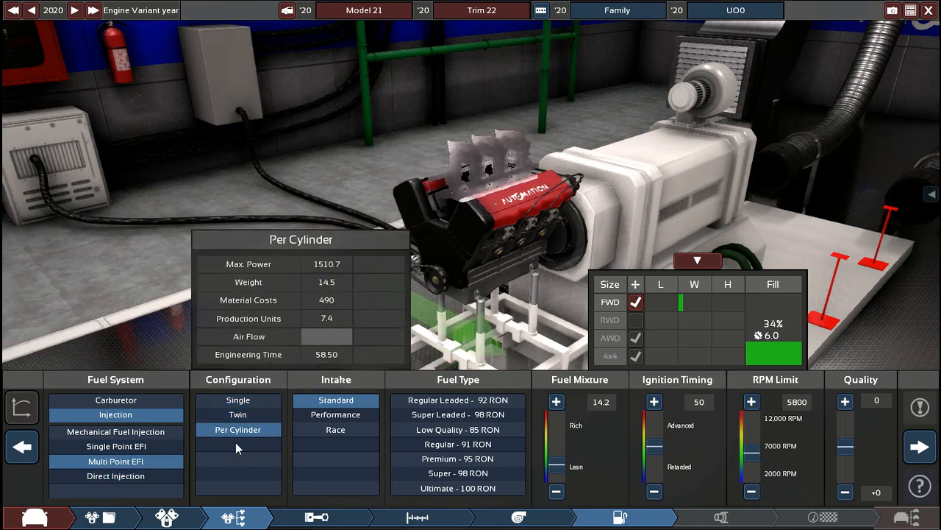
mouse_move(253, 415)
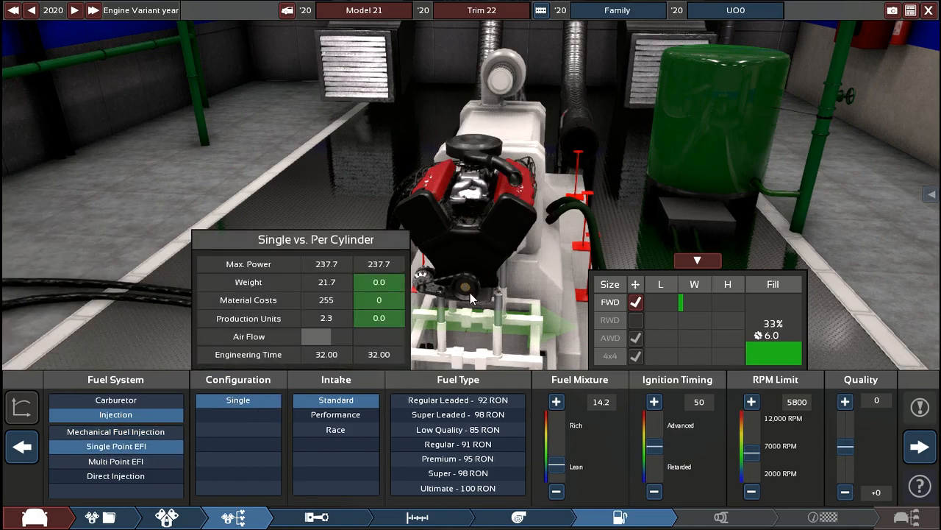
click(335, 415)
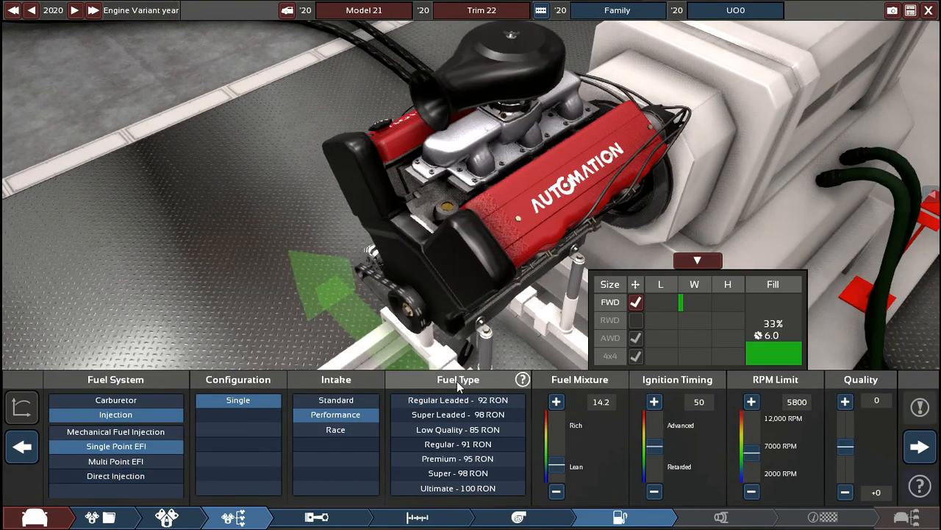
mouse_move(336, 414)
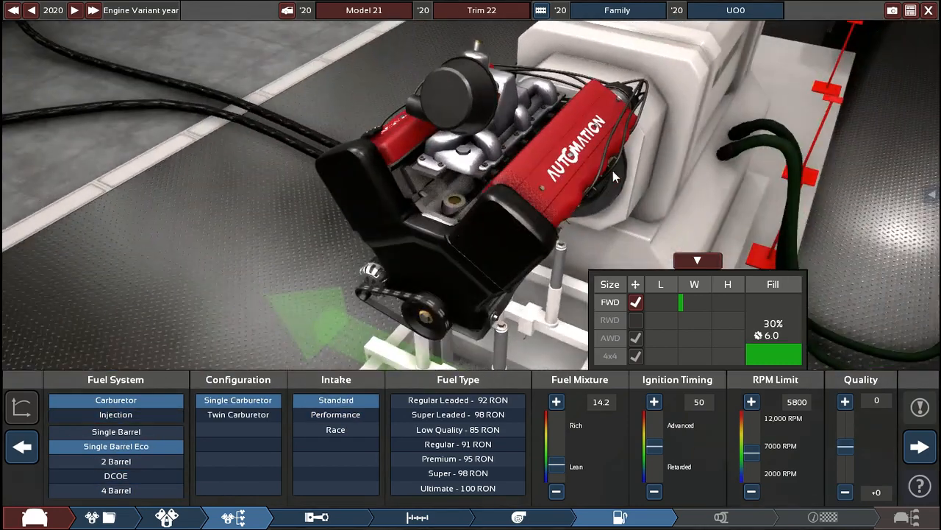
Try direct and single-point injection options while orbiting the engine view
click(114, 414)
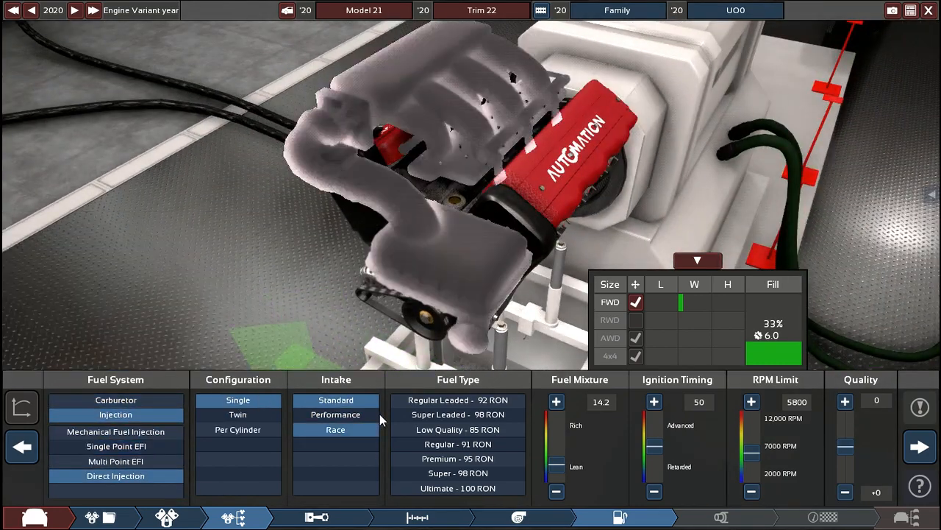
click(238, 429)
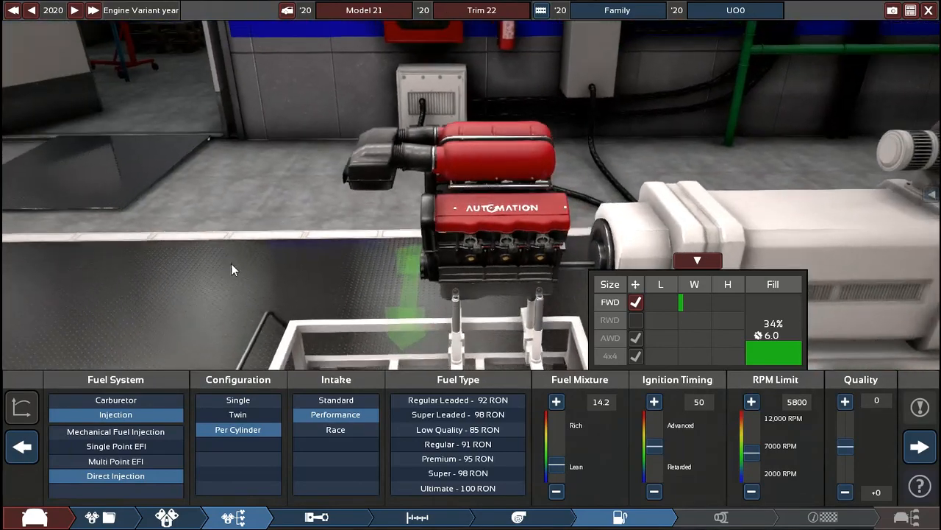
click(115, 446)
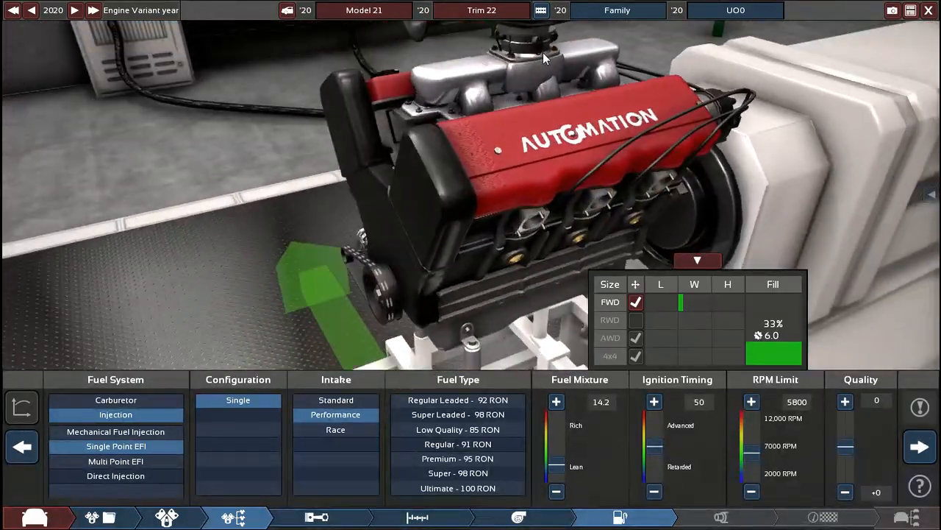
drag(544, 59, 589, 177)
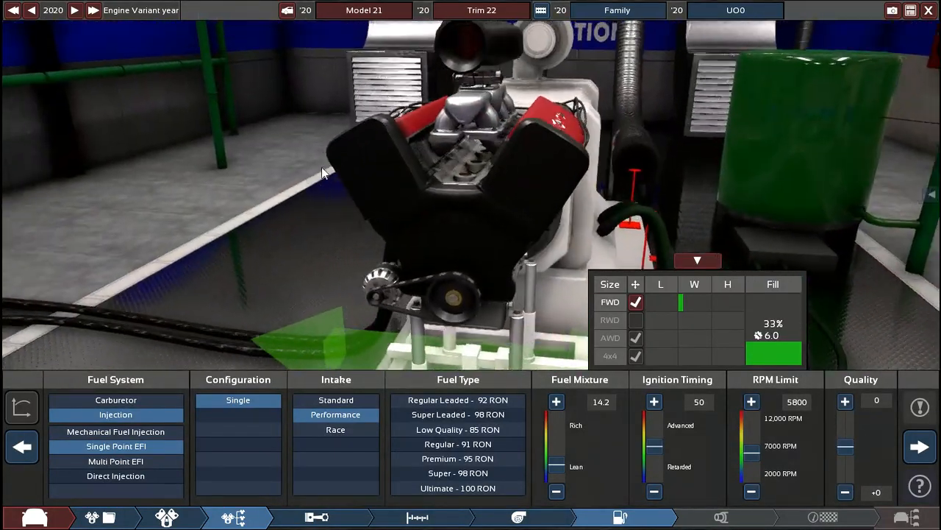
drag(324, 174, 930, 195)
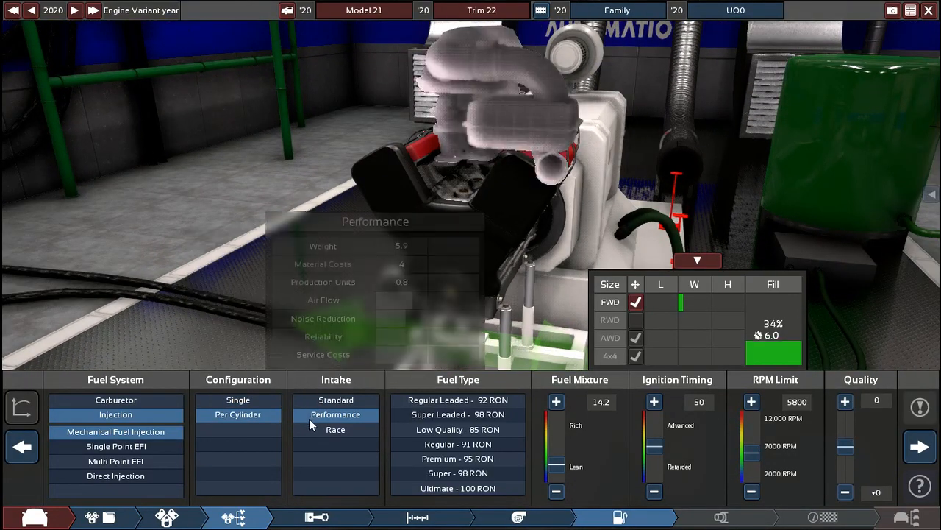
Settle on twin throttle bodies with performance intake and move to the exhaust settings
click(238, 400)
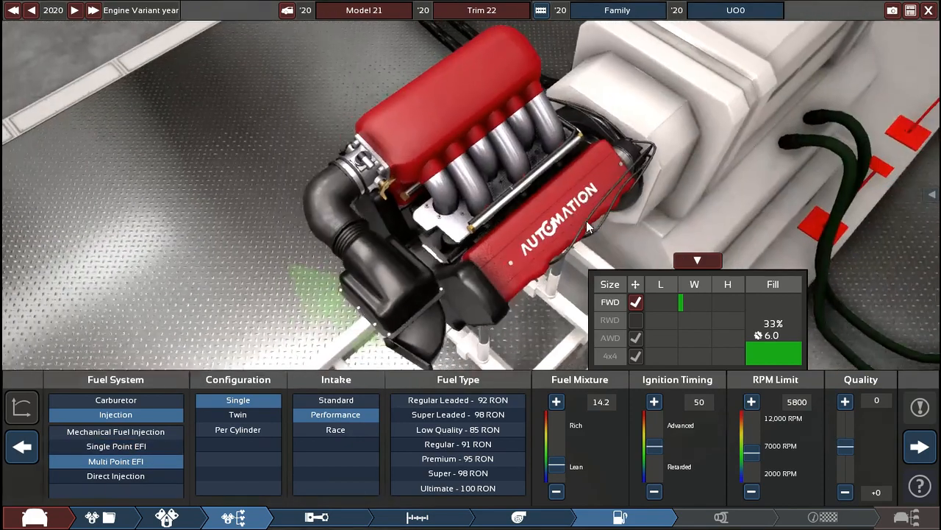
click(239, 415)
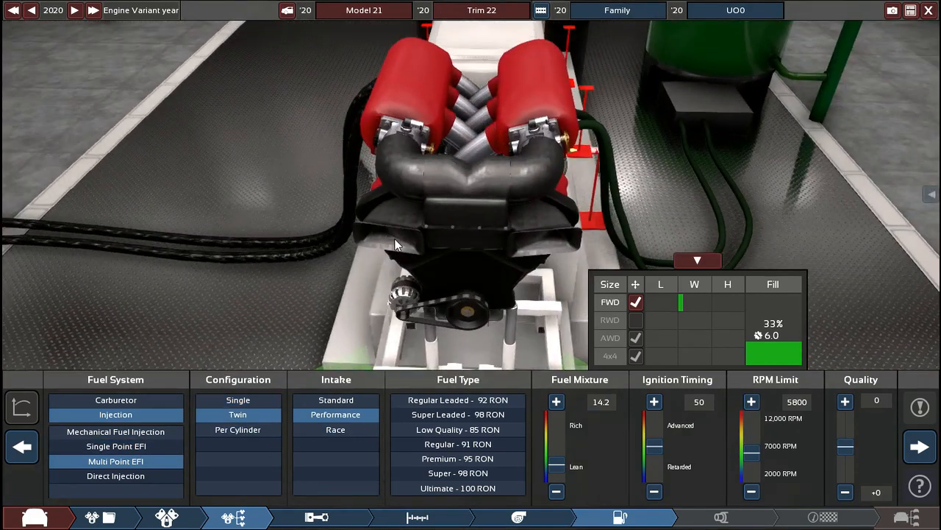
mouse_move(239, 430)
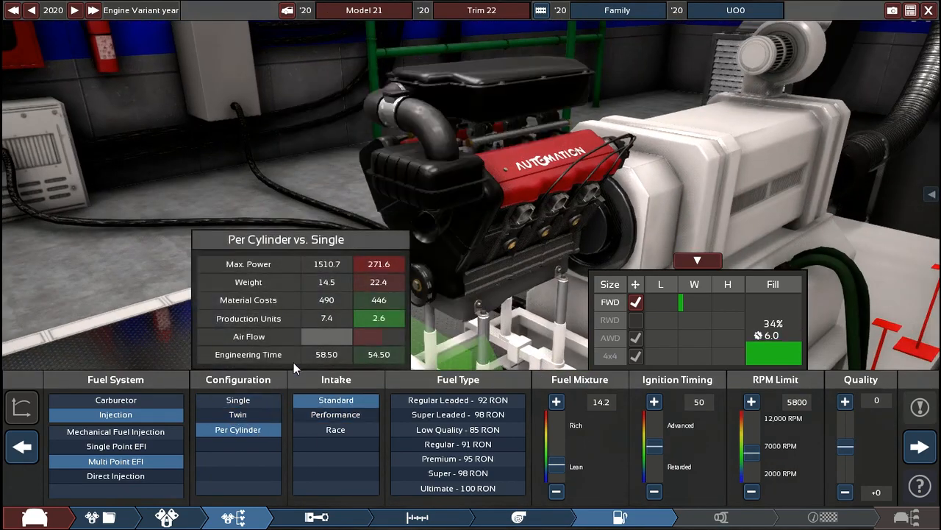
click(335, 414)
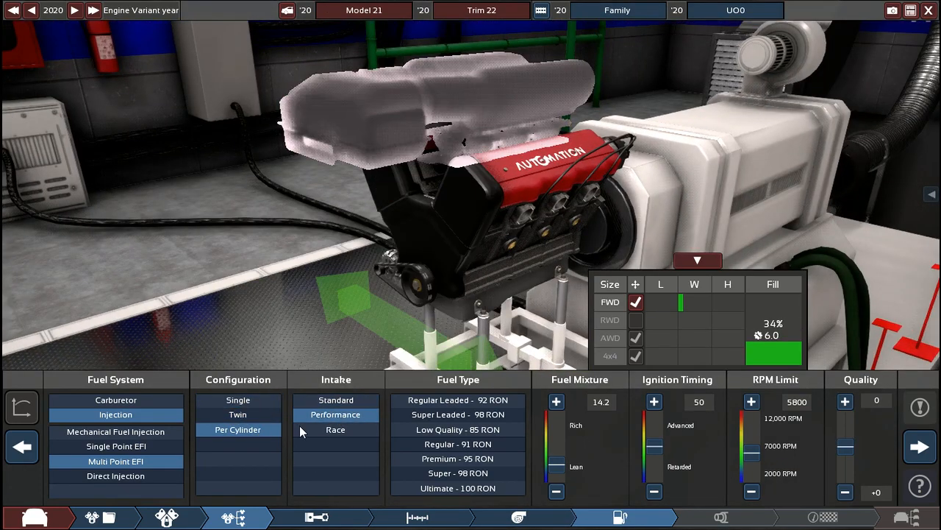
click(115, 477)
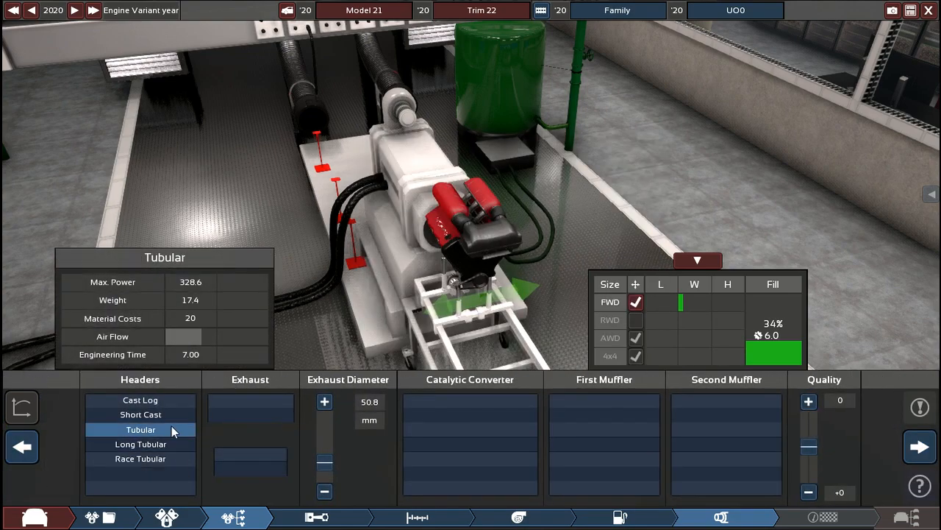
Fit short cast headers and a dual exhaust without bypass valves
click(140, 415)
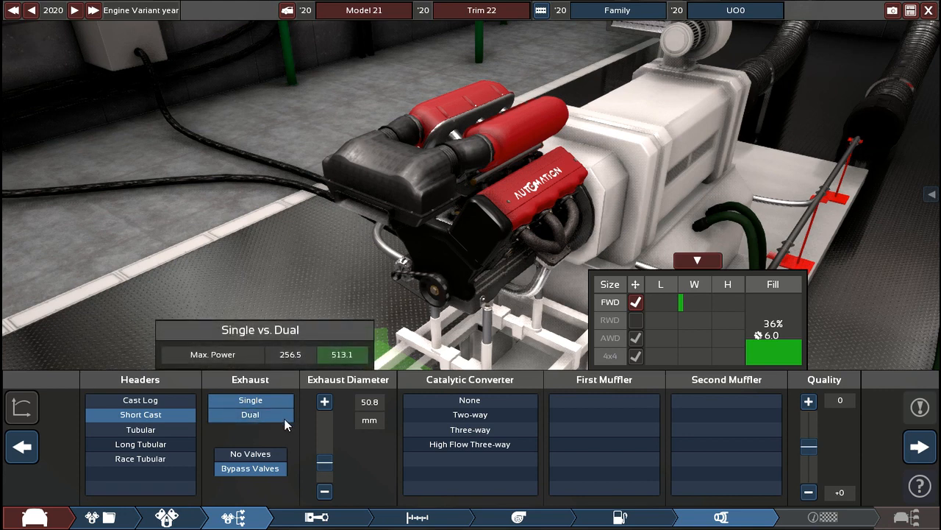
click(323, 400)
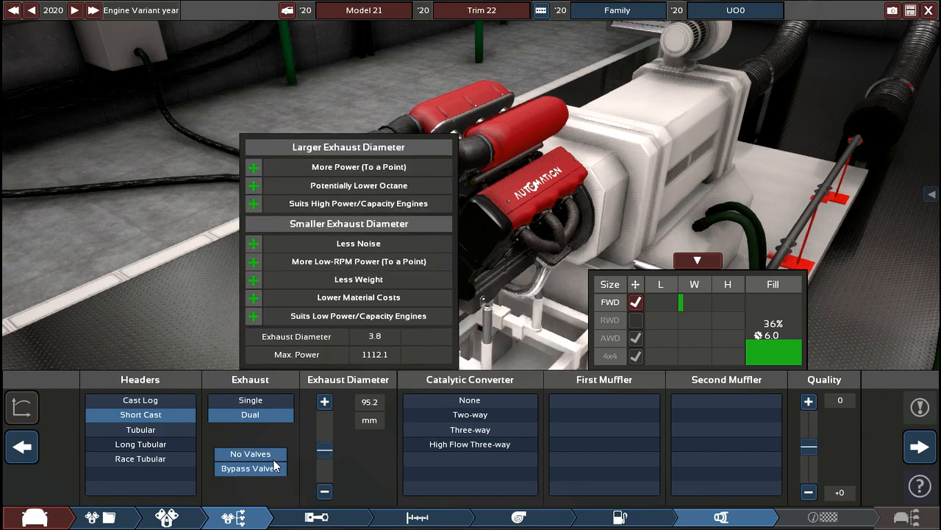
click(469, 415)
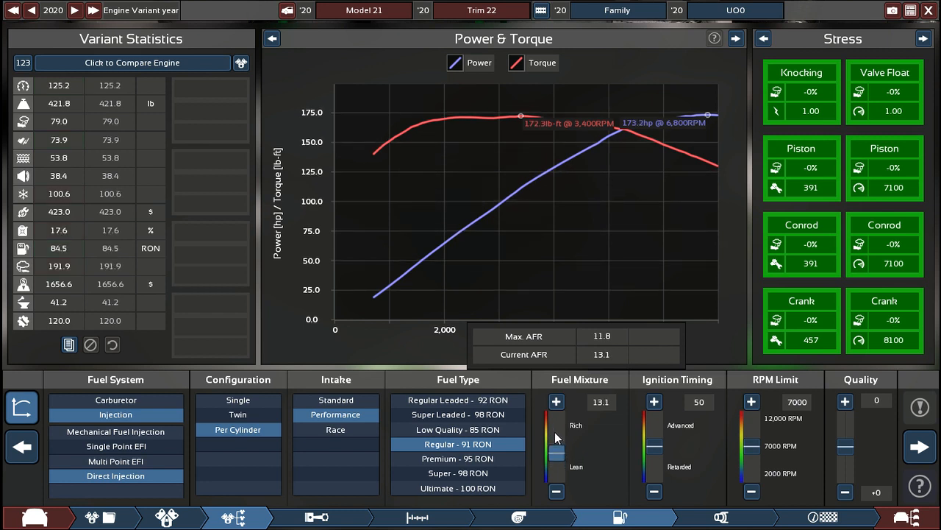
Set a 14.0 fuel mixture, advance ignition timing to 86 and show airflow in the side graph
drag(556, 438, 556, 449)
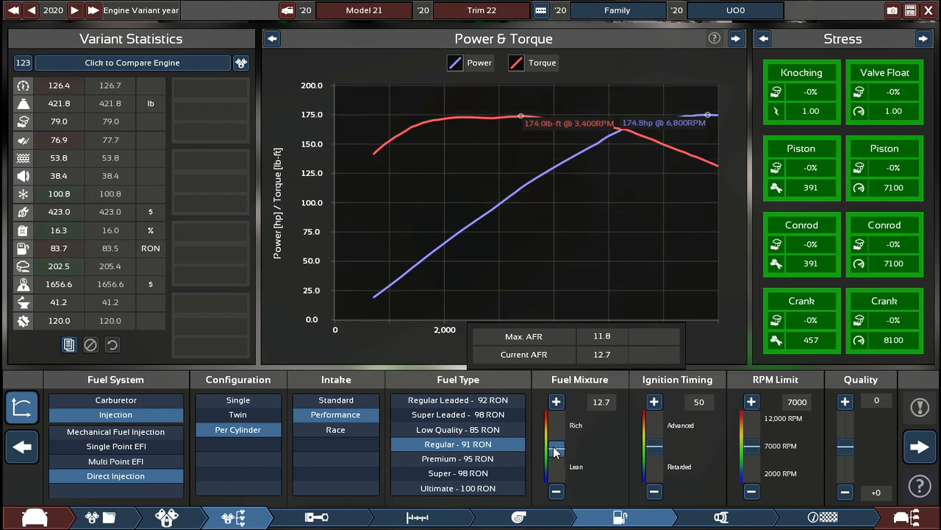
drag(556, 450, 556, 459)
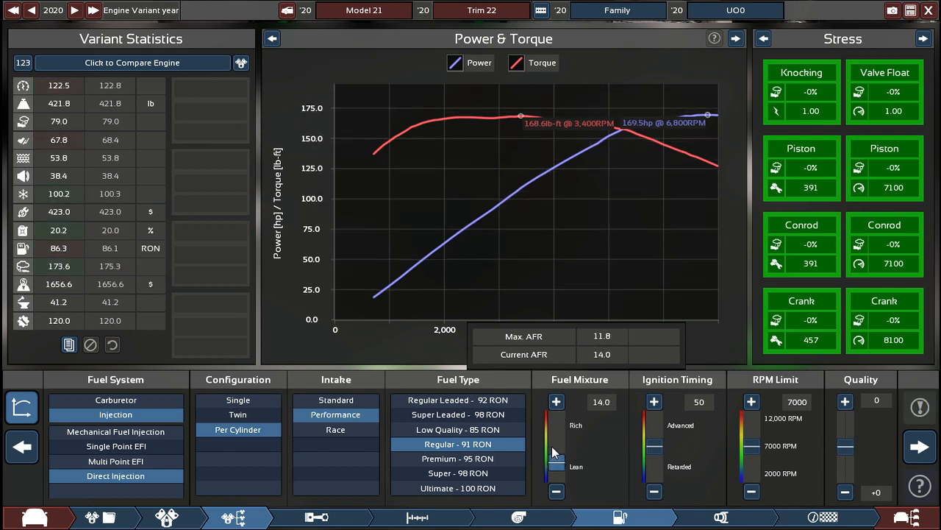
click(654, 401)
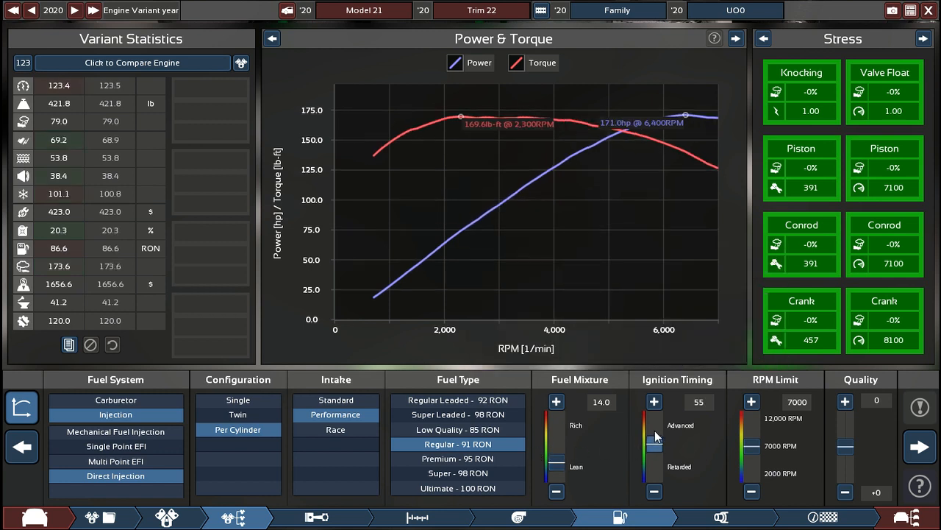
click(654, 400)
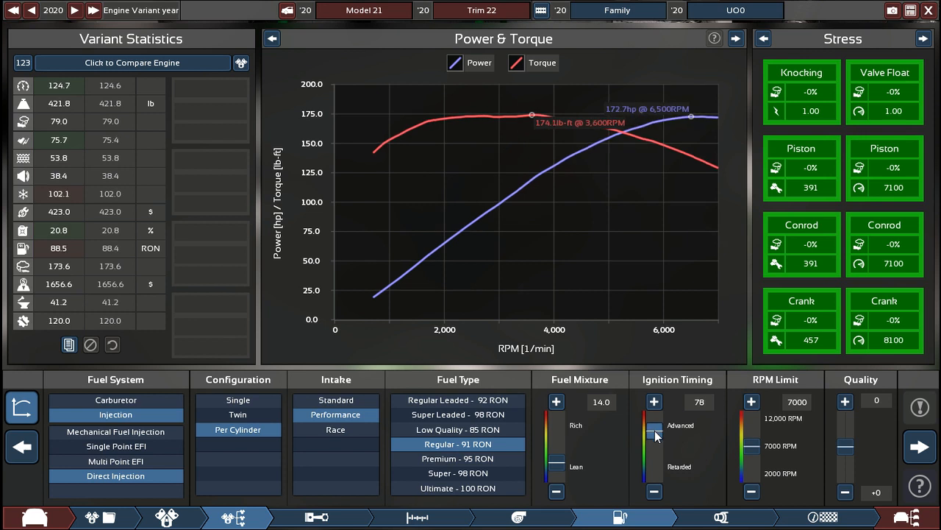
click(924, 38)
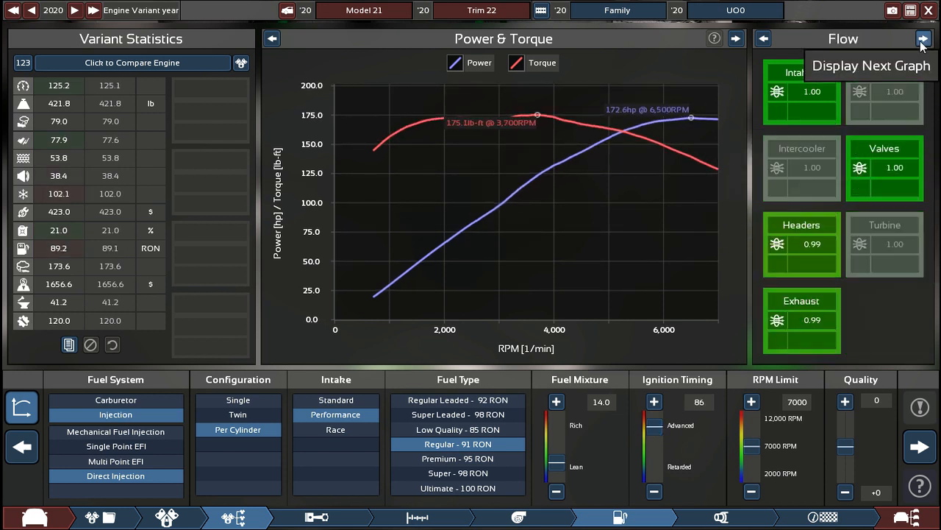
click(924, 38)
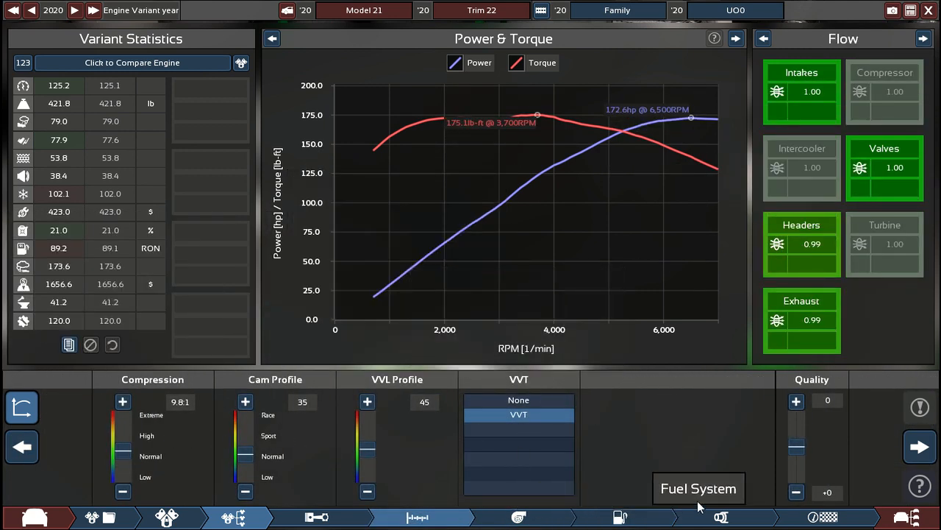
Narrow the exhaust to 127 mm and compare converter and reverse-flow muffler options
click(721, 516)
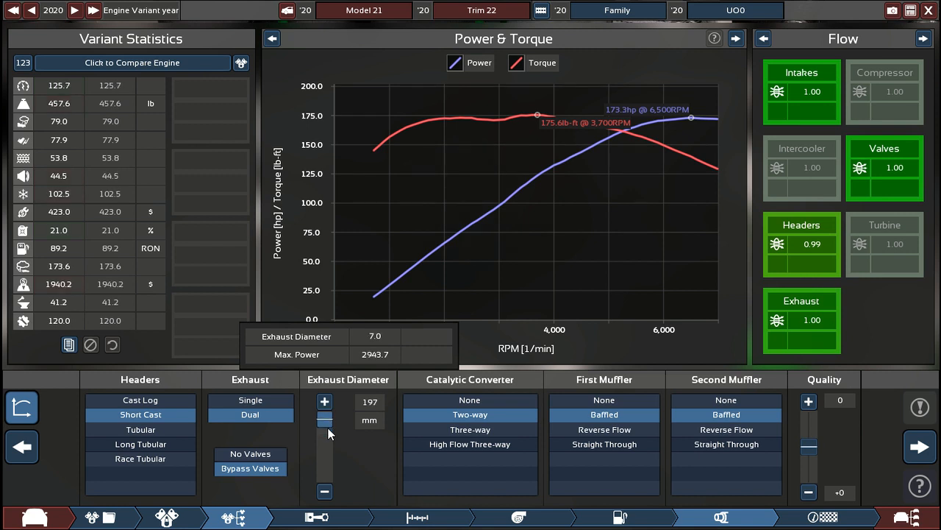
drag(323, 419, 323, 449)
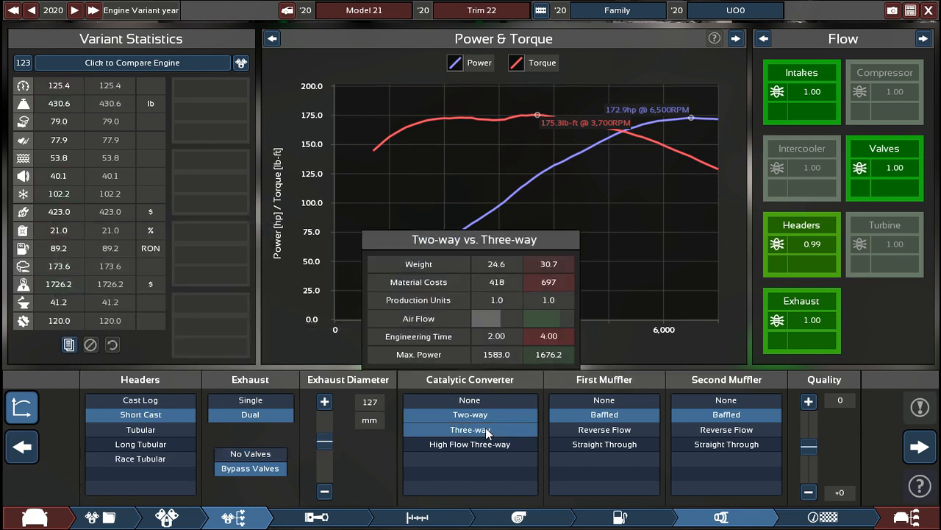
click(471, 400)
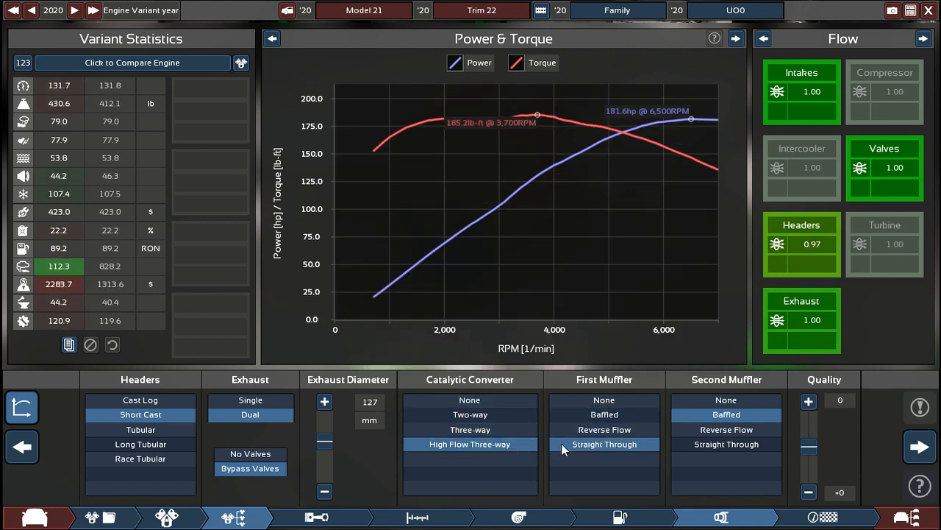
click(603, 415)
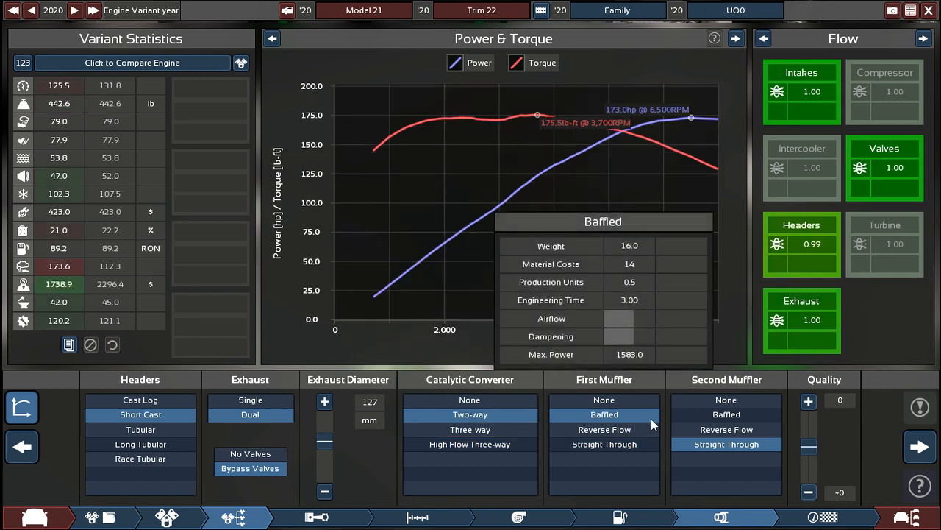
click(603, 429)
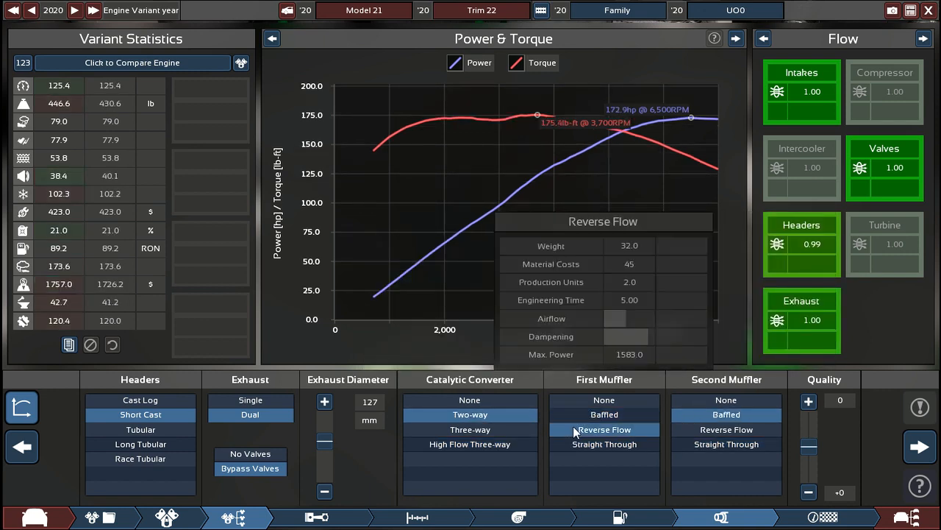
Settle on a two-way catalytic converter with reverse-flow mufflers and return to the car
click(603, 400)
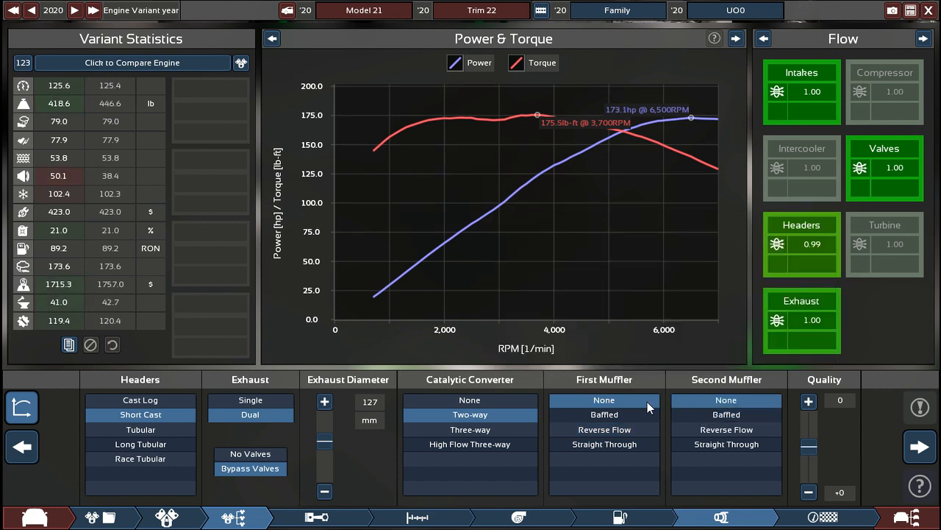
click(470, 444)
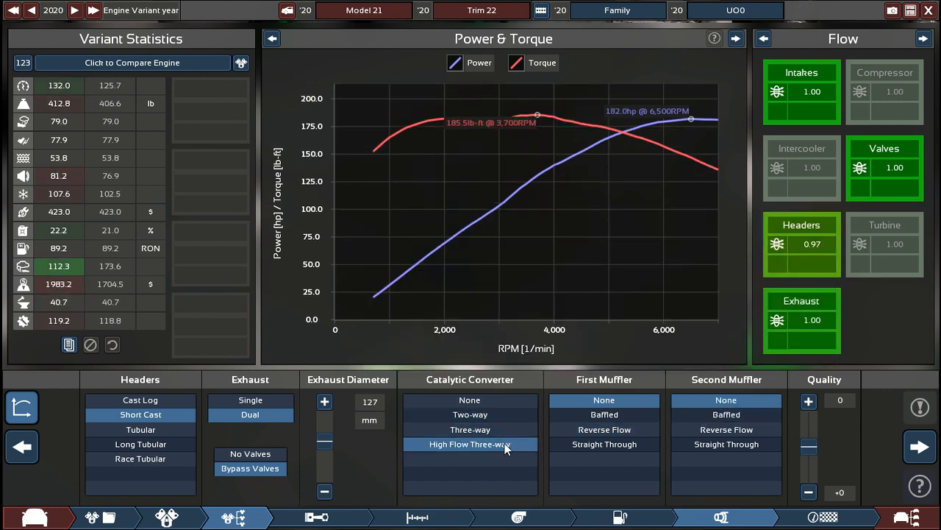
click(471, 400)
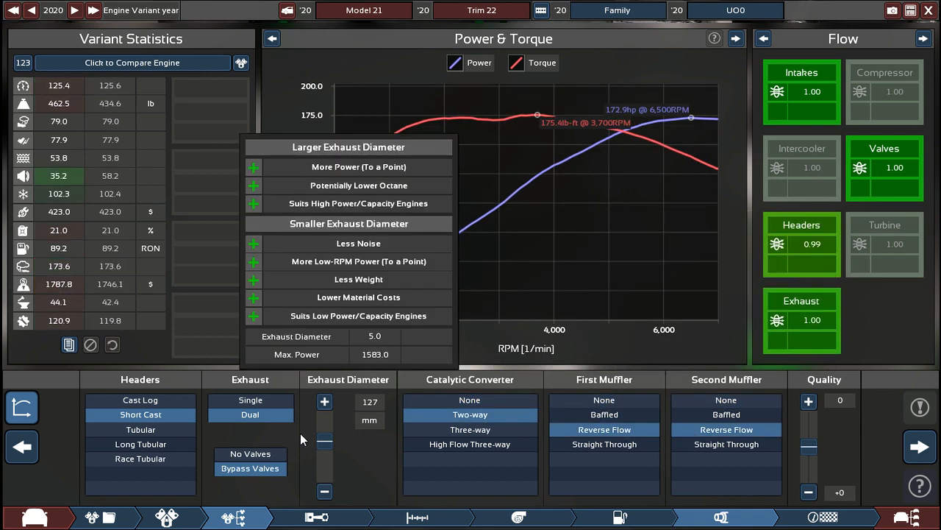
click(20, 444)
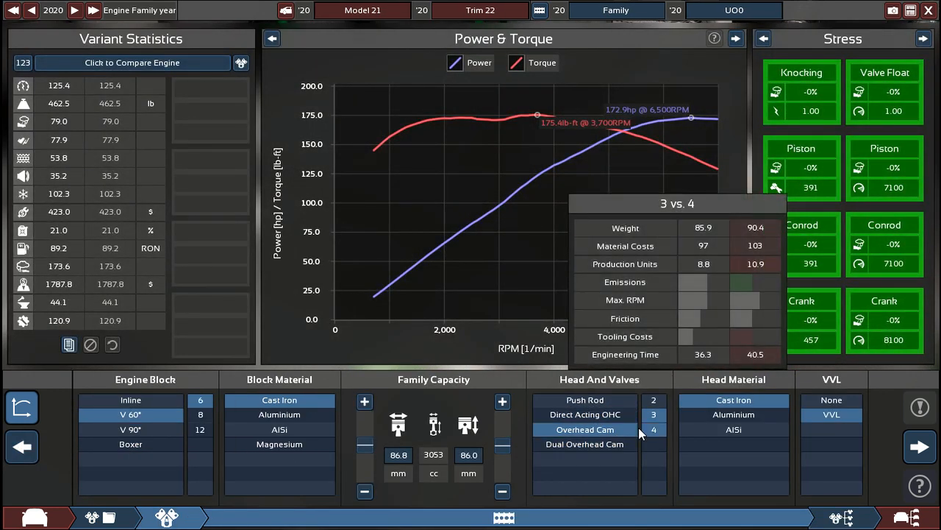
Compare valve counts and cast iron versus aluminium heads, then reach the cast bottom end choices
click(924, 39)
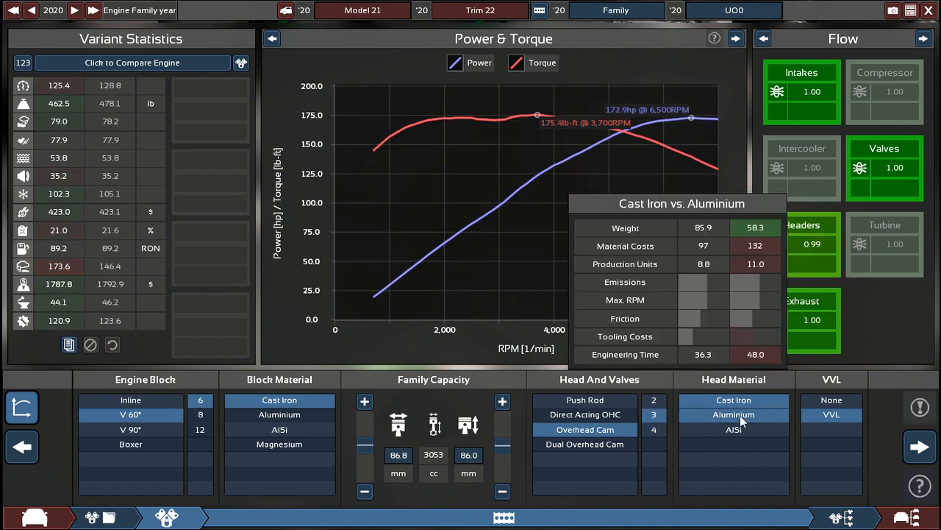
click(734, 429)
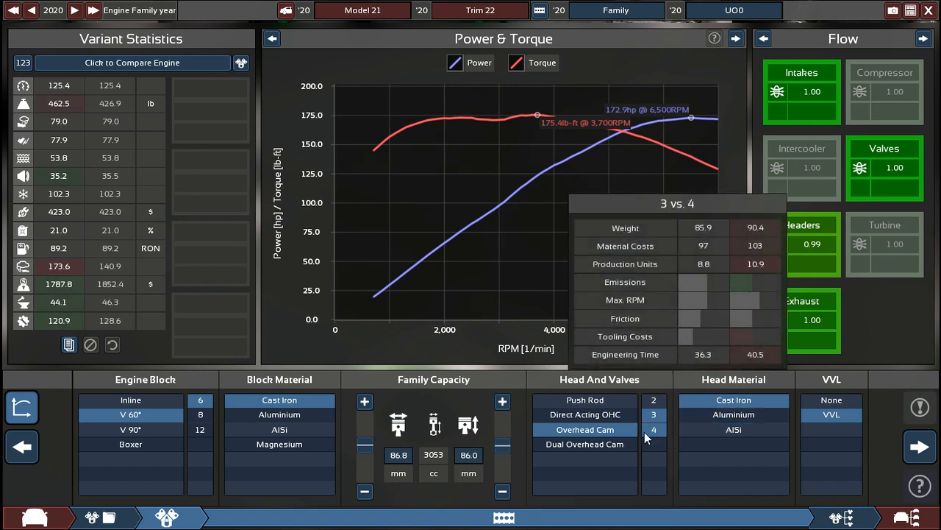
click(912, 445)
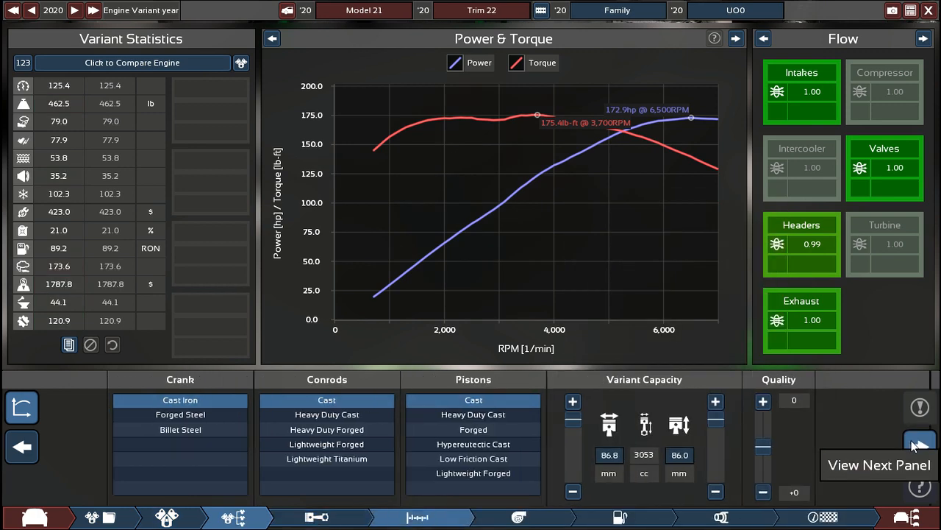
Raise the V6's compression ratio to 10.4:1 in the Top End panel
click(912, 441)
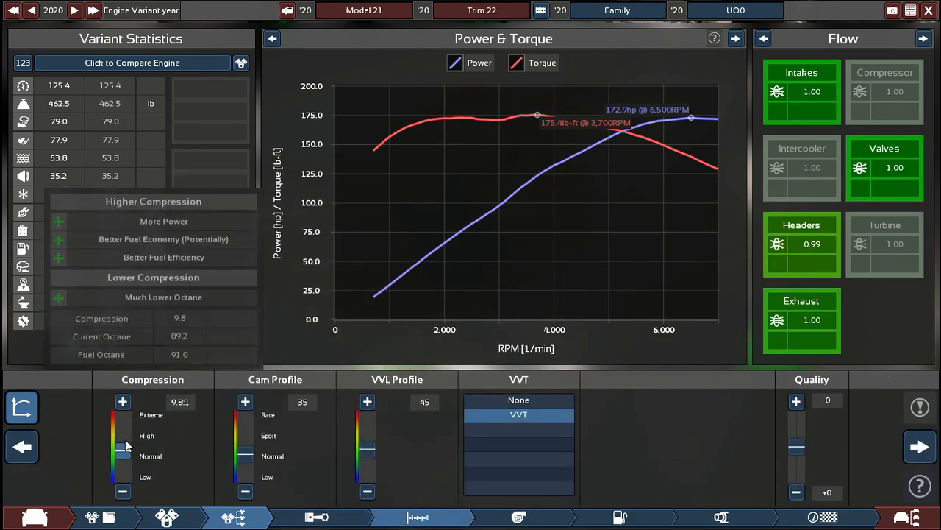
drag(123, 441, 122, 448)
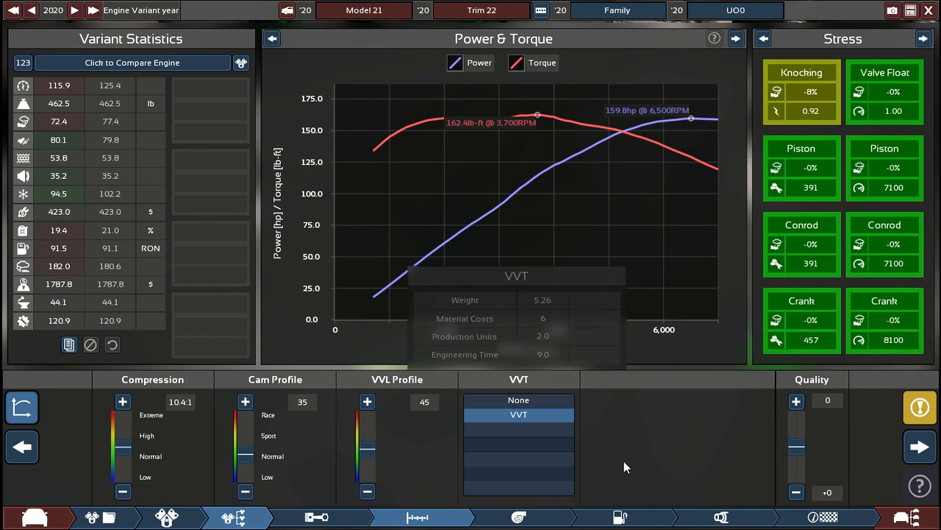
click(909, 446)
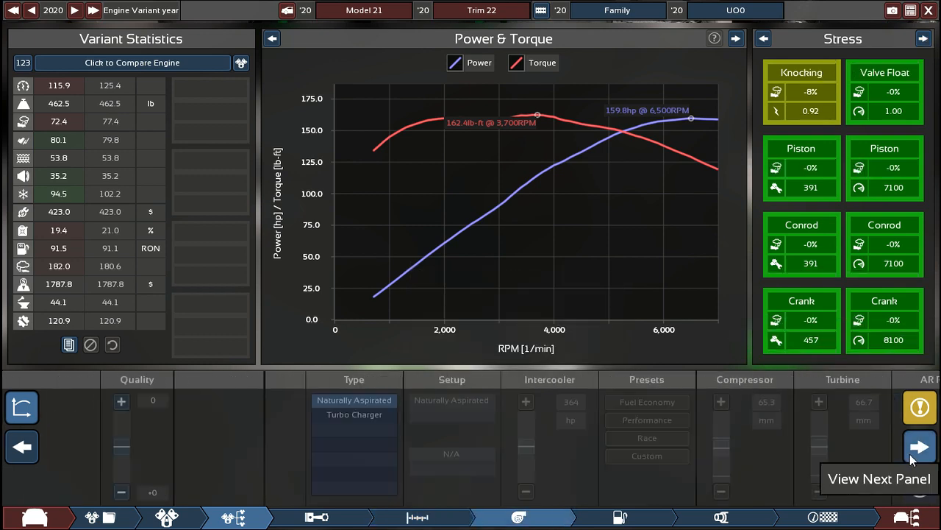
Try enriching the fuel mixture to 13.6, then return it to 14.0
click(909, 462)
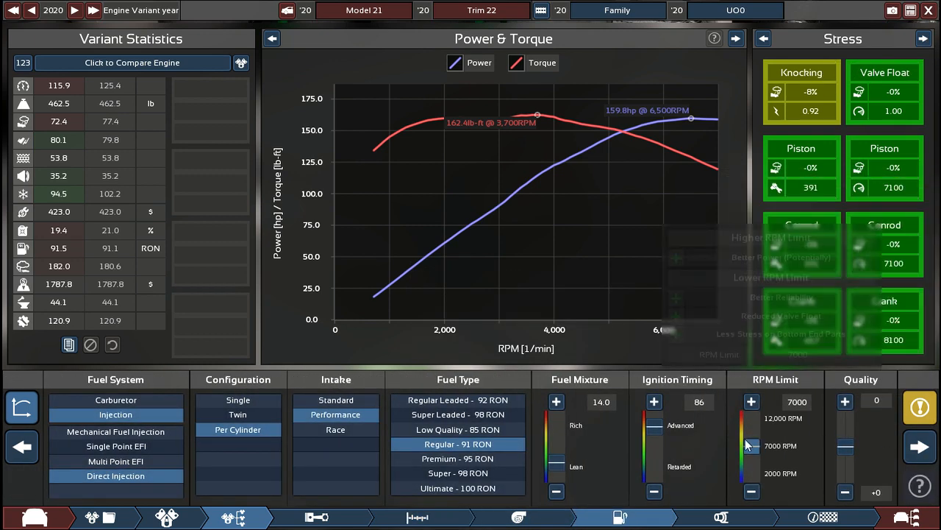
drag(751, 441, 751, 434)
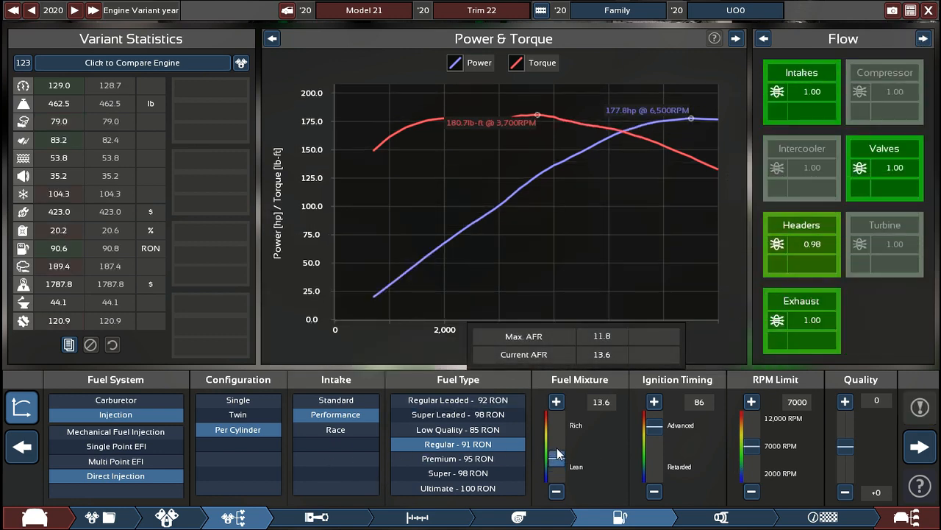
drag(556, 453, 556, 463)
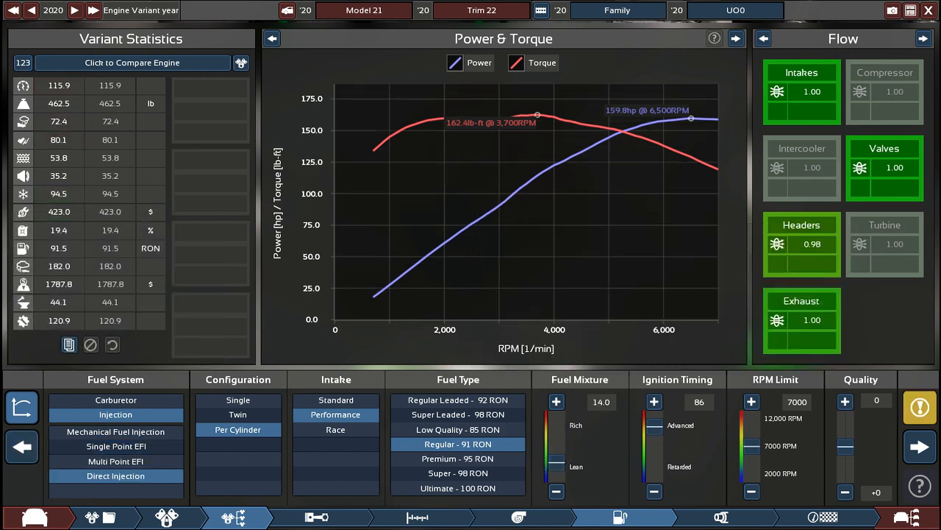
Retard the ignition timing to about 71 to restore roughly 177 hp
click(919, 409)
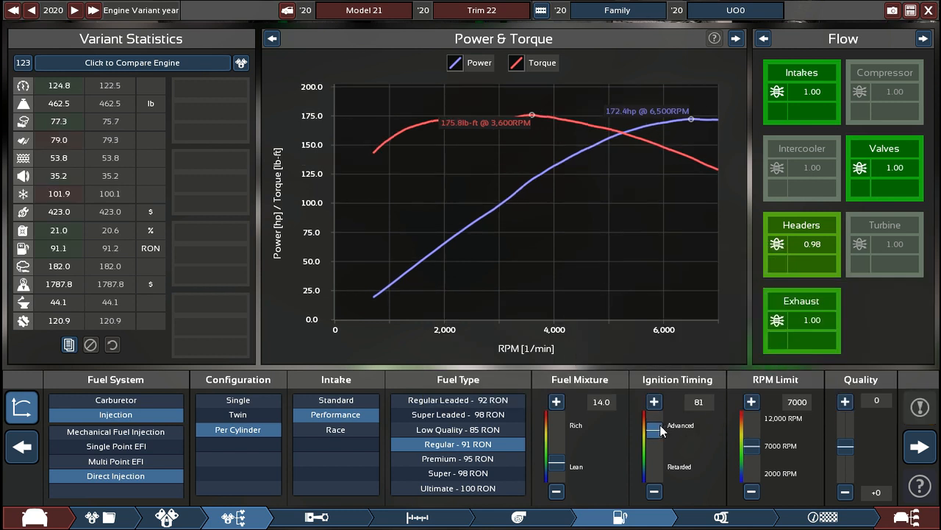
drag(653, 425, 653, 436)
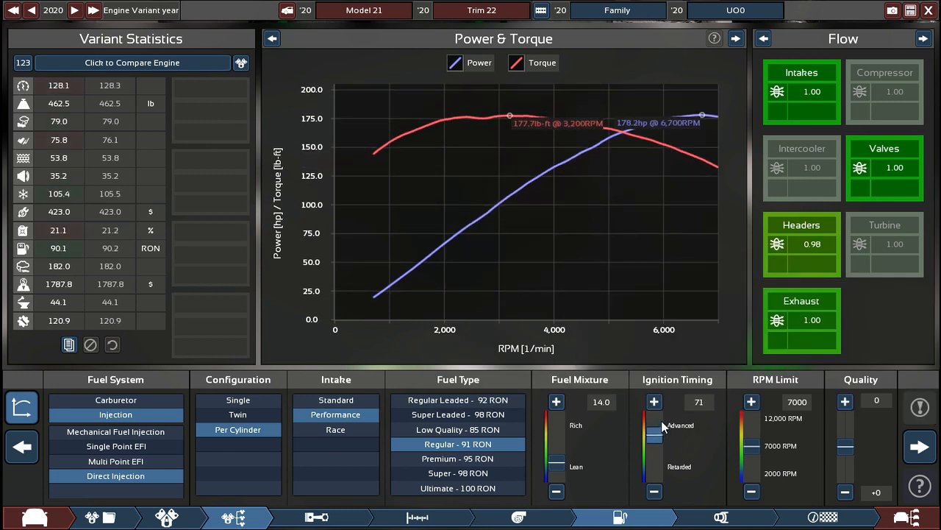
click(654, 401)
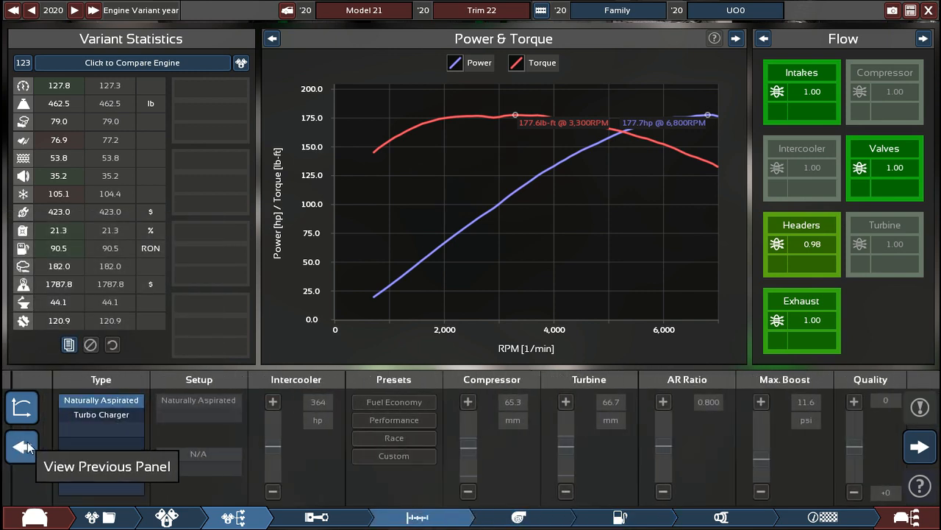
Adjust the V6's cam profile to 35 and VVL profile to 36 at 10.5:1 compression
click(22, 447)
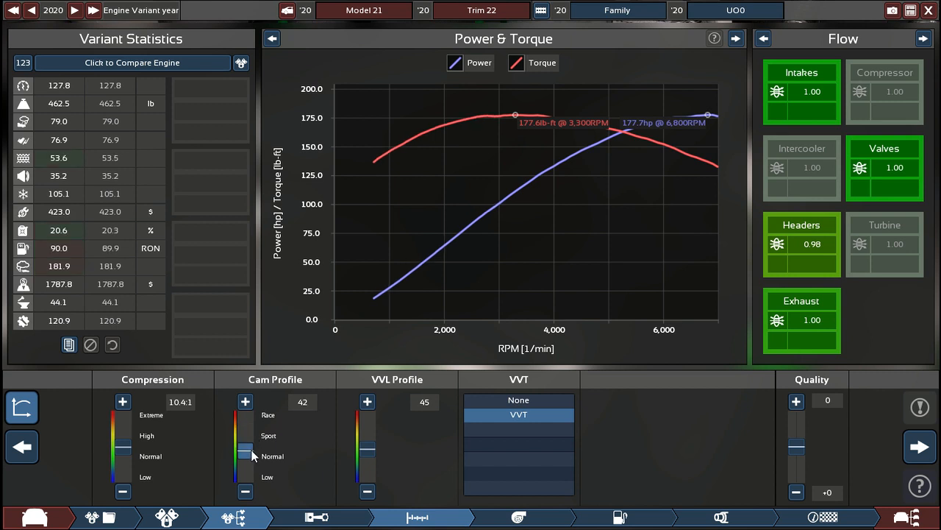
click(245, 491)
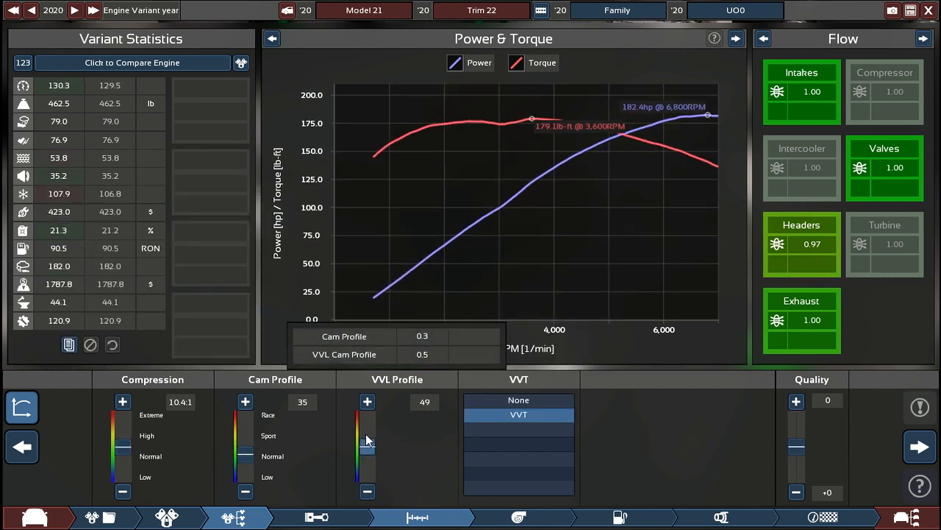
click(368, 400)
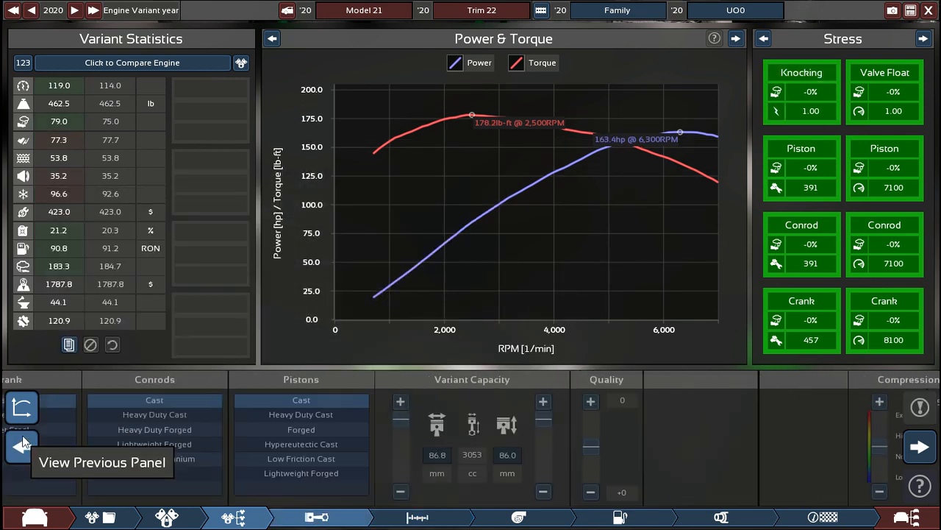
Cycle the main engine chart through to the power and torque graph
click(736, 38)
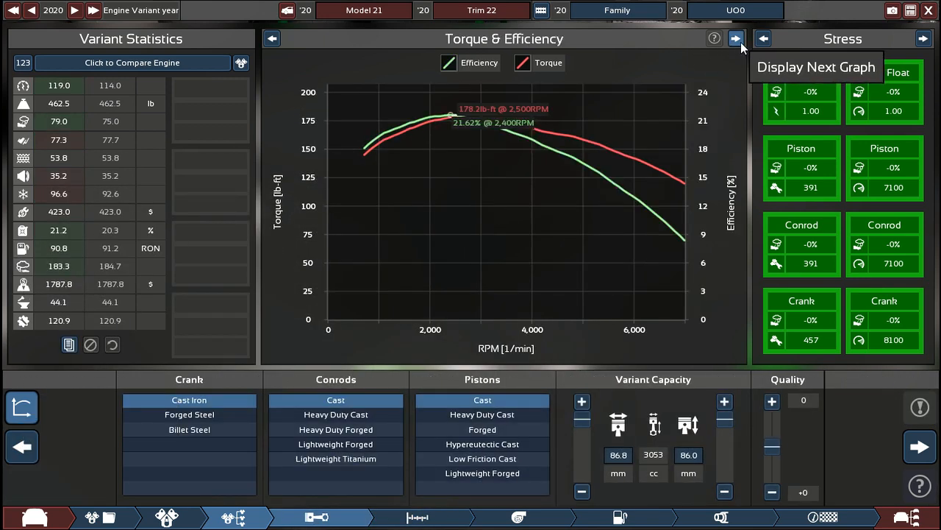
mouse_move(683, 229)
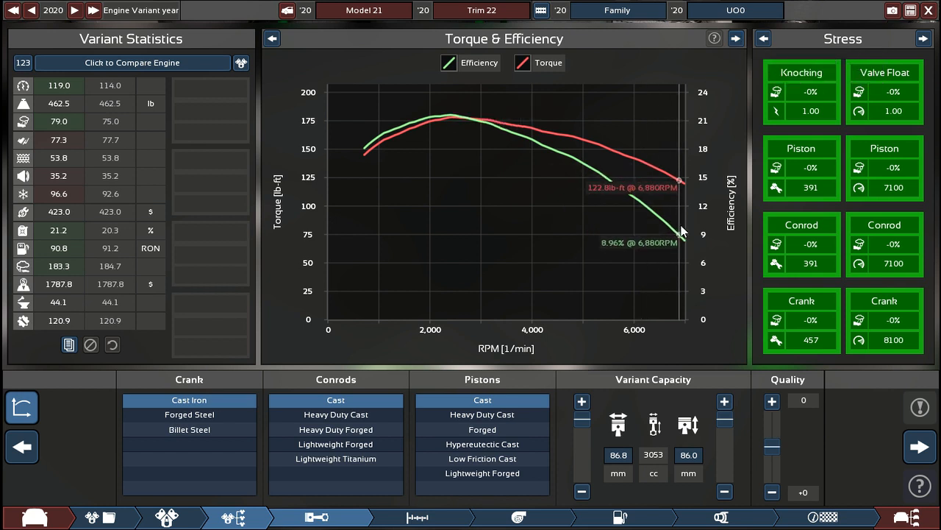
click(735, 38)
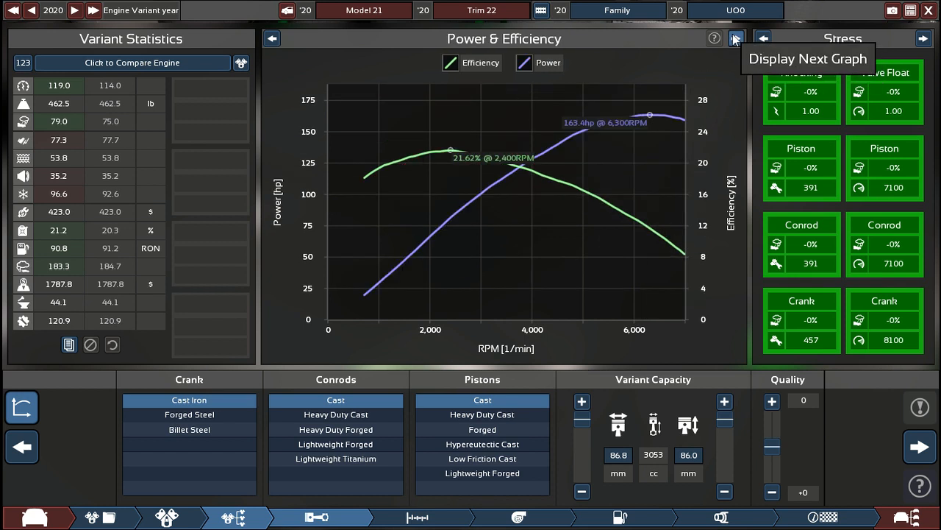
click(734, 38)
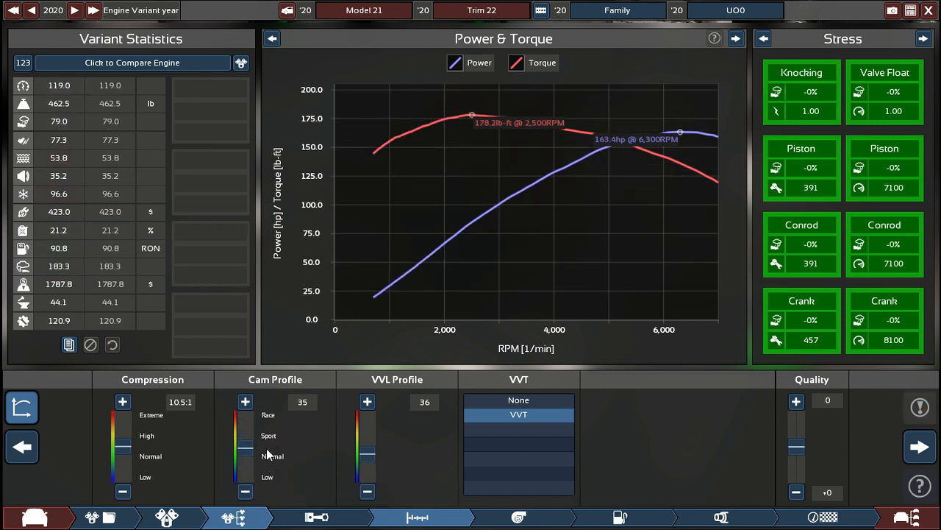
Settle the top end at 10.3:1 compression, cam profile 36 and VVL 37, then reopen the family settings
drag(123, 453, 123, 435)
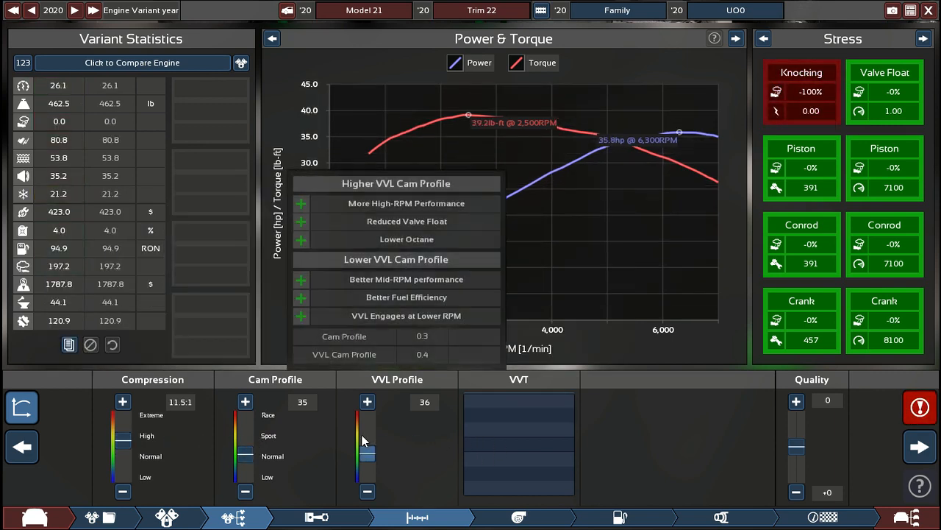
click(368, 401)
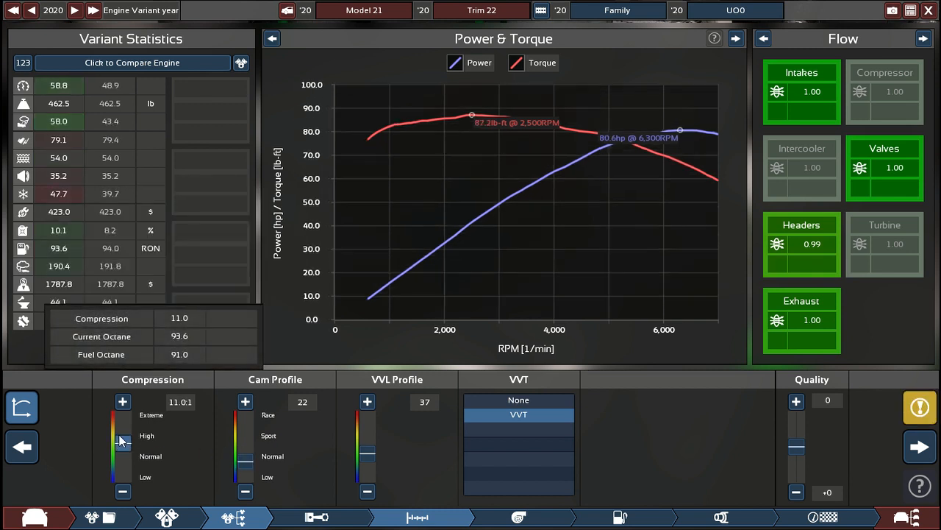
drag(124, 441, 124, 434)
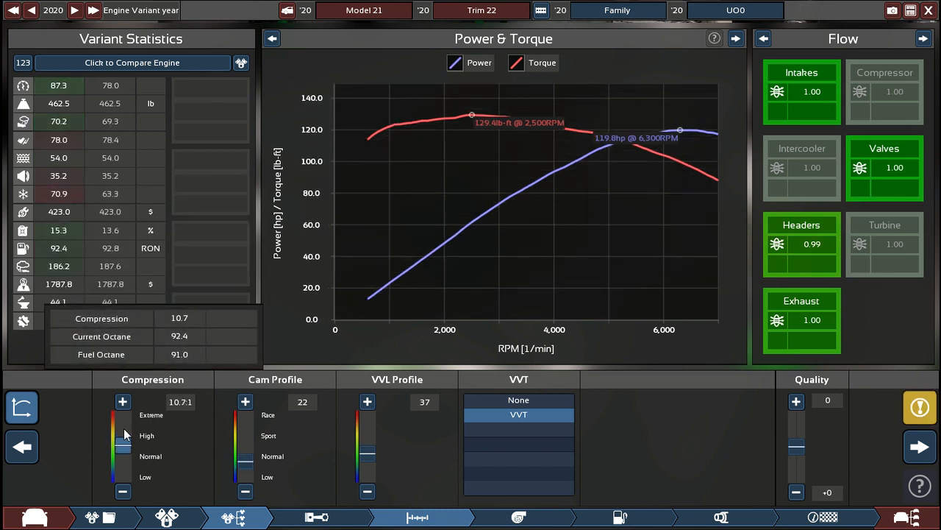
click(920, 38)
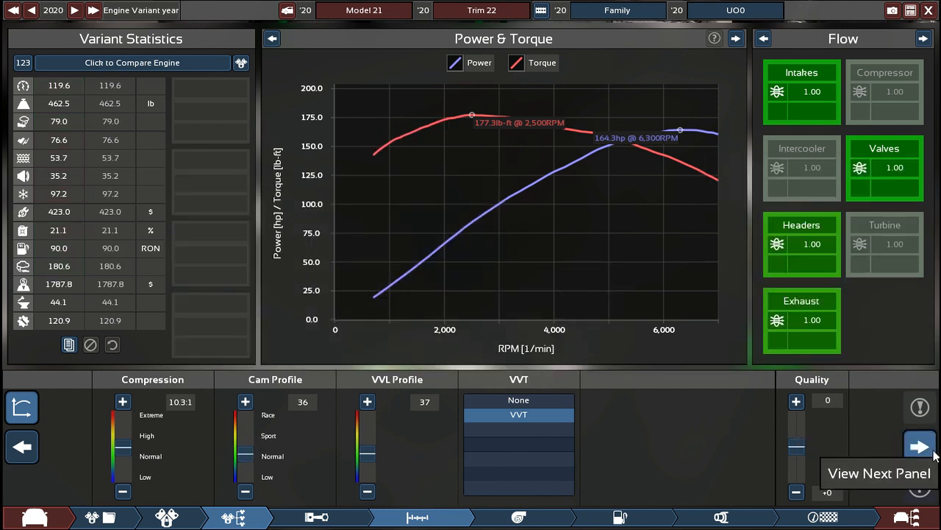
click(921, 444)
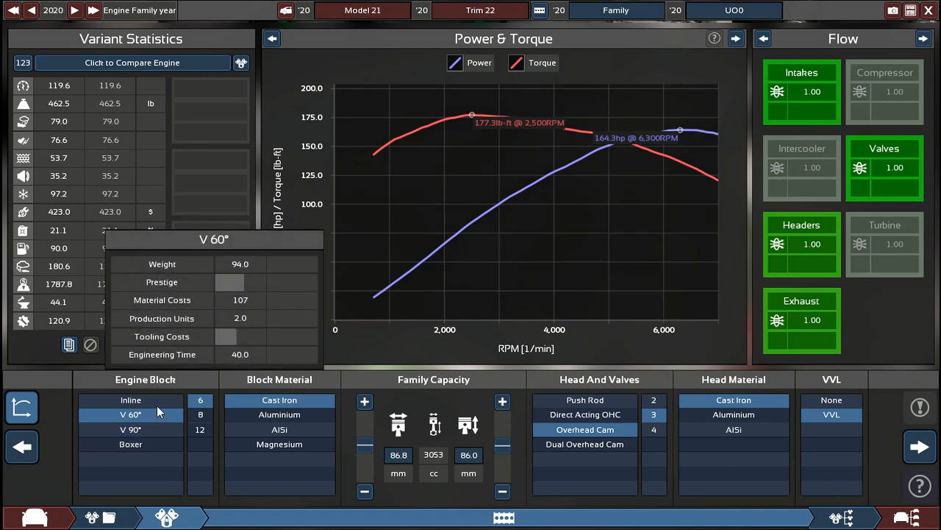
Make the engine a 2412 cc inline four with forged pistons and heavy-duty forged conrods
click(130, 400)
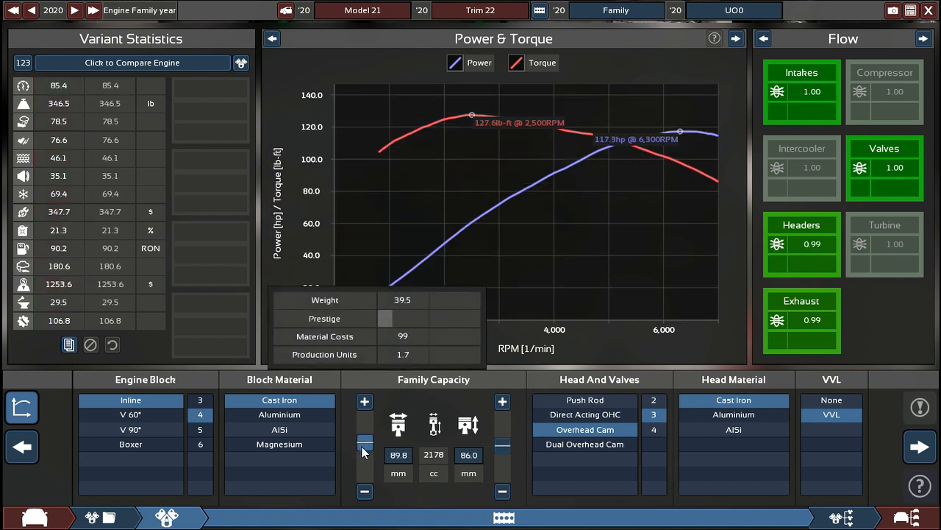
drag(365, 453, 365, 441)
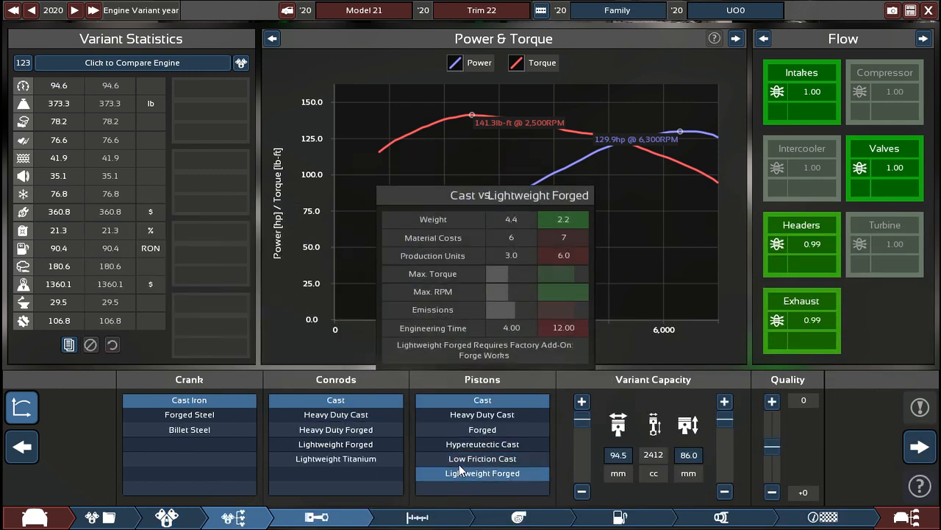
click(483, 415)
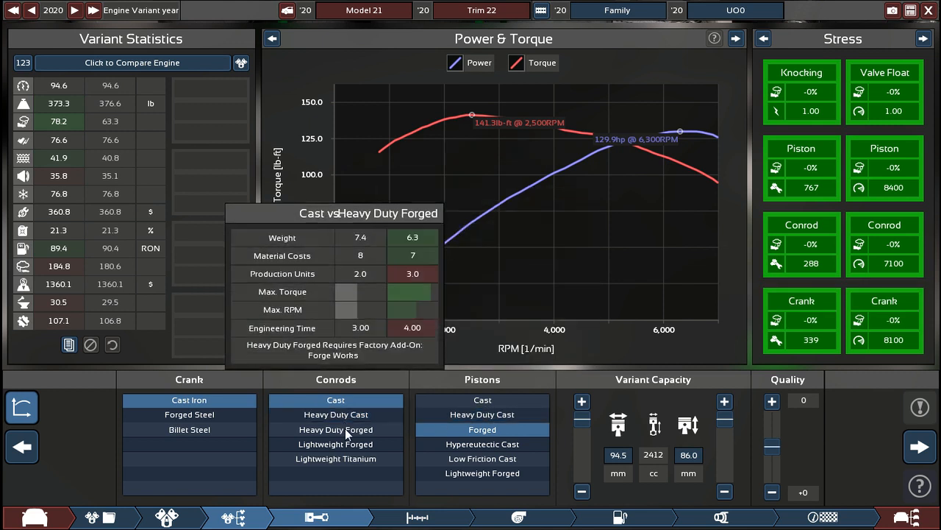
click(336, 429)
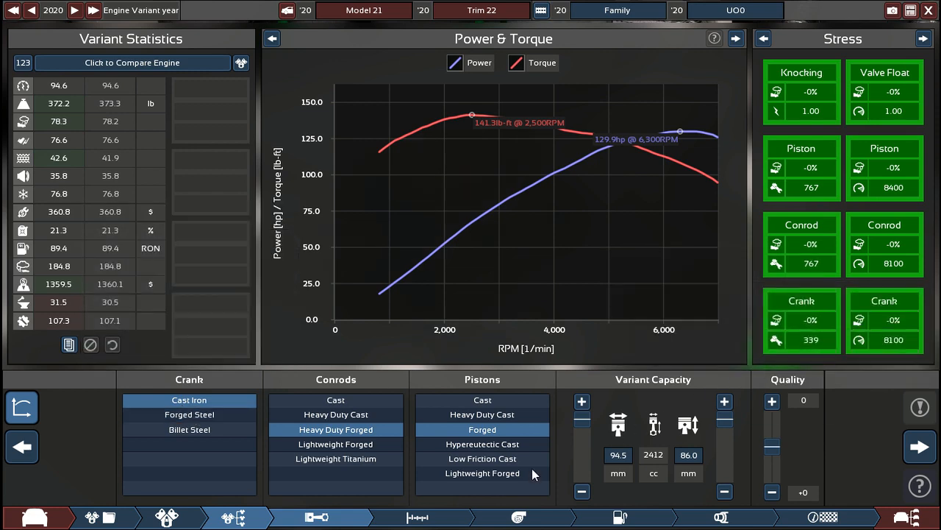
click(924, 38)
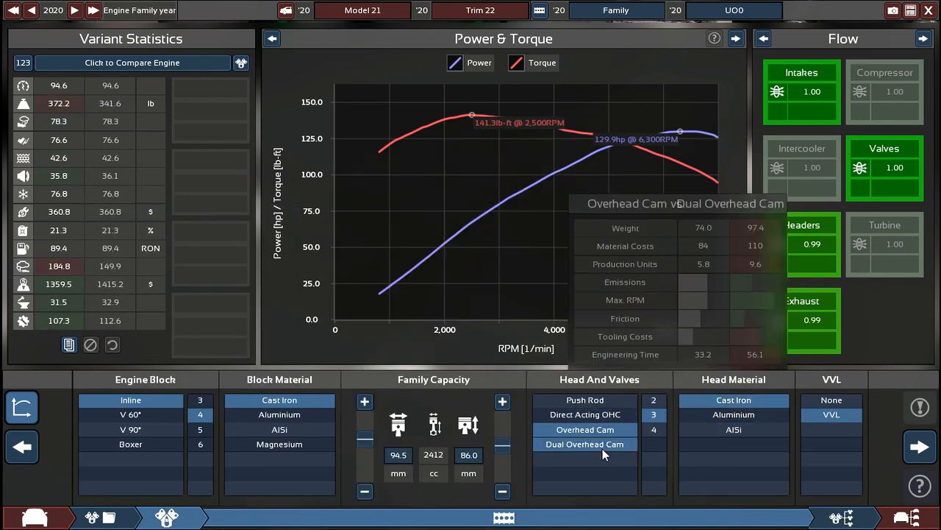
Remove variable valve lift and try a different valve count, checking the stress and airflow readouts
click(585, 444)
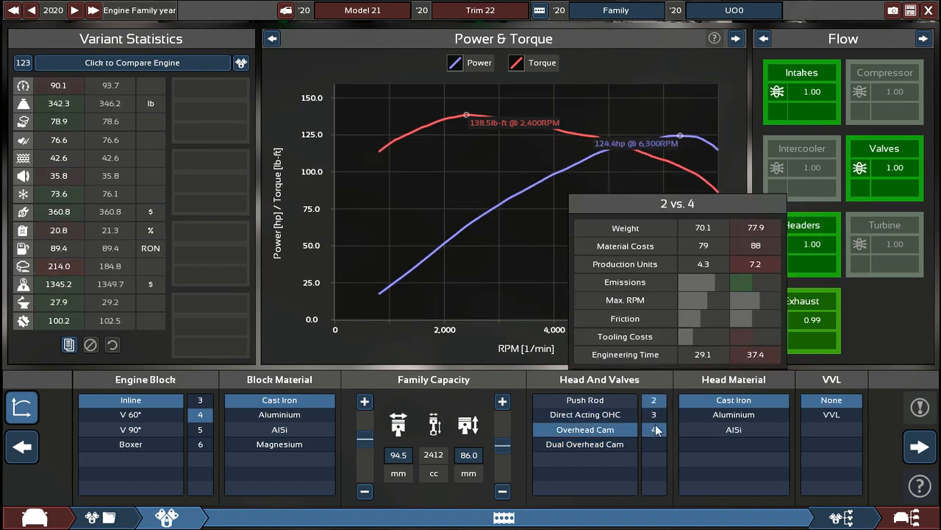
click(653, 400)
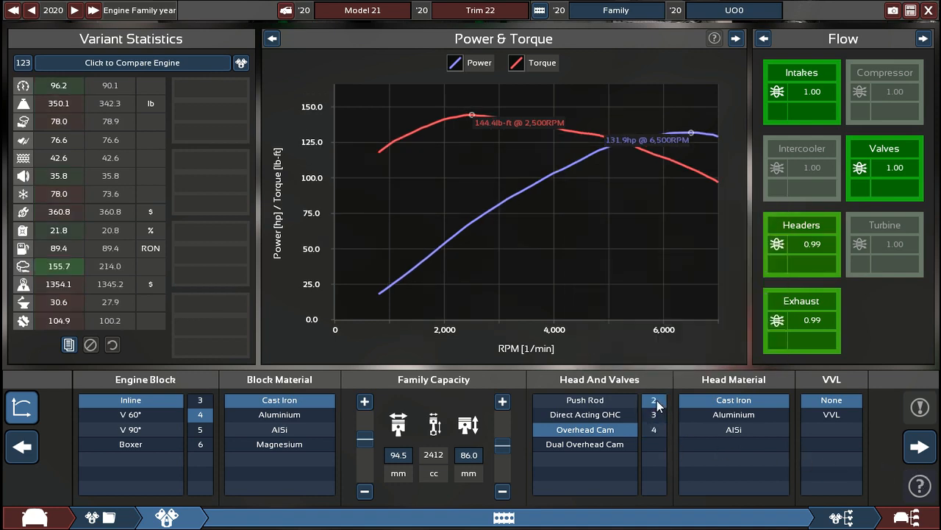
click(912, 444)
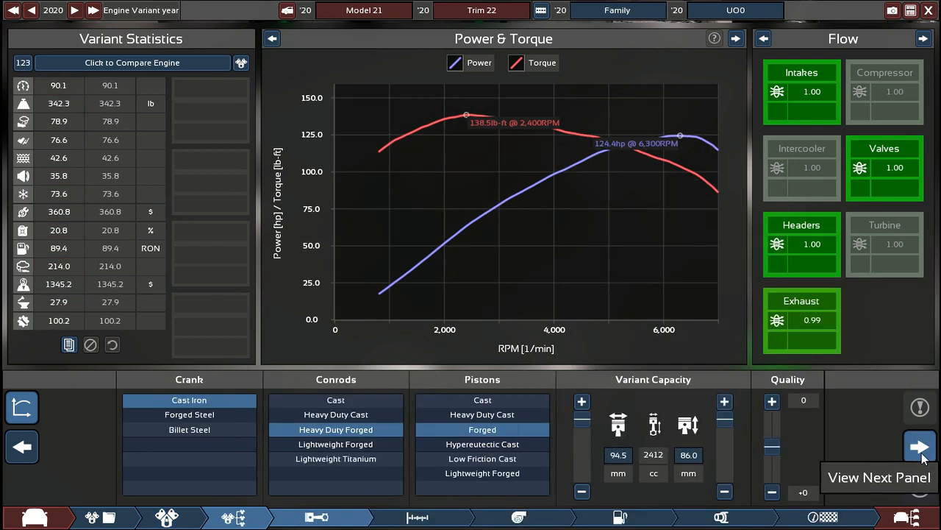
click(923, 38)
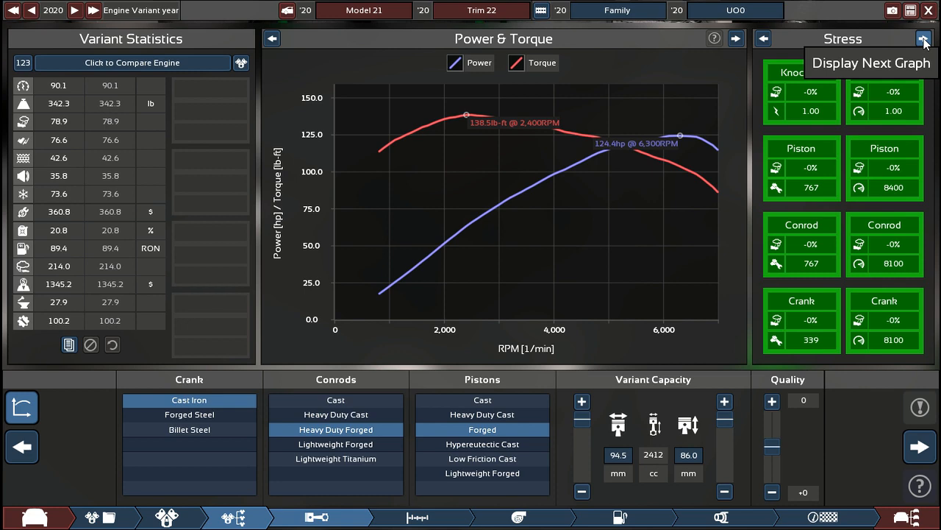
click(921, 448)
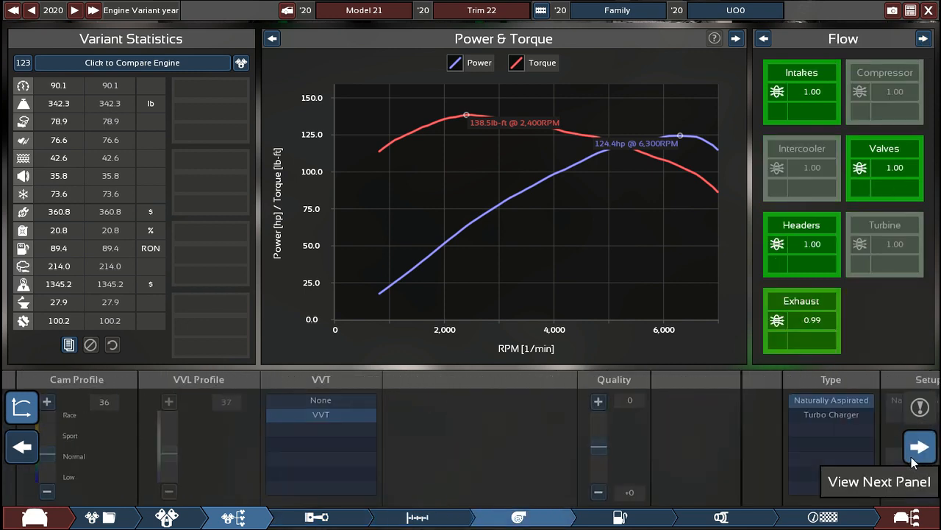
Resize the exhaust pipe diameter and lower the cam profile to 51 for about 141.8 hp
click(912, 447)
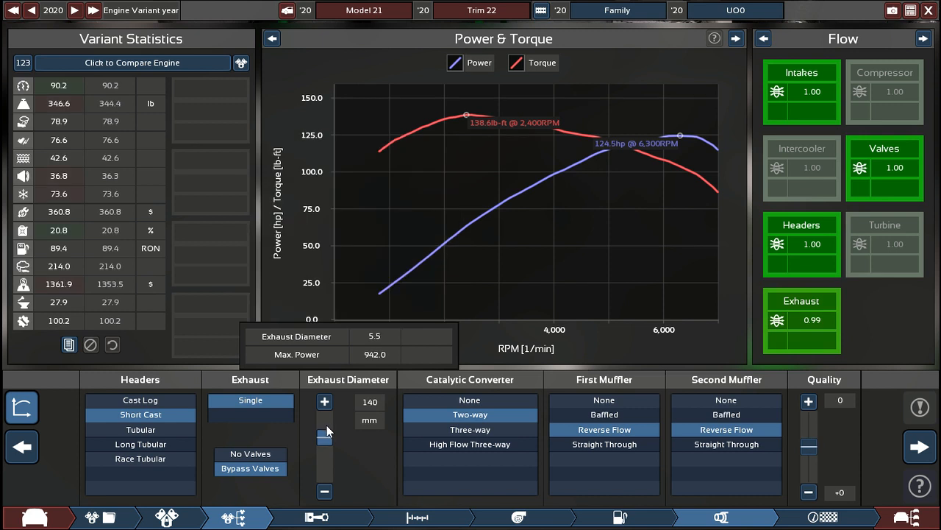
drag(323, 434, 324, 412)
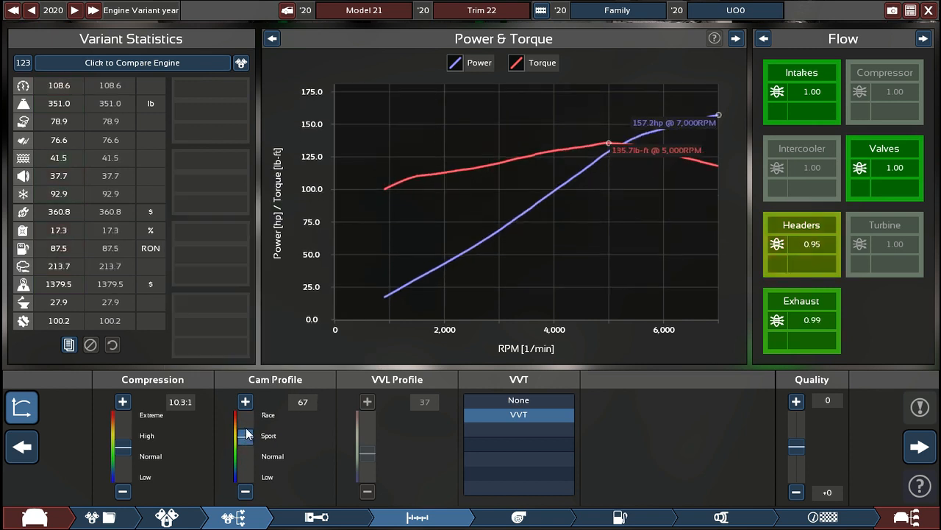
drag(245, 426, 246, 453)
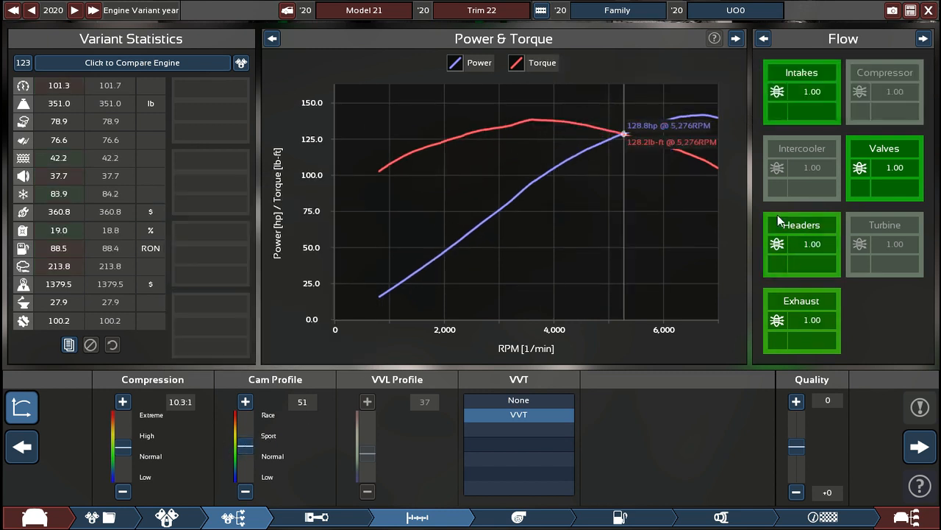
click(518, 415)
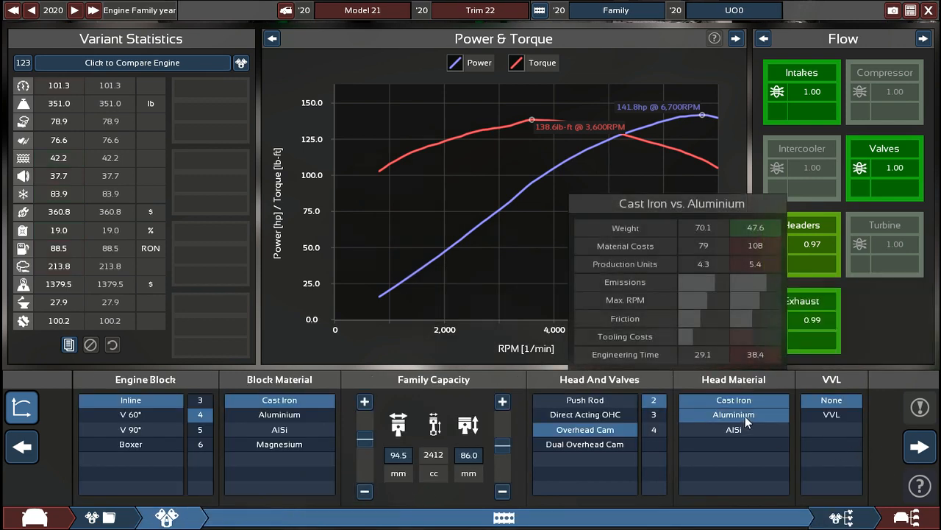
Give the inline four an aluminium DOHC head and move through to the exhaust settings
click(733, 429)
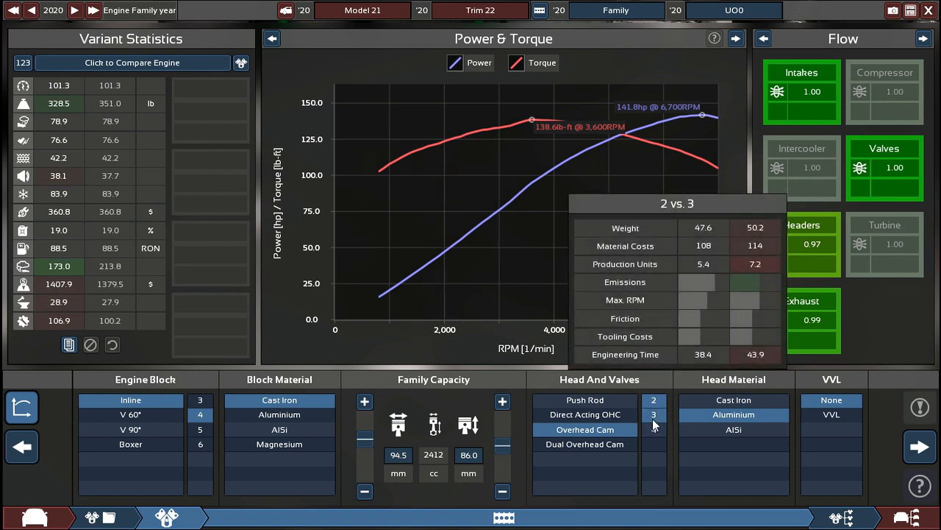
click(586, 445)
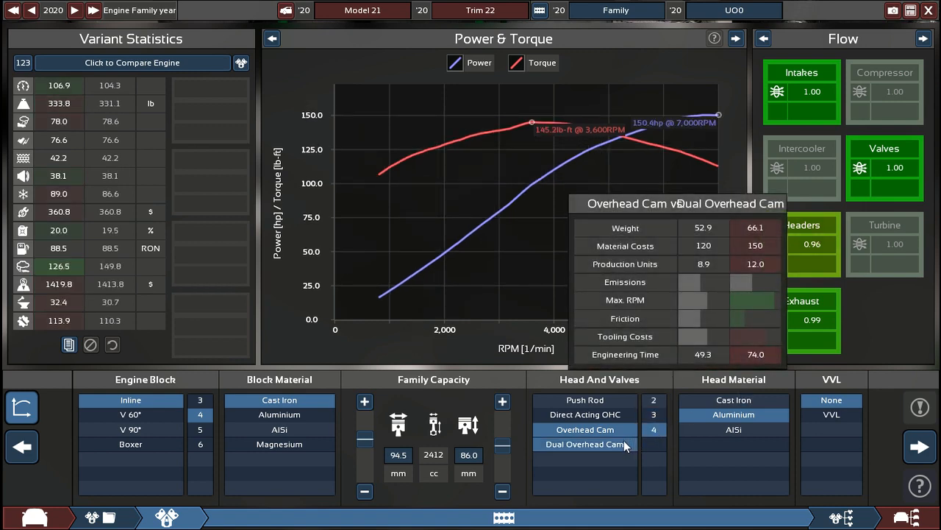
click(586, 445)
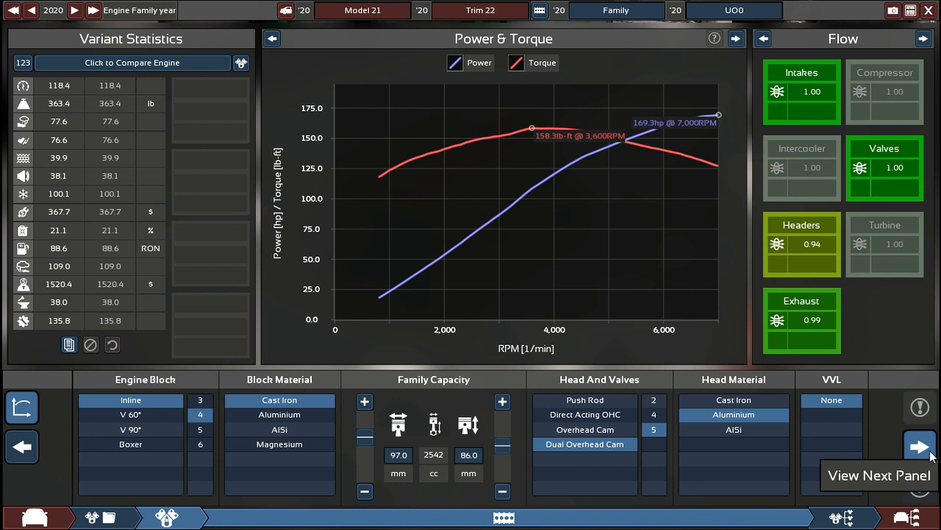
click(918, 447)
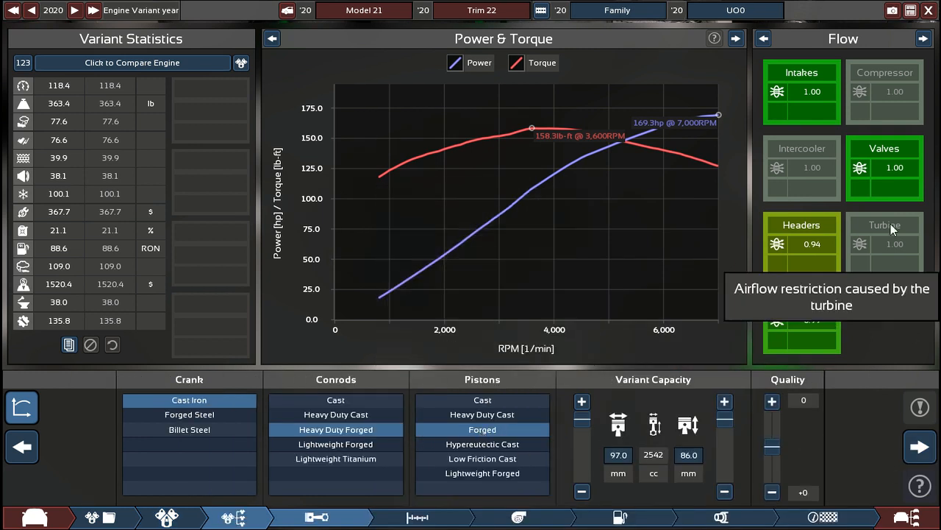
click(924, 38)
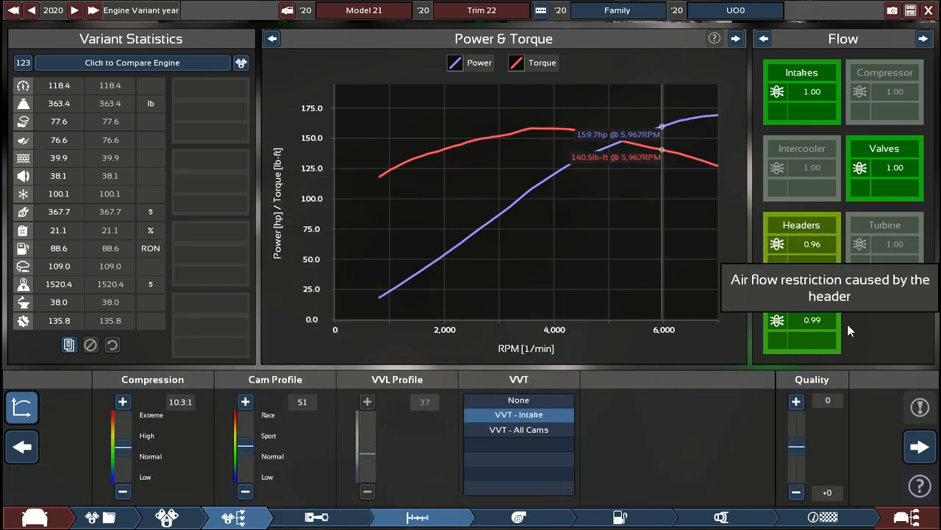
click(917, 447)
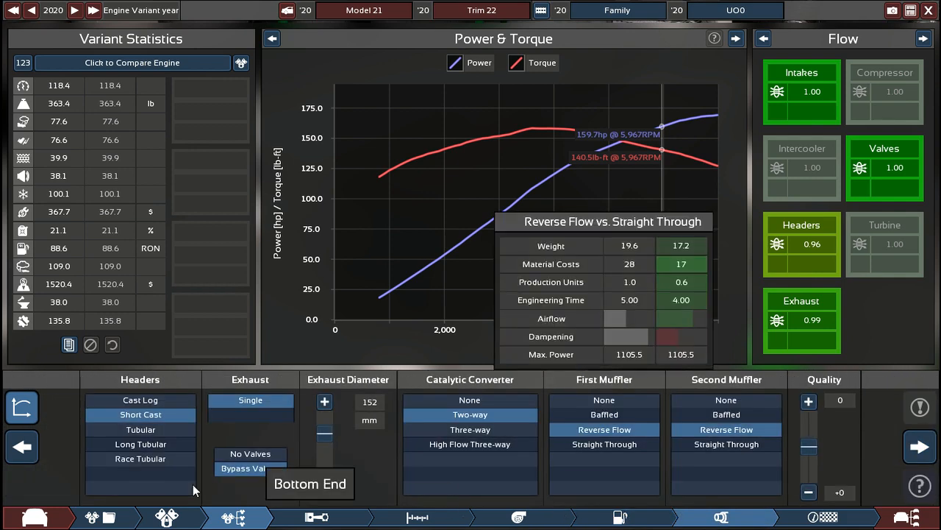
Fit long tubular headers, review the performance charts and leave the test bench view
click(140, 430)
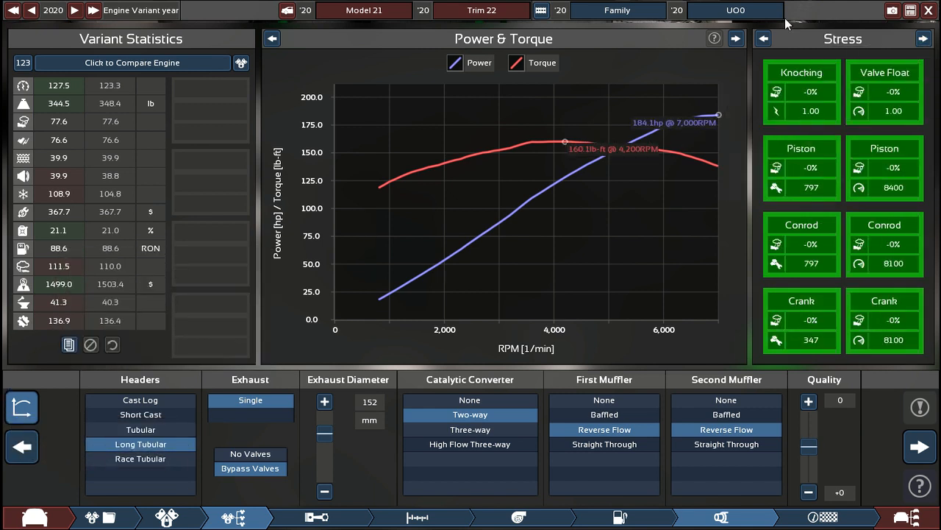
click(737, 38)
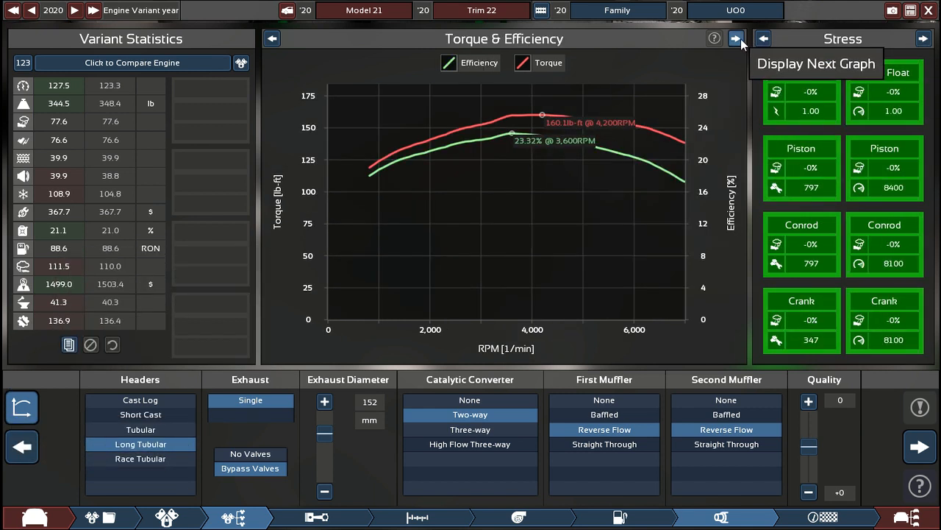
click(735, 38)
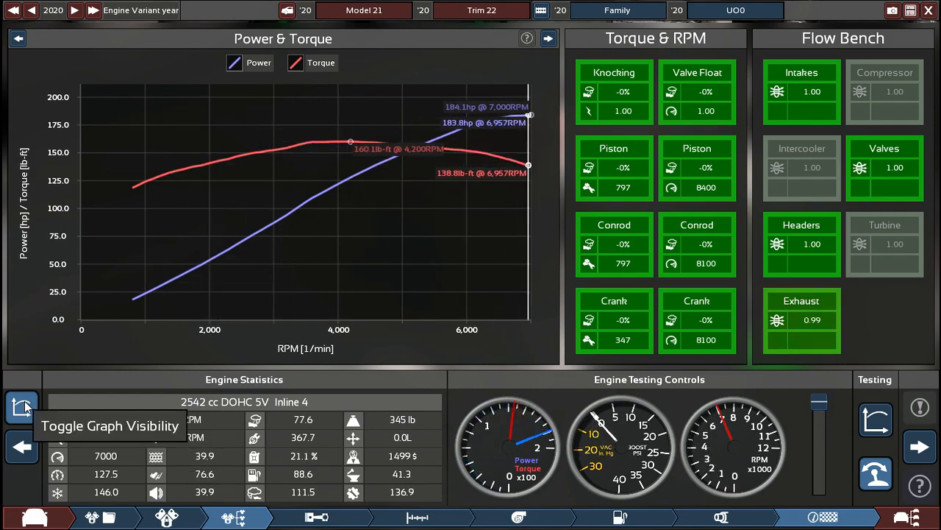
click(21, 406)
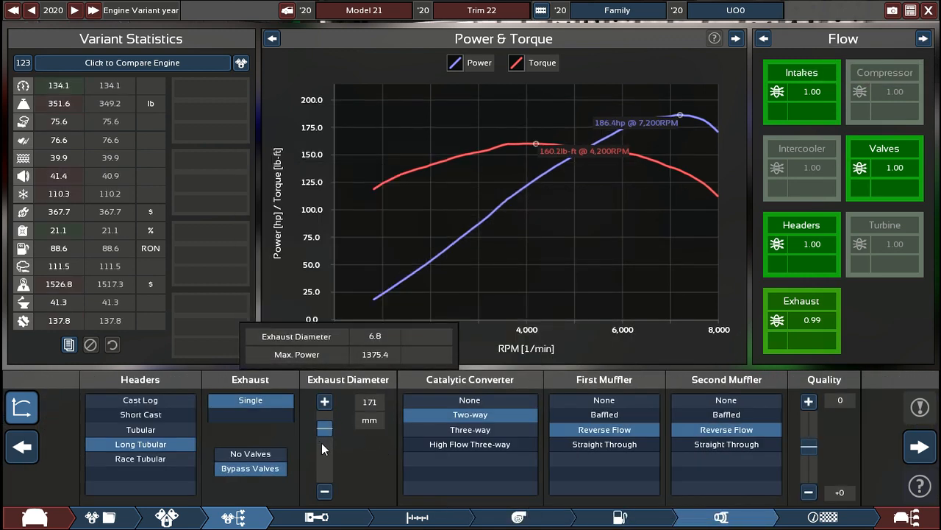
Set the exhaust diameter to 165 mm with a three-way catalytic converter
click(323, 400)
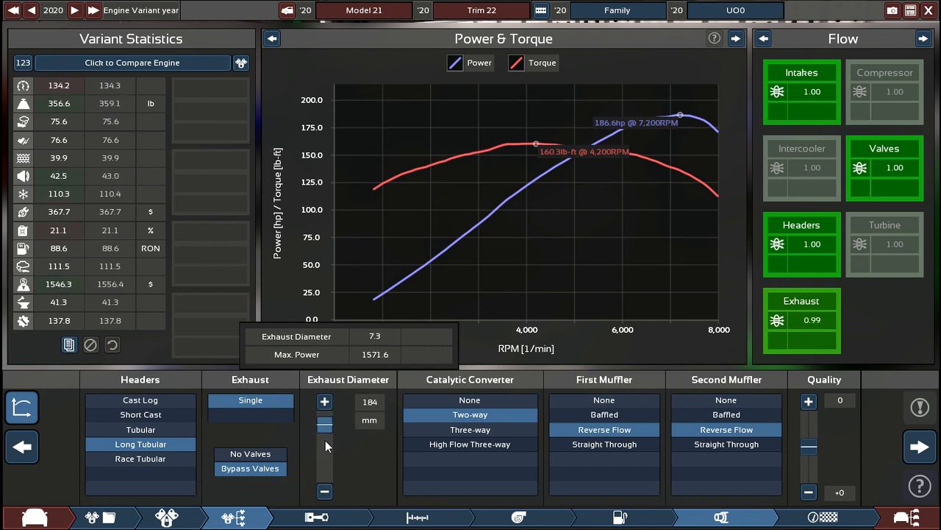
click(471, 430)
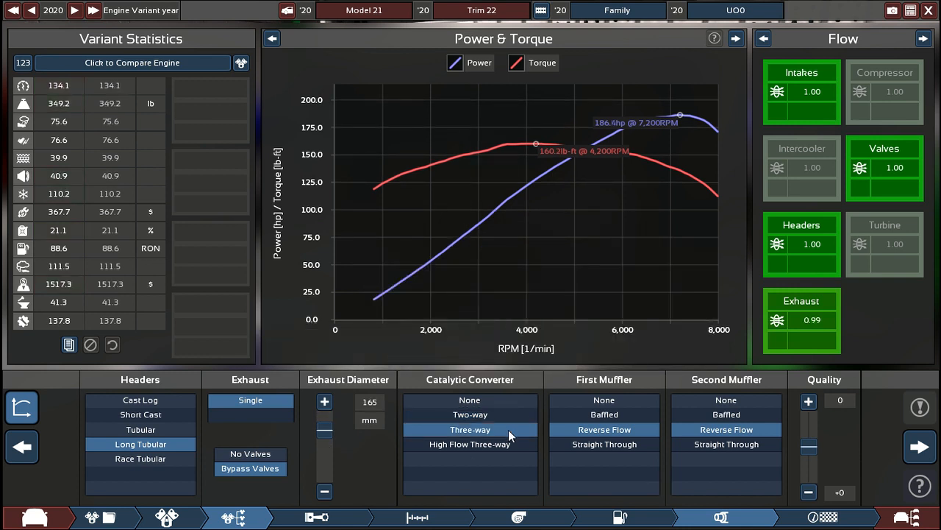
click(470, 400)
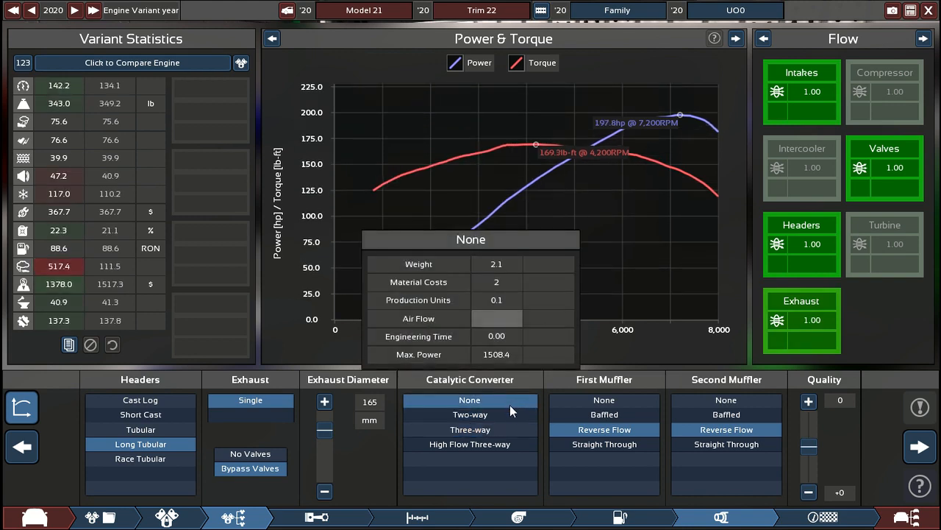
click(471, 430)
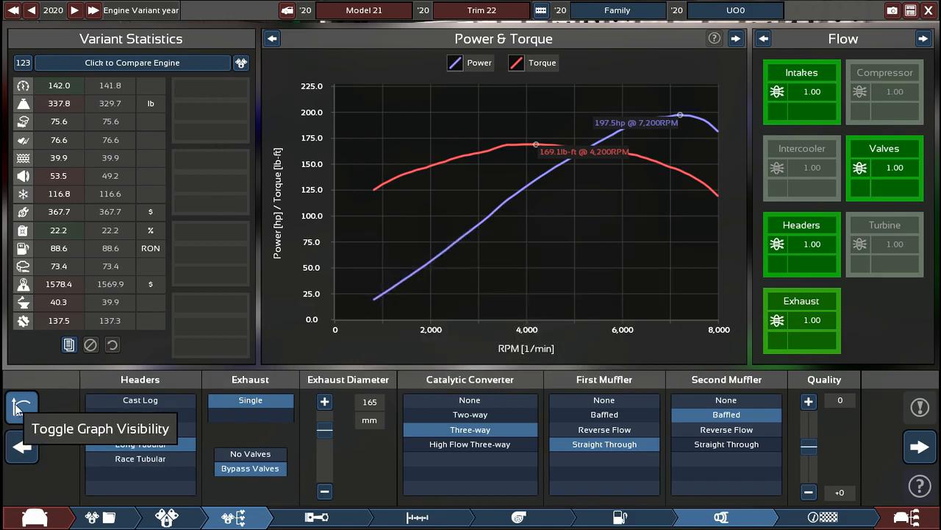
Toggle the graphs to view the engine, then switch the side readout from flow to stress
click(19, 406)
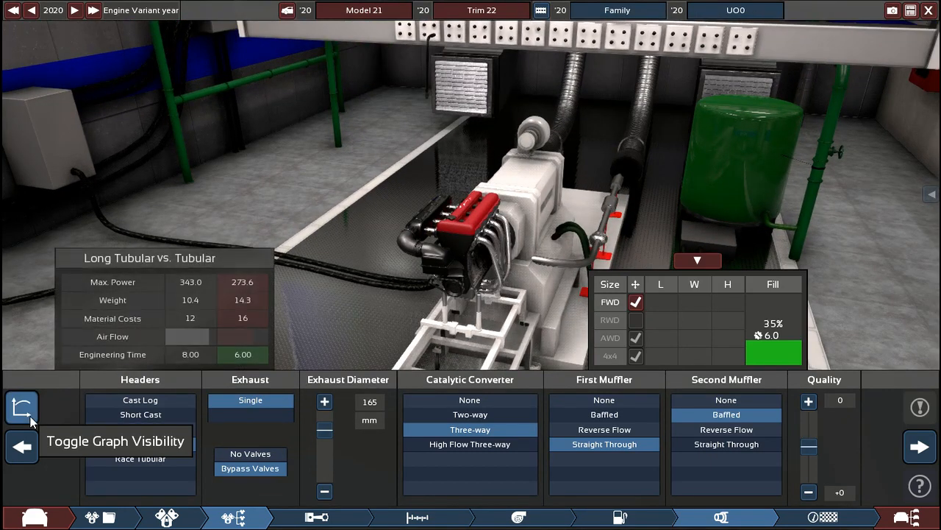
click(22, 406)
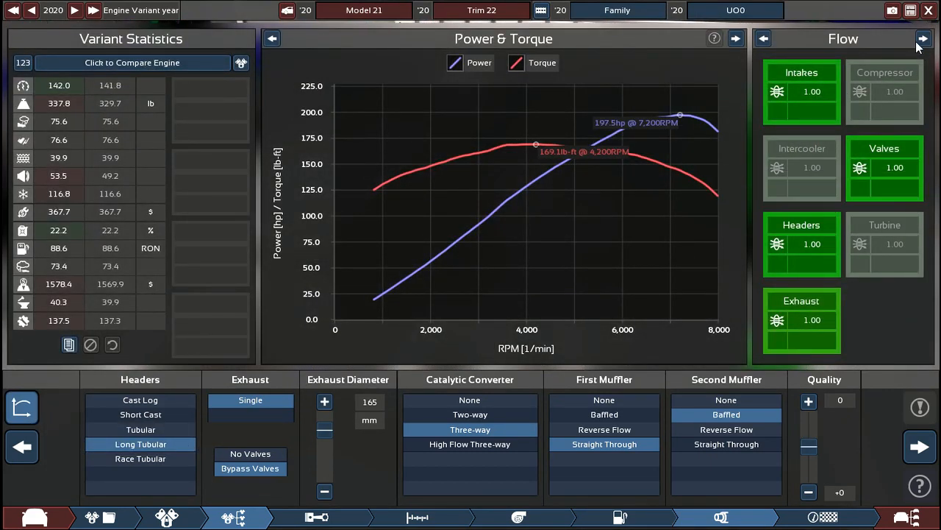
click(922, 38)
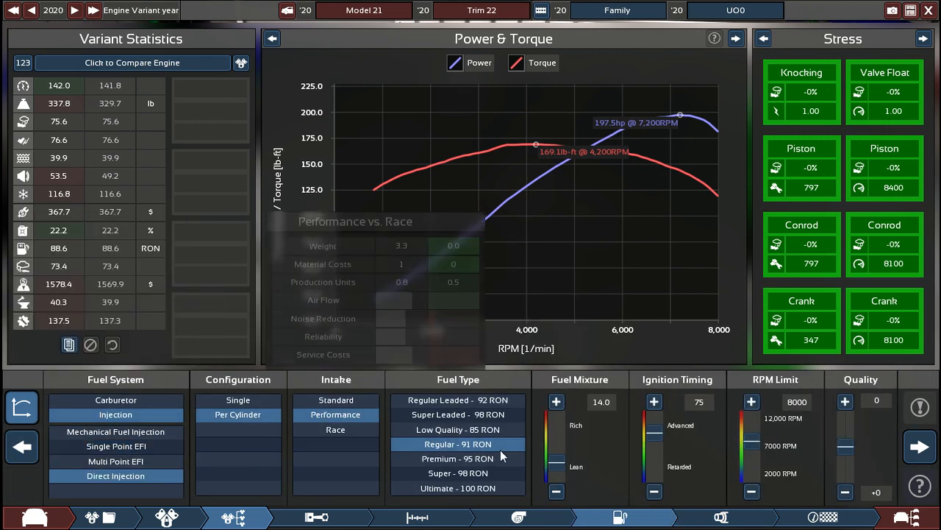
Return to the Top End panel and push the cam profile up toward race
click(21, 447)
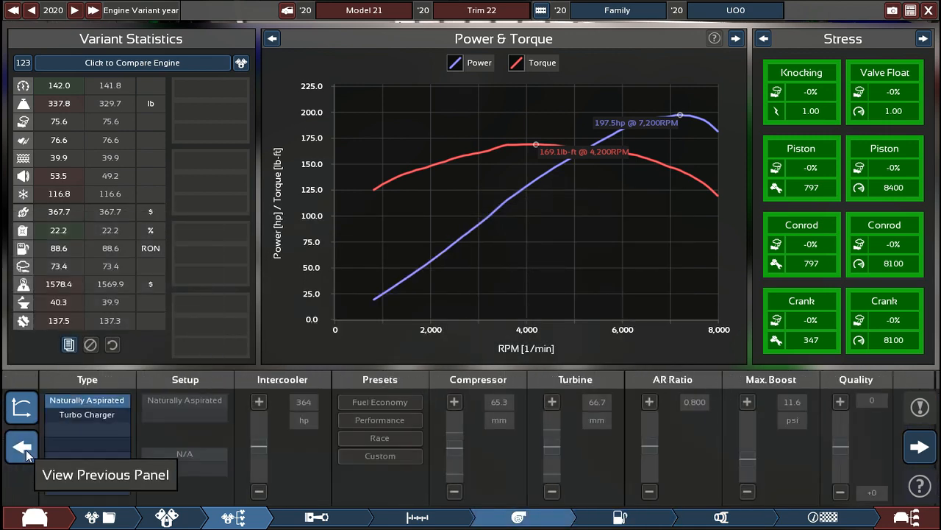
click(18, 447)
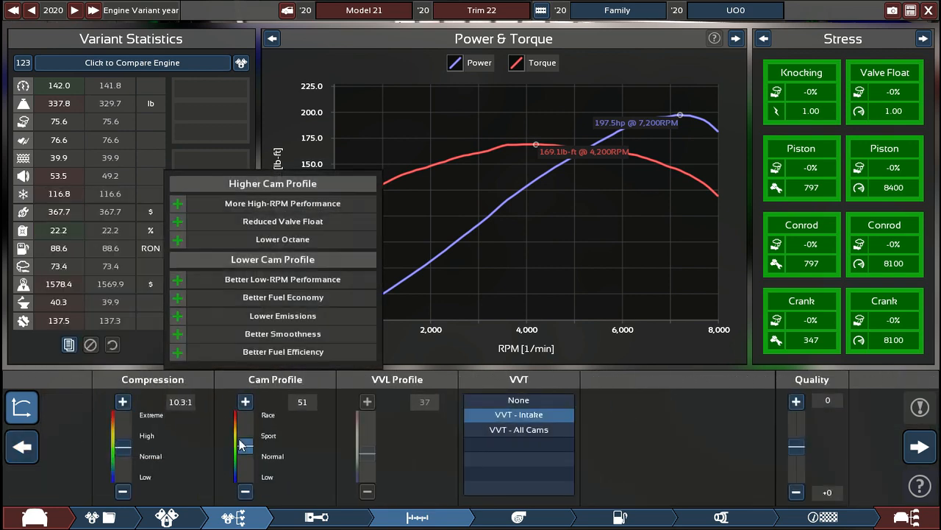
drag(245, 444, 245, 429)
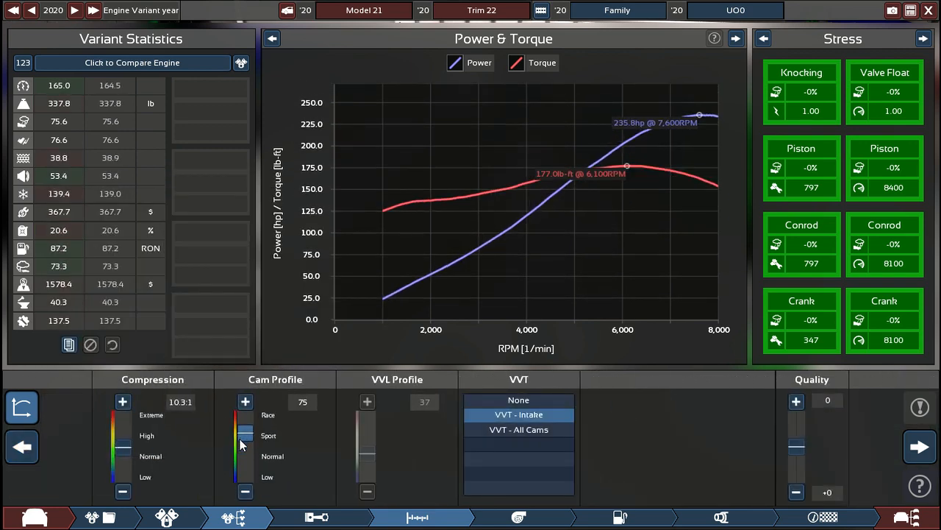
drag(245, 433, 242, 454)
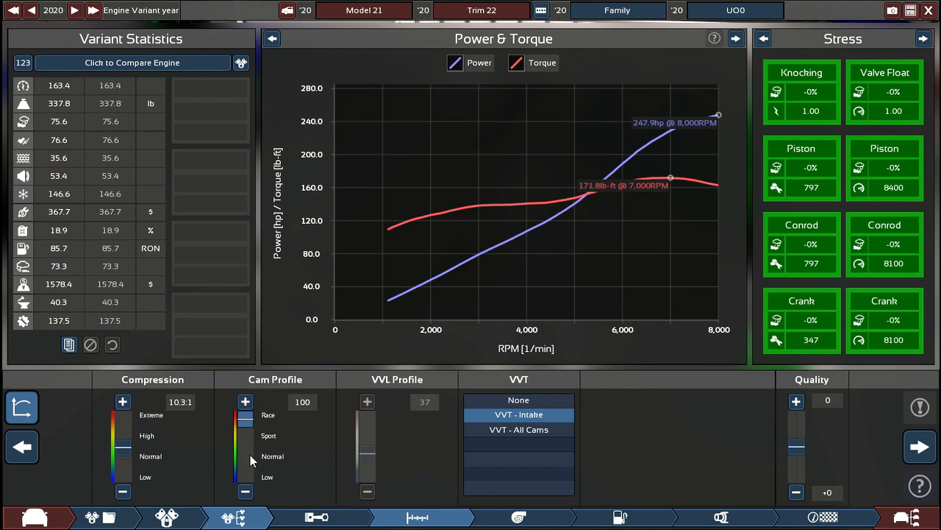
Ease the cam profile back toward sport and fine-tune its final setting
drag(247, 415, 259, 459)
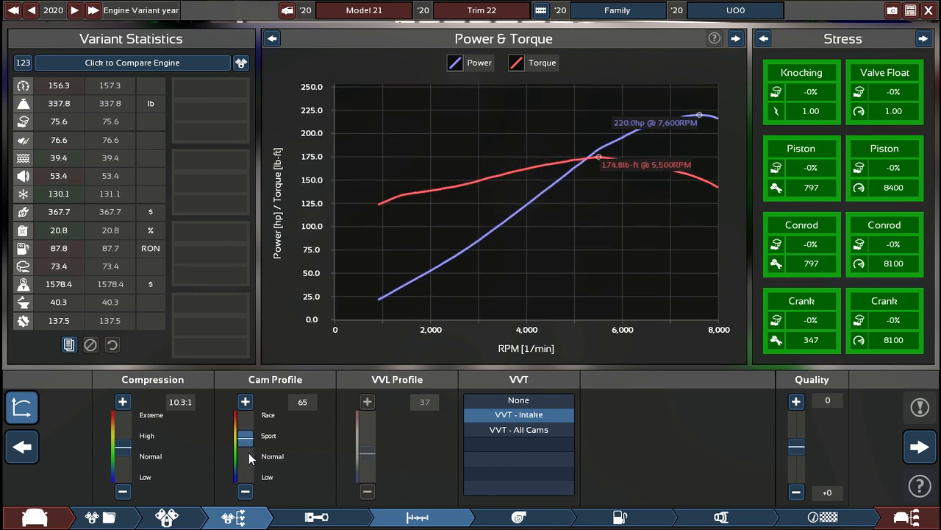
click(244, 401)
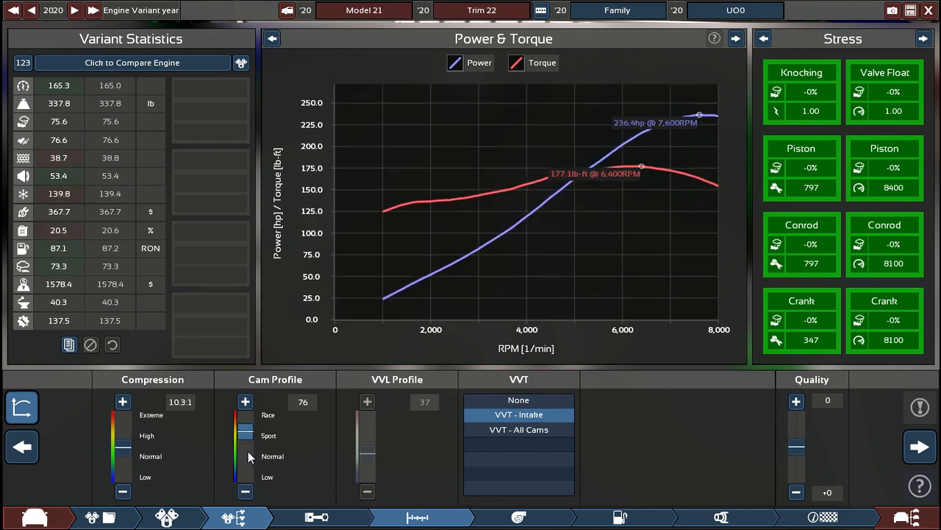
click(244, 400)
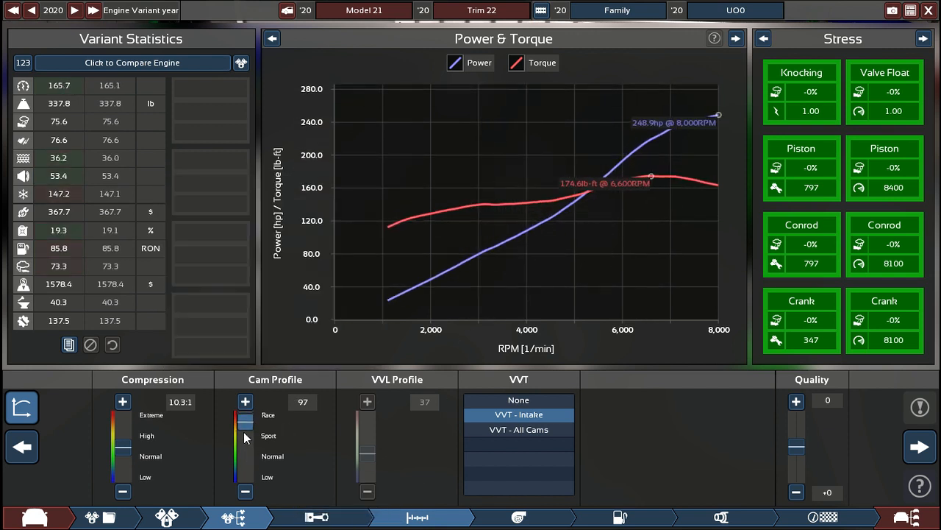
drag(246, 419, 246, 435)
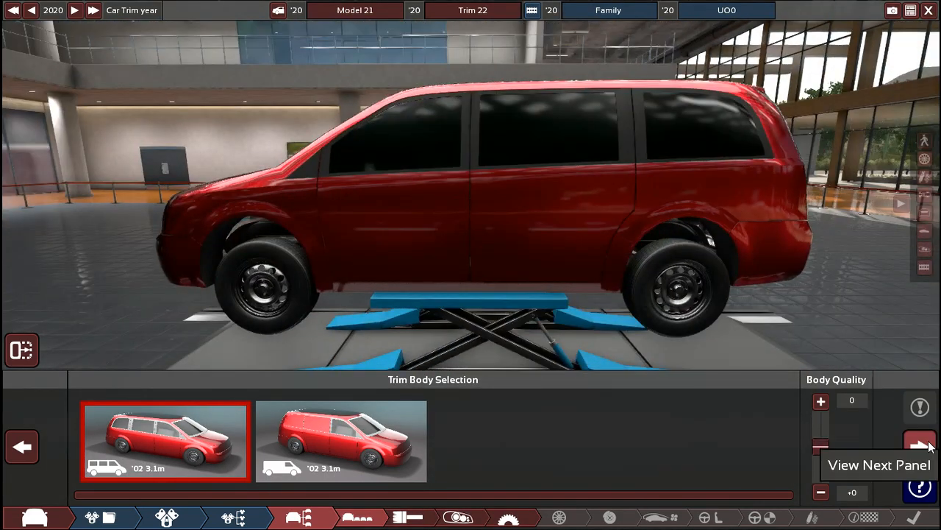
Choose a purple base colour for the body paint and finish editing it
click(131, 483)
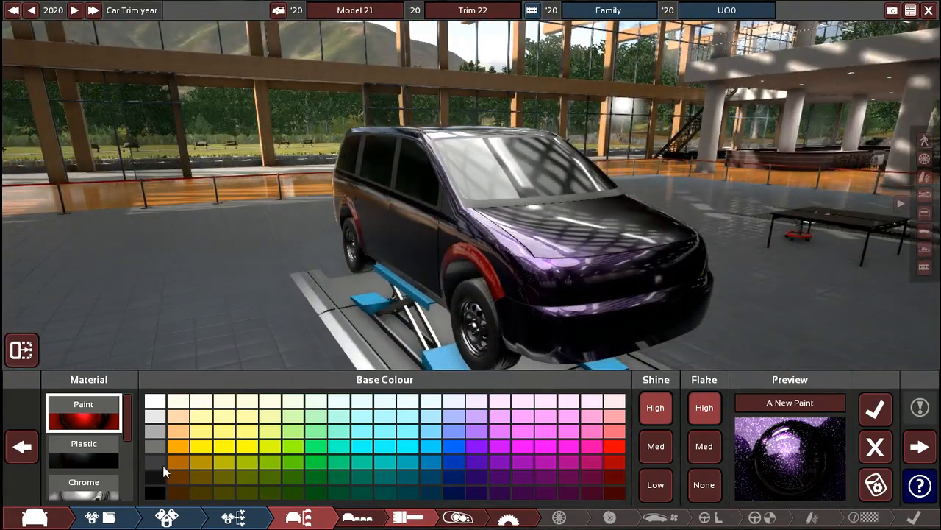
click(451, 492)
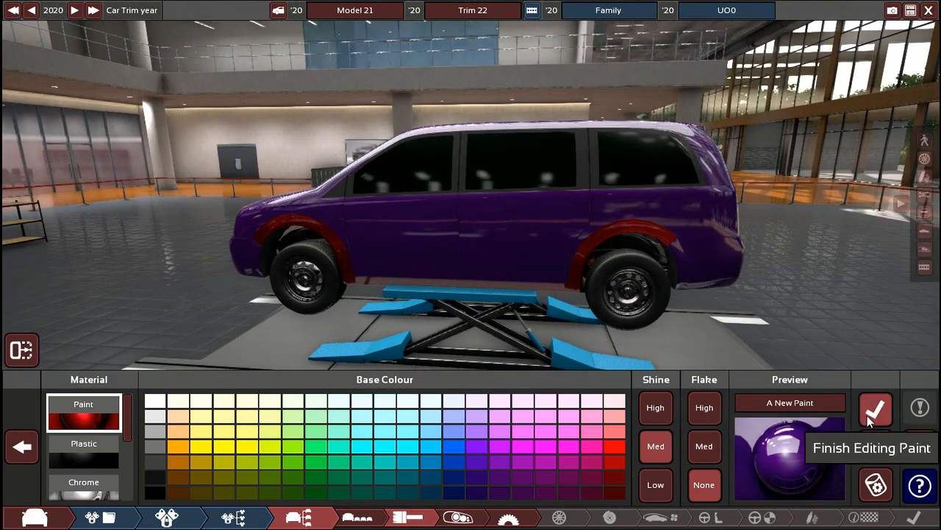
click(876, 409)
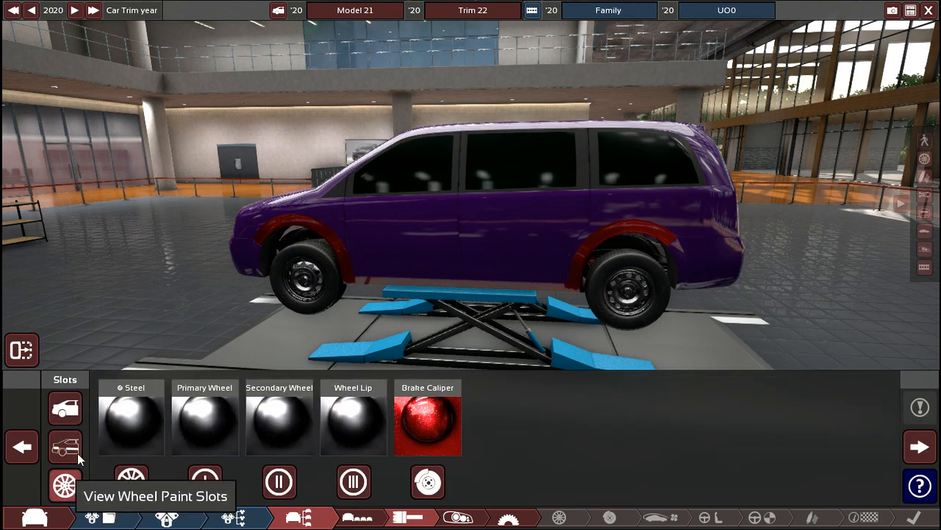
Review the bumper, wheel and trim paint slots, then select all body panel slots
click(64, 406)
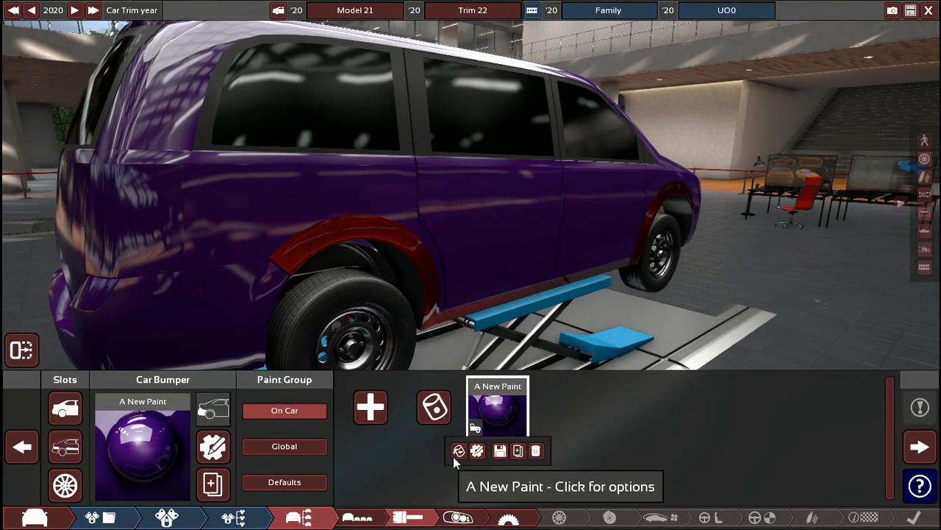
mouse_move(87, 457)
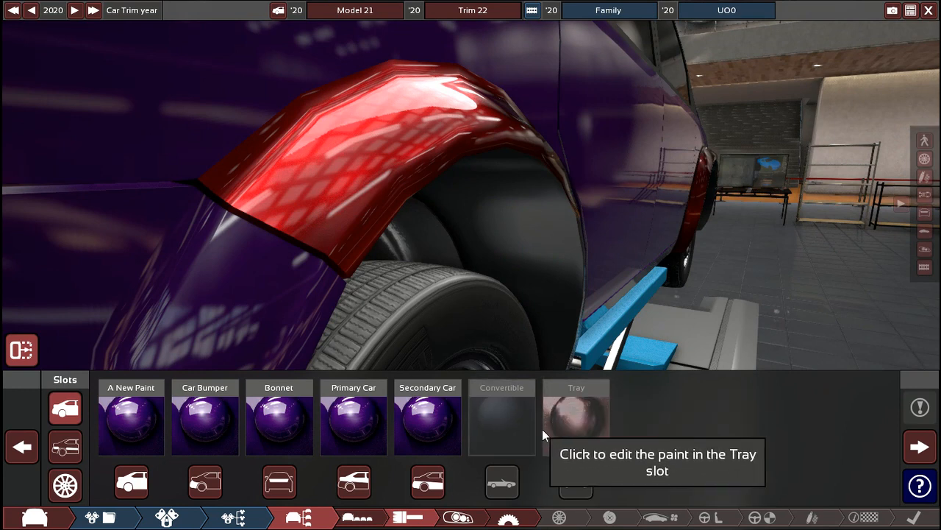
mouse_move(576, 482)
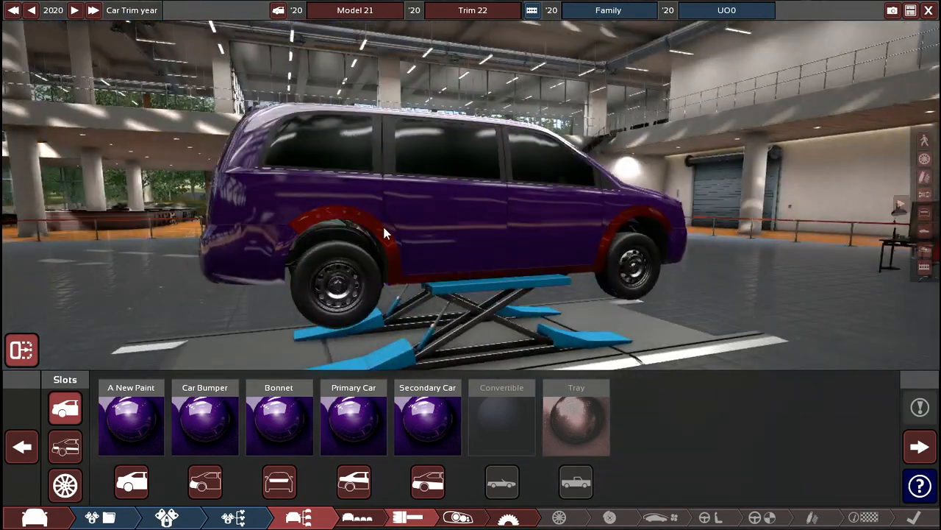
click(65, 447)
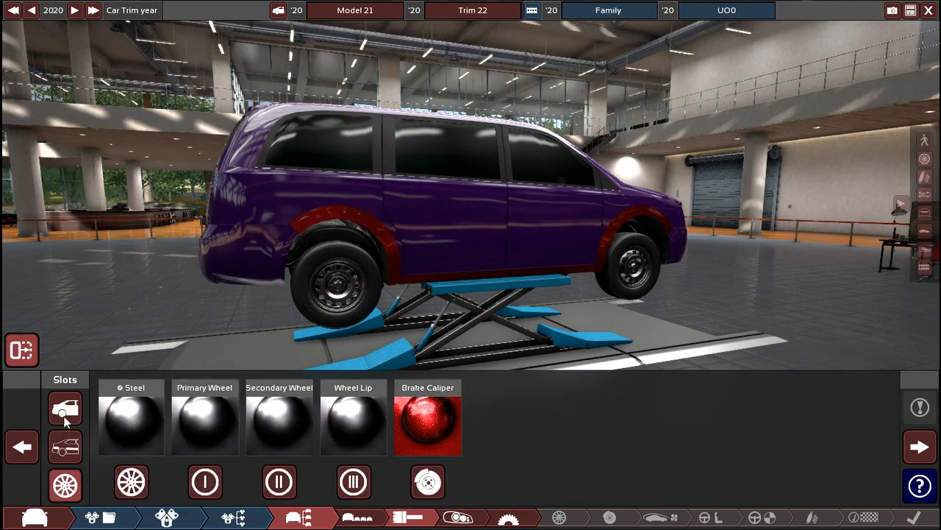
click(64, 447)
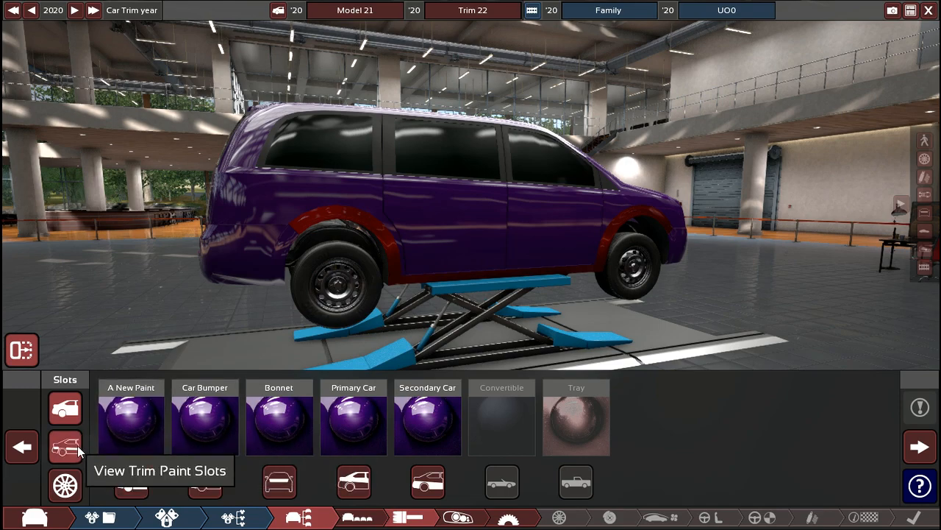
click(65, 447)
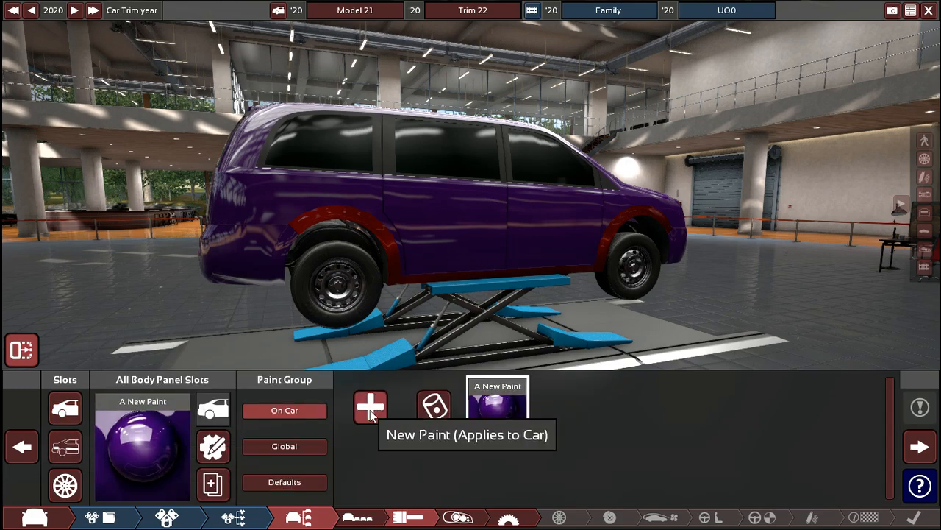
Create a new car paint, trying red then a near-black base colour from the palette
click(368, 407)
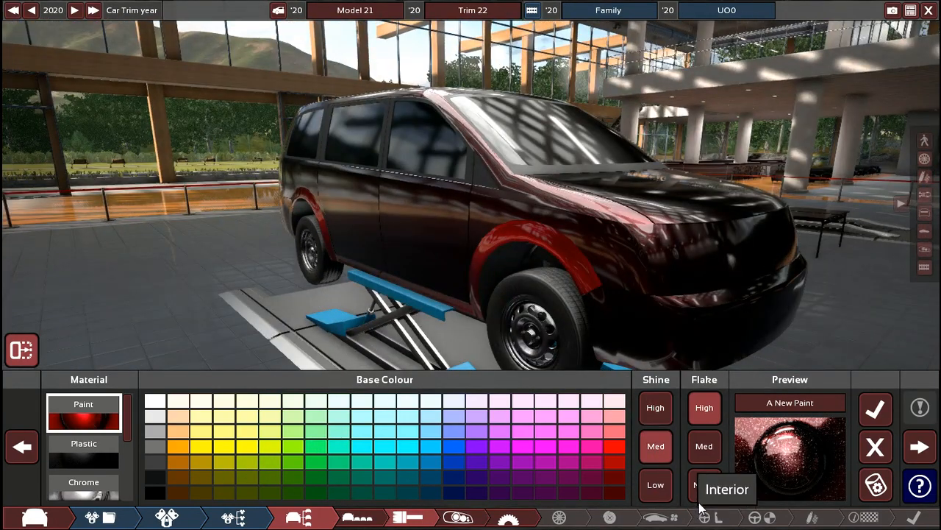
click(703, 483)
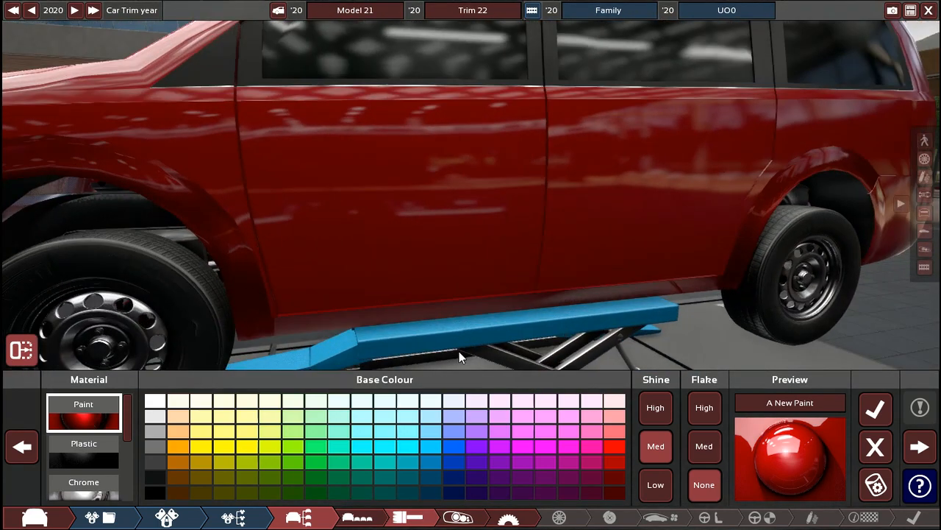
click(491, 479)
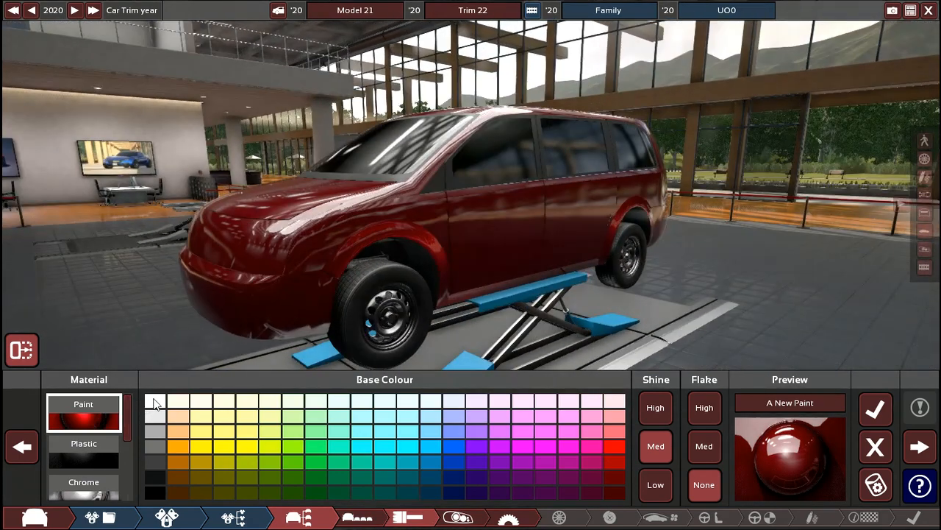
click(156, 465)
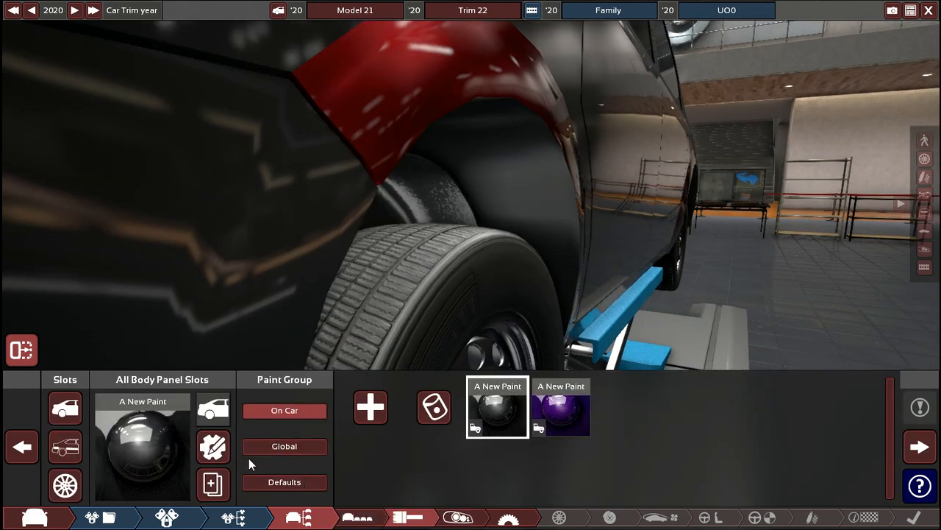
mouse_move(43, 444)
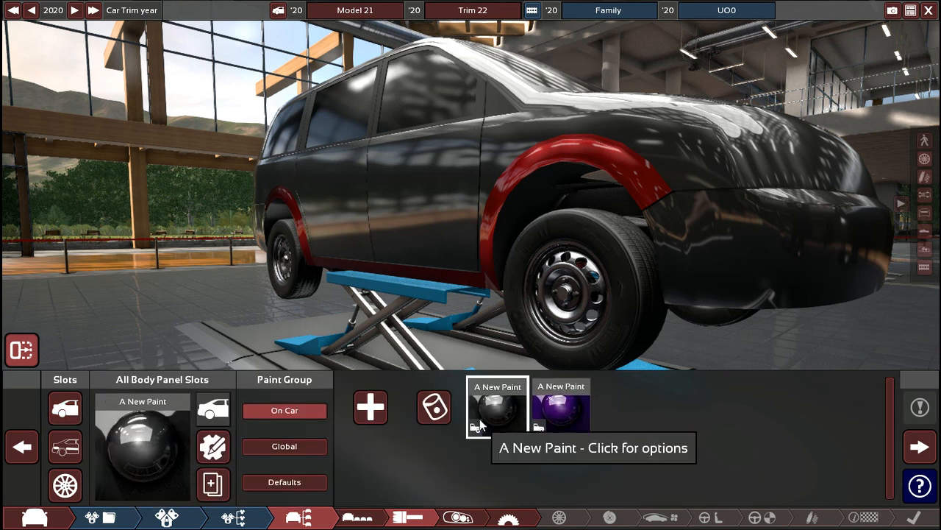
Make the new paint red with a high shine finish
click(496, 409)
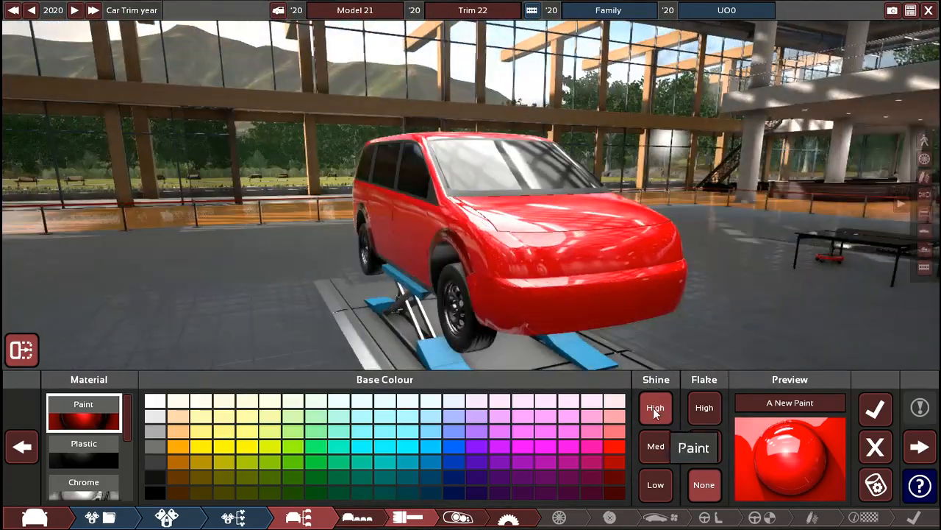
click(703, 447)
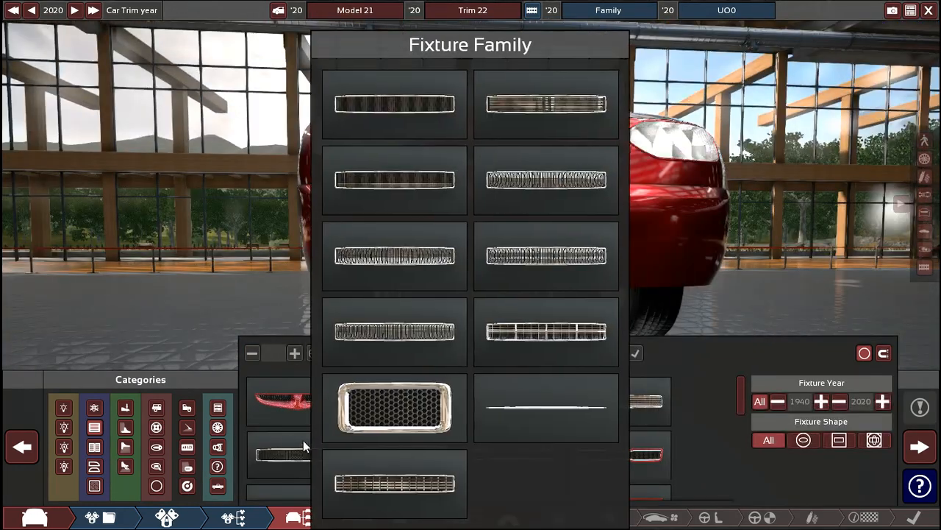
Pick a mesh split grille design and fit it to the front bumper
click(393, 409)
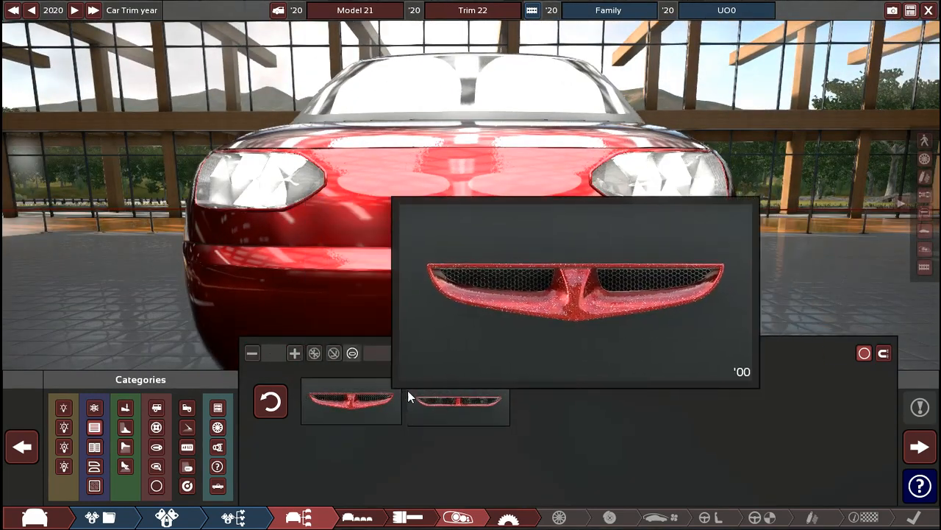
click(612, 8)
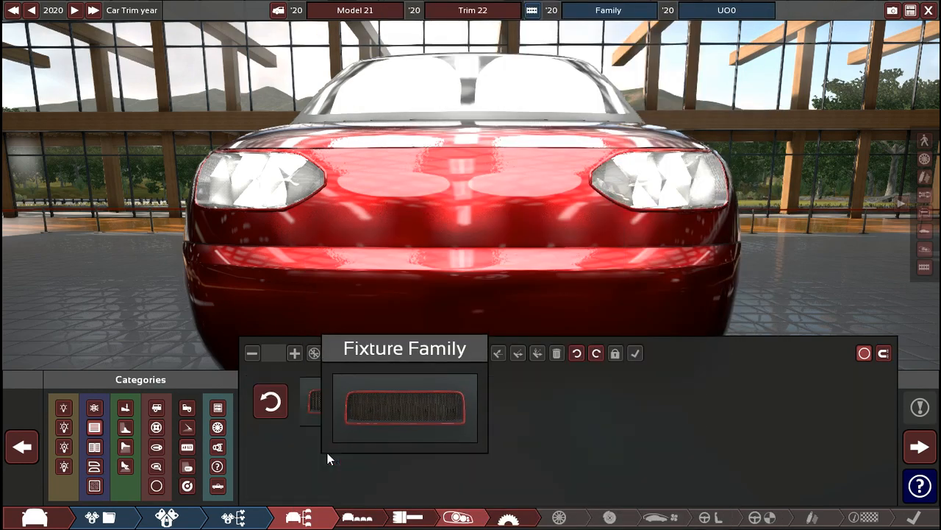
click(403, 410)
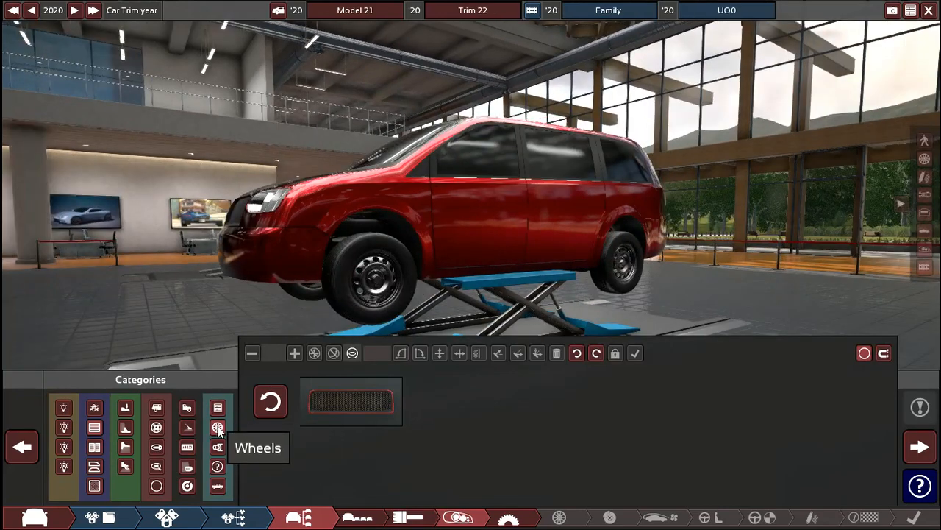
Try several rim designs and settle on the spoked rims
click(218, 428)
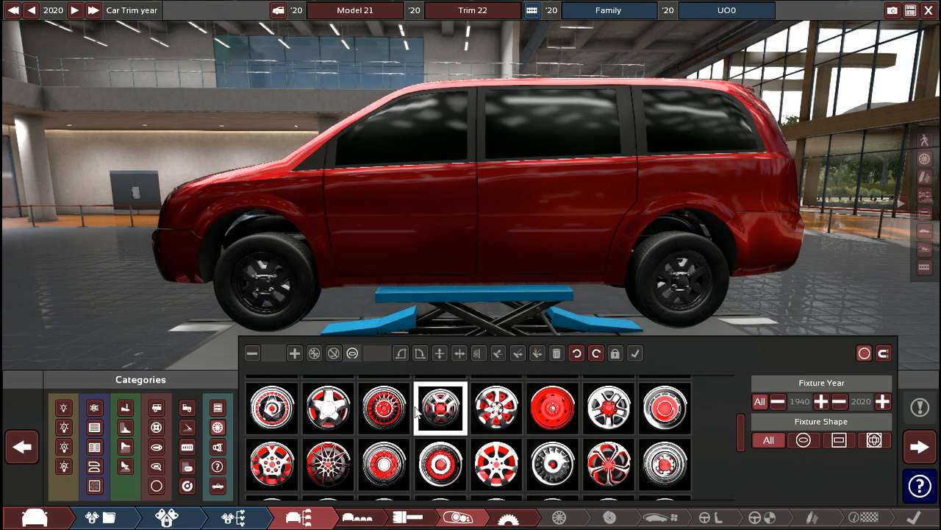
click(276, 477)
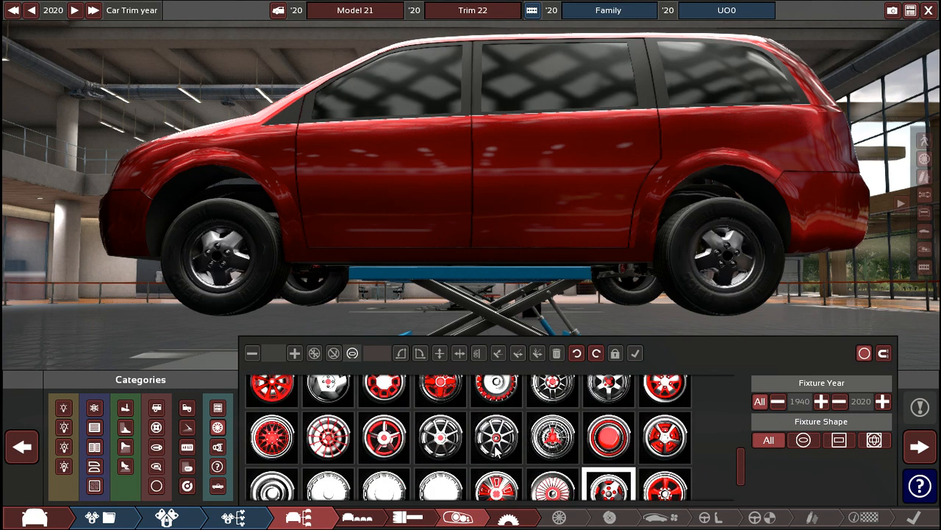
click(442, 449)
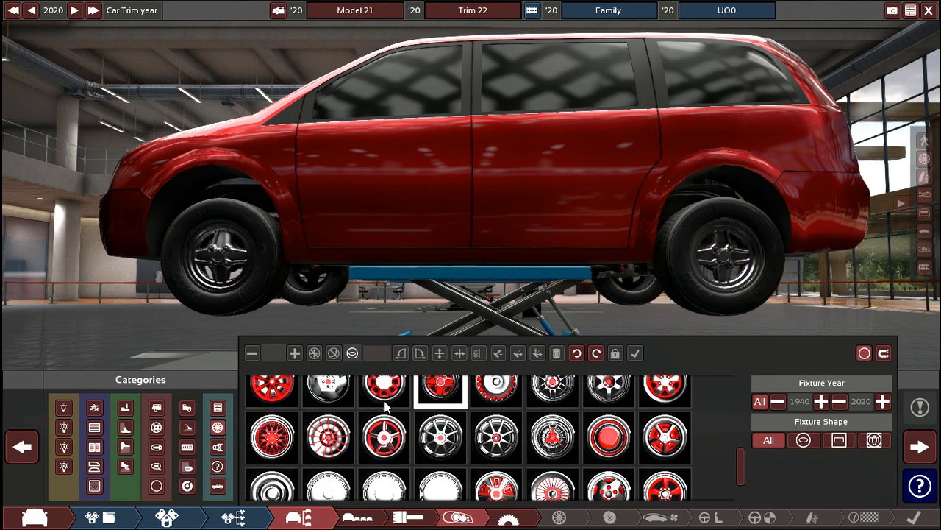
click(386, 403)
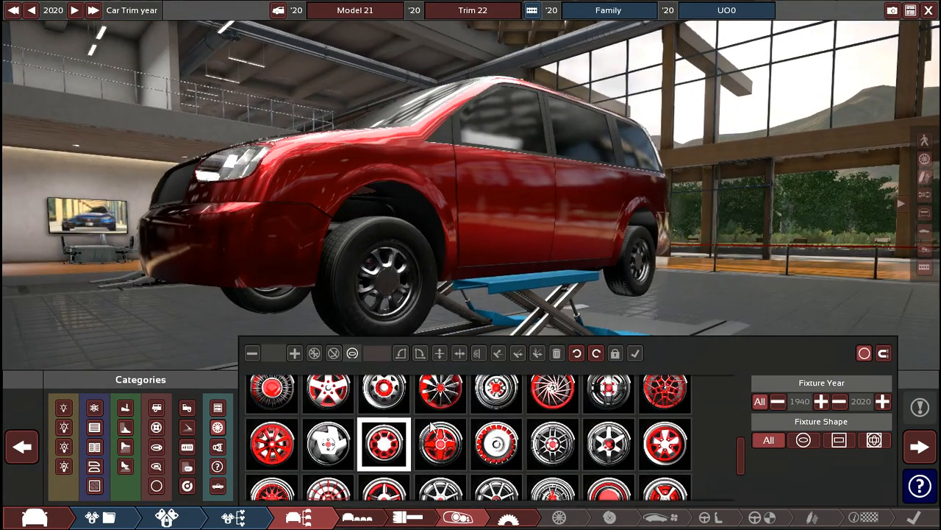
click(330, 444)
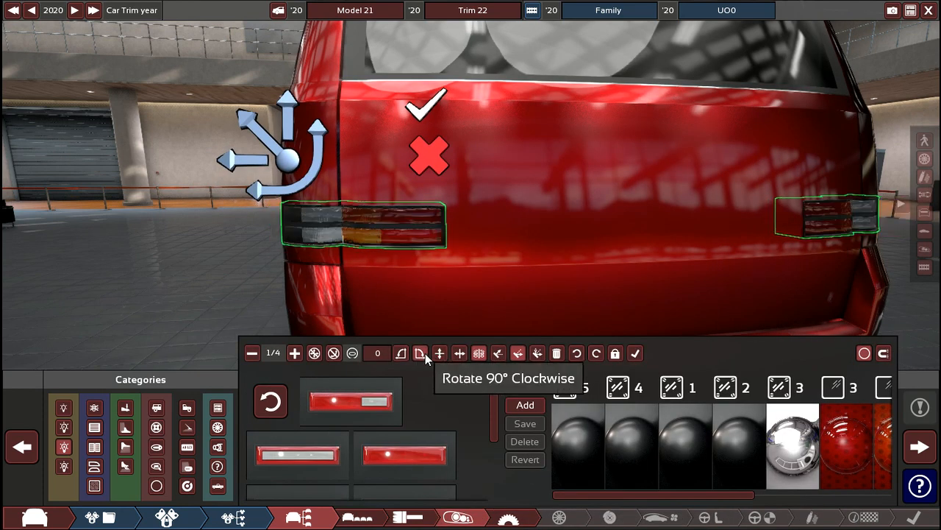
Rotate the rear tail light a quarter turn clockwise
click(421, 353)
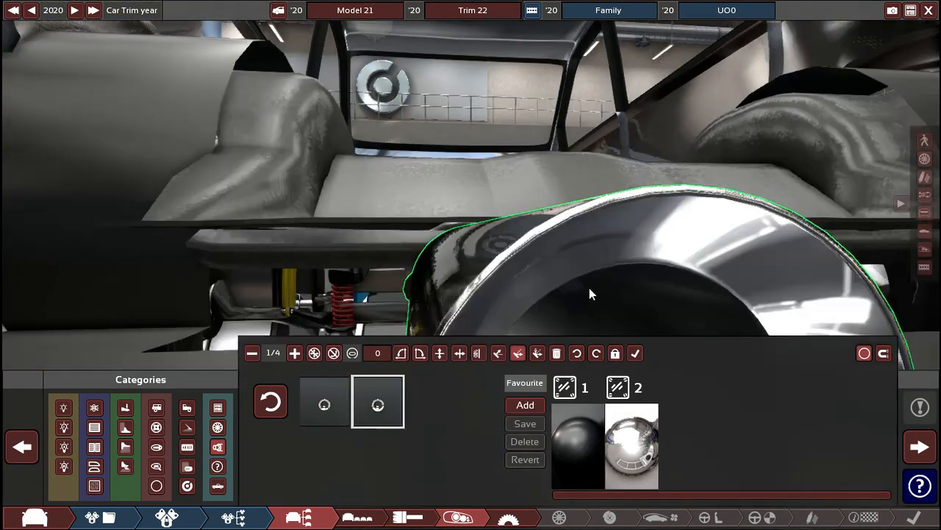
Place the chrome exhaust tip under the rear bumper
click(271, 402)
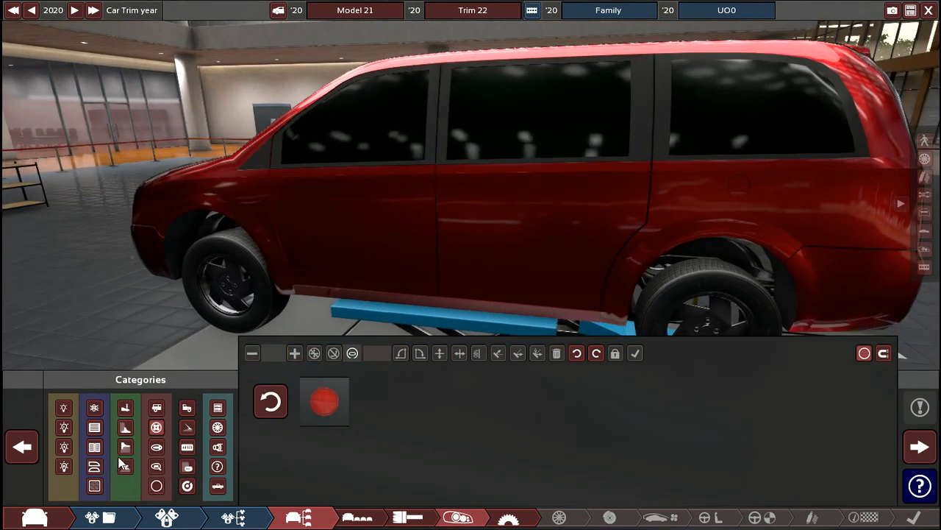
Bring up the door handle fixture designs
click(322, 403)
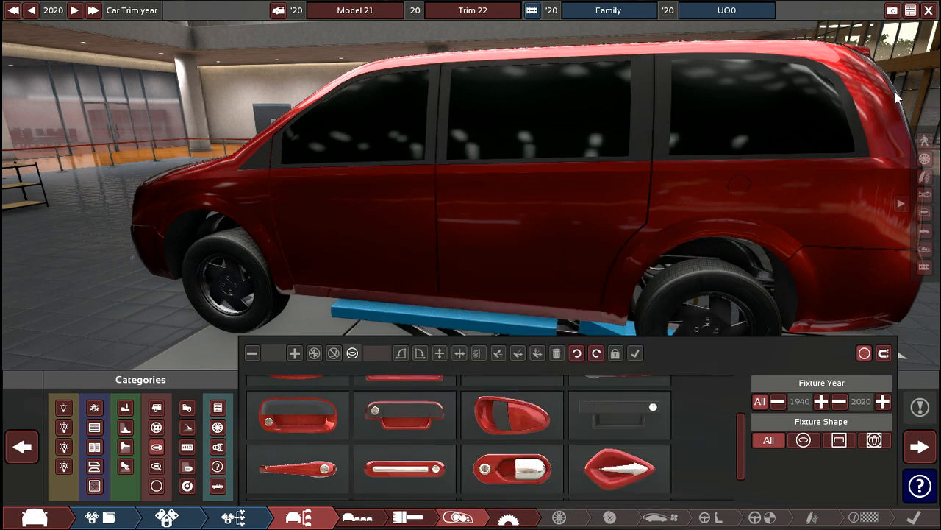
mouse_move(903, 100)
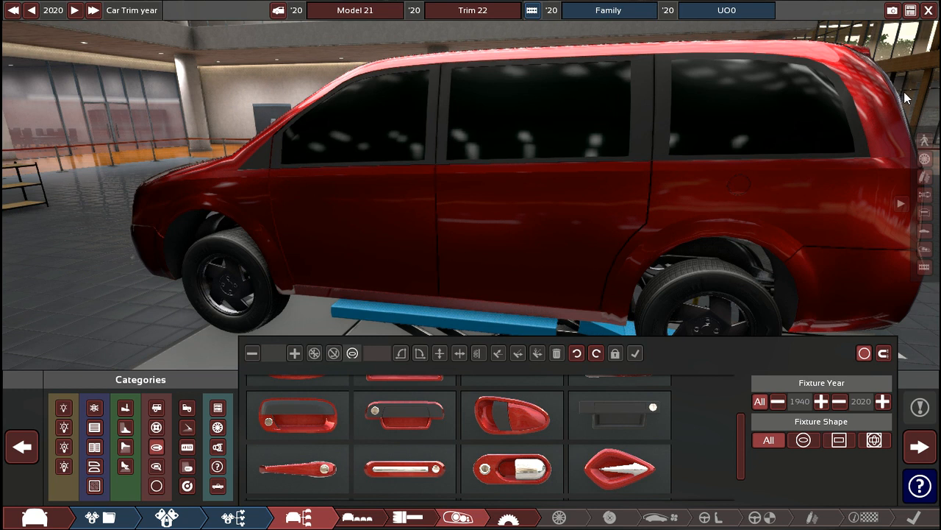
mouse_move(873, 141)
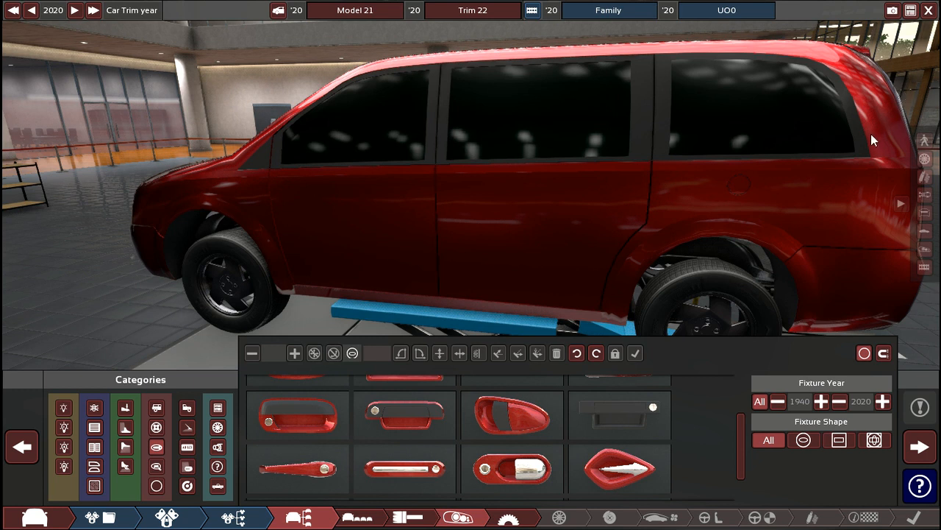
mouse_move(514, 342)
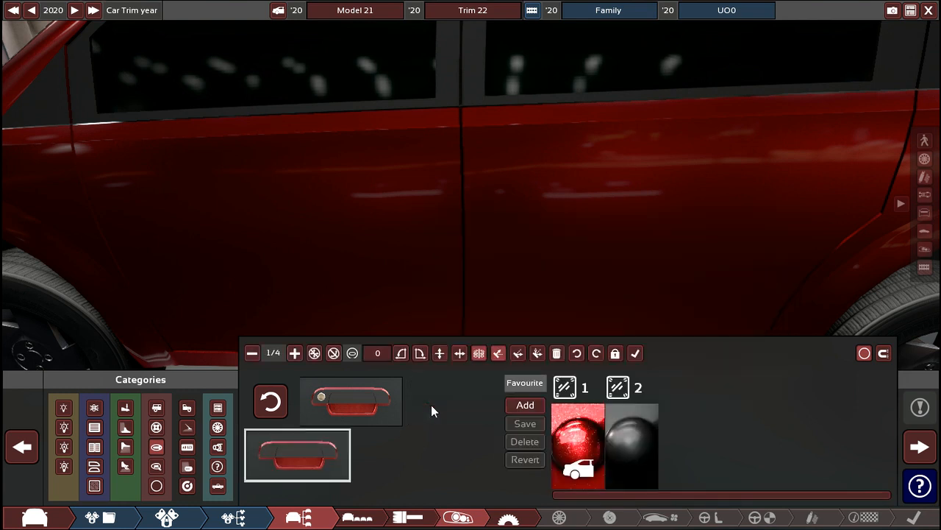
mouse_move(440, 353)
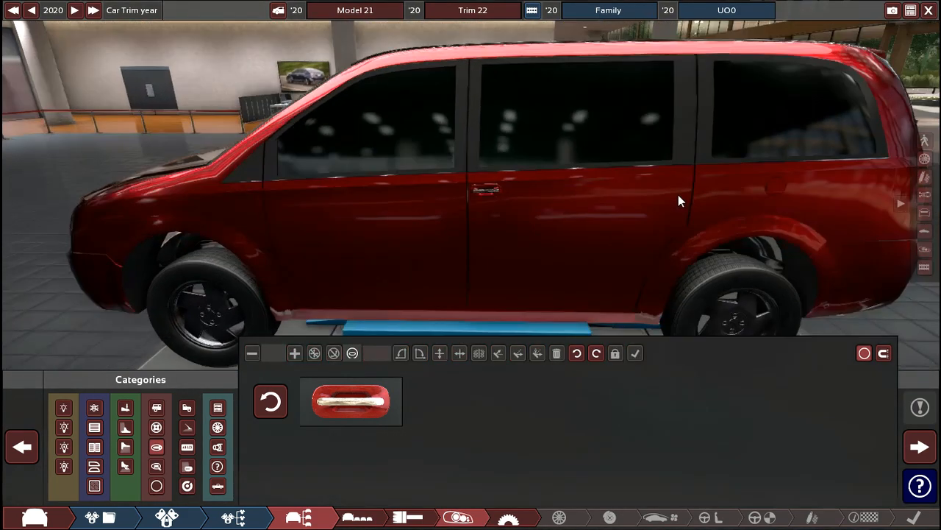
Add a second door handle and place it on the rear sliding door
click(350, 400)
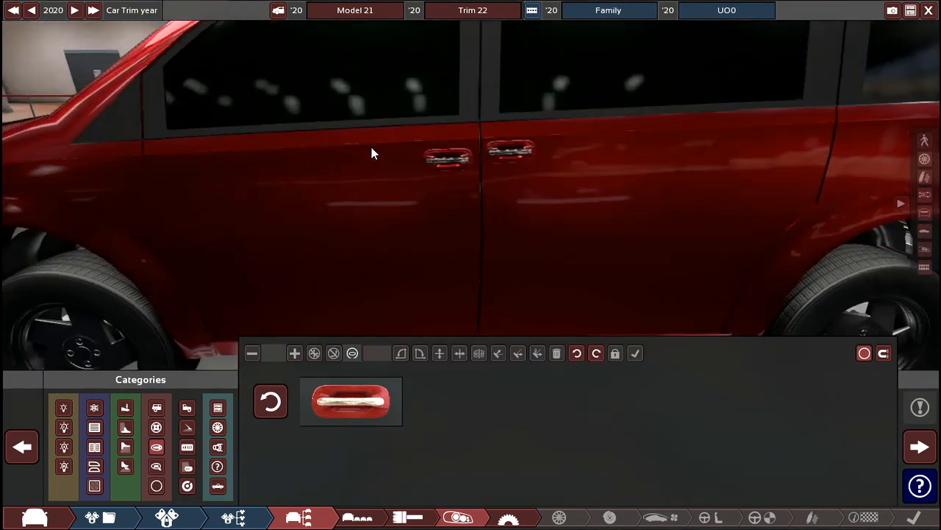
click(442, 159)
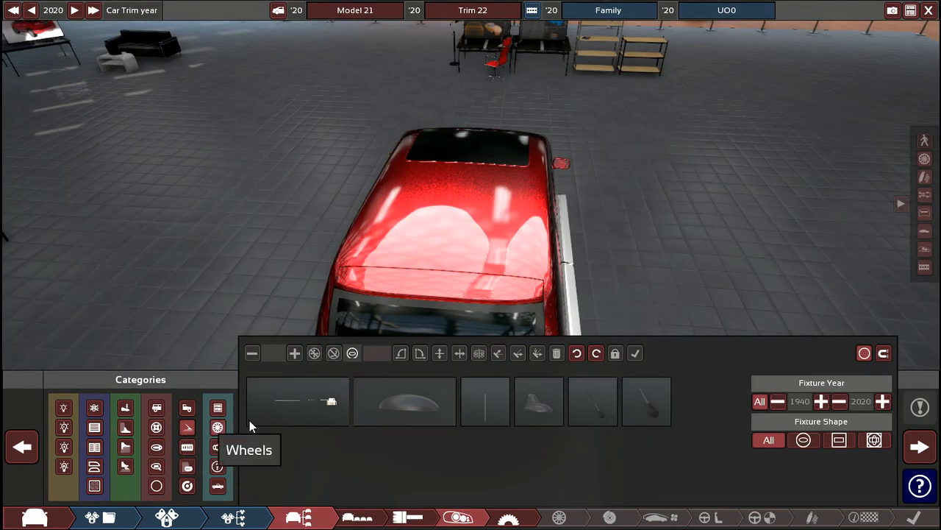
mouse_move(394, 406)
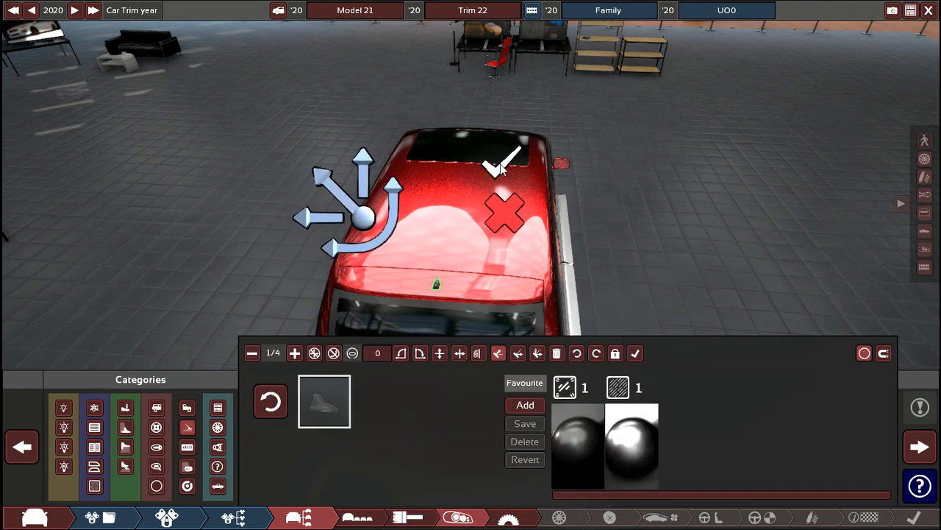
Discard the roof fixture, view the van from behind and show the light fixture category
click(919, 440)
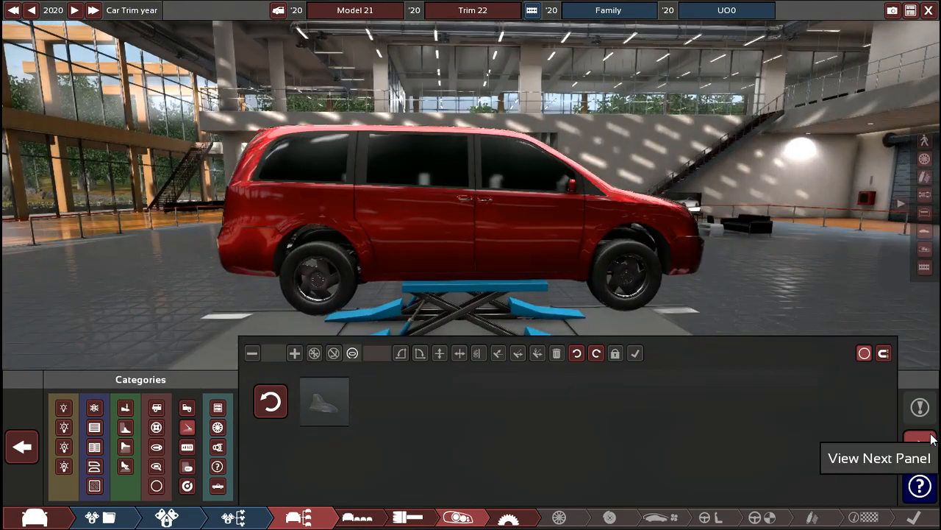
click(921, 441)
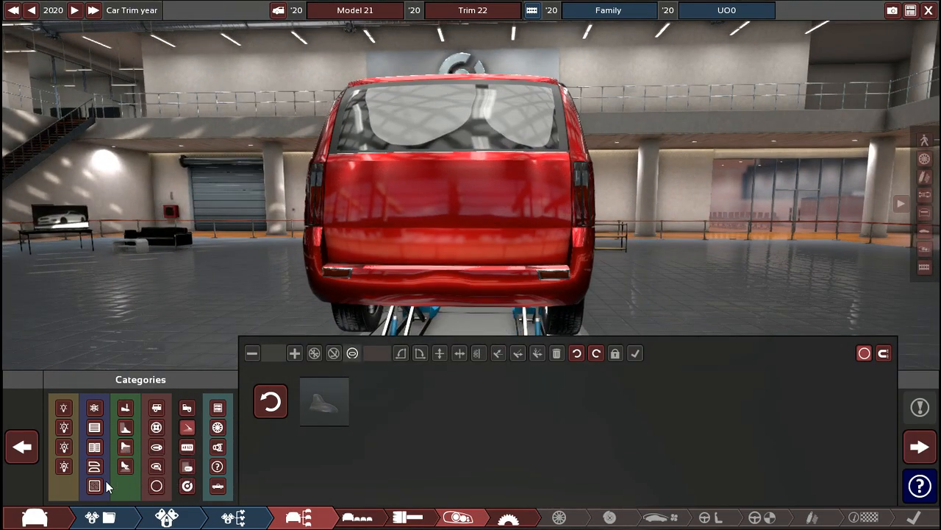
click(188, 447)
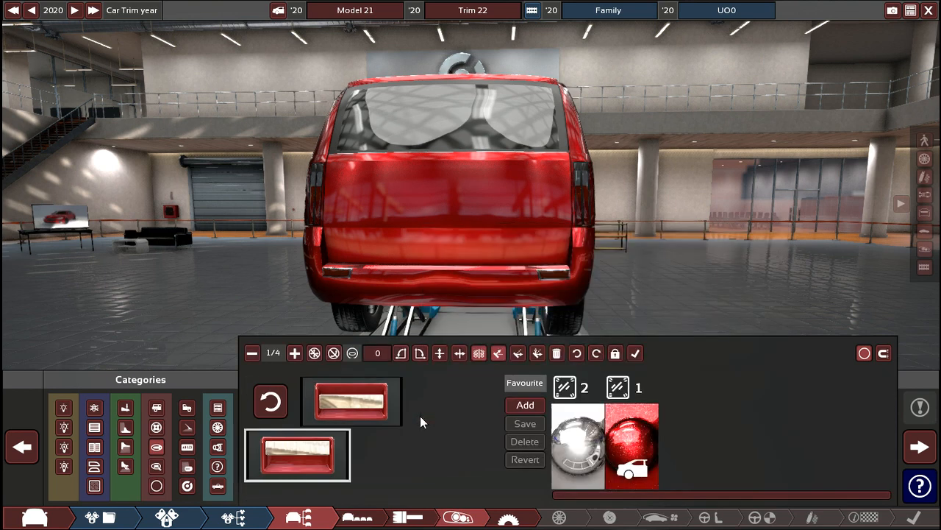
mouse_move(441, 353)
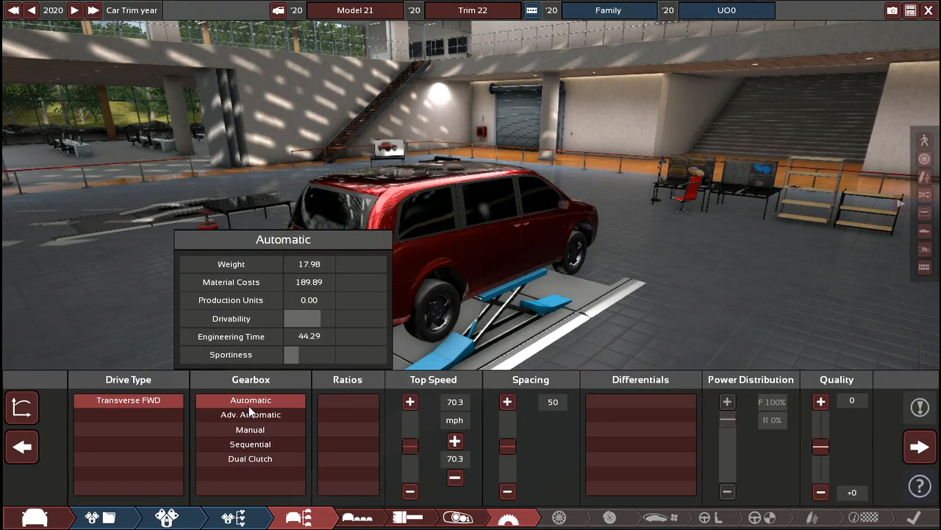
Choose an automatic gearbox for the minivan
click(250, 415)
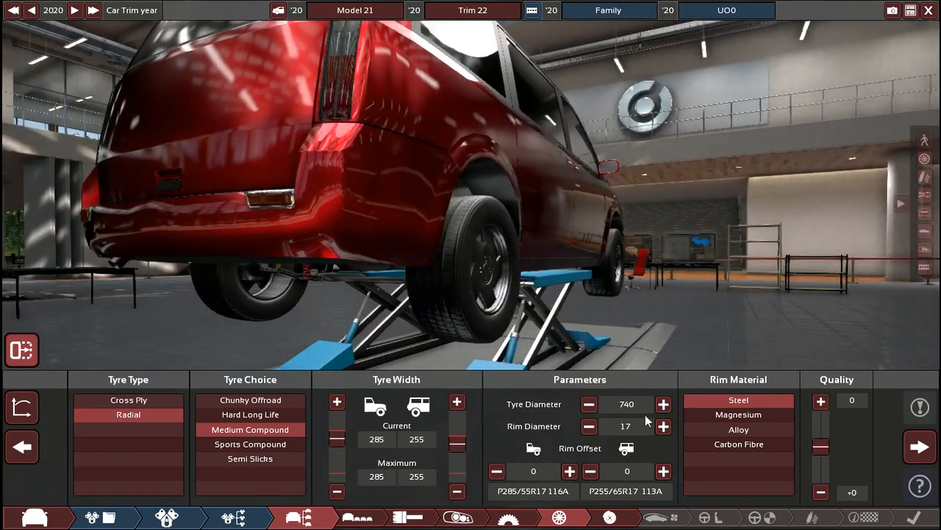
Compare solid and vented discs under Front Brakes in the Brakes panel
click(663, 403)
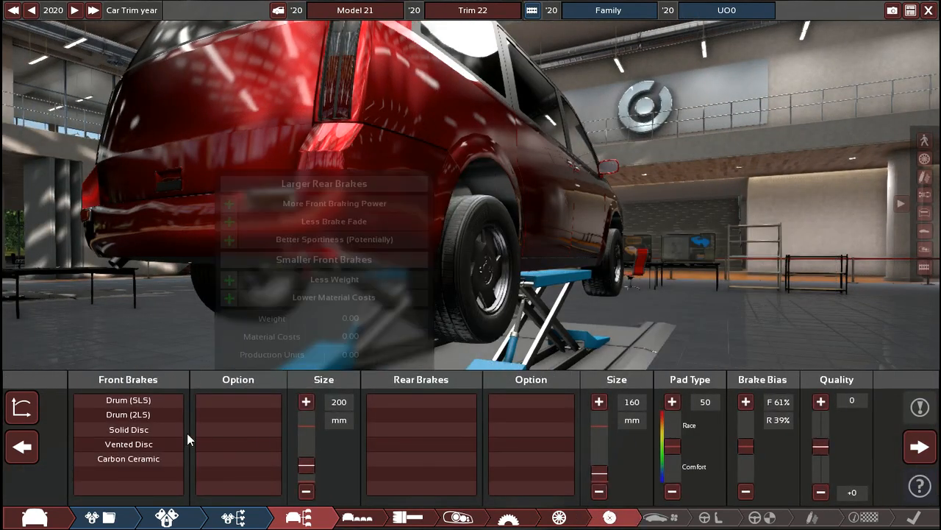
click(128, 444)
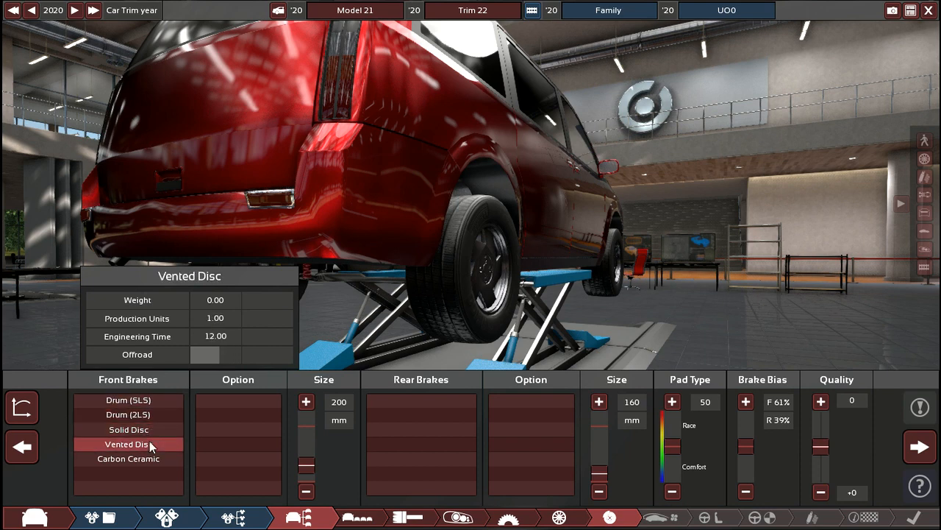
click(128, 429)
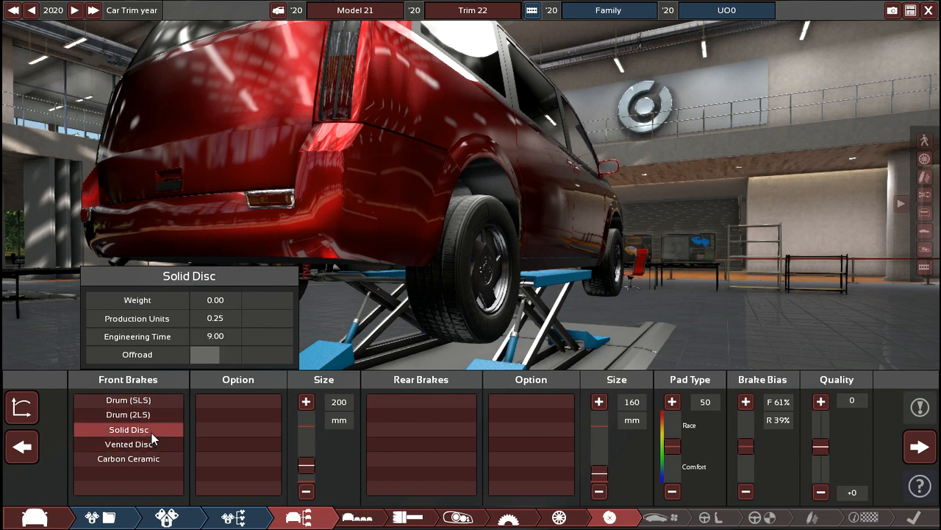
click(128, 458)
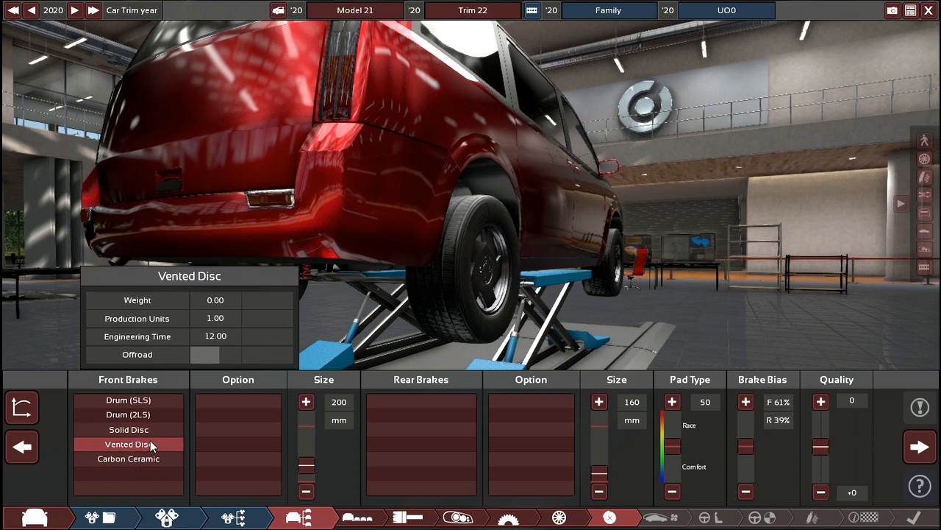
click(128, 430)
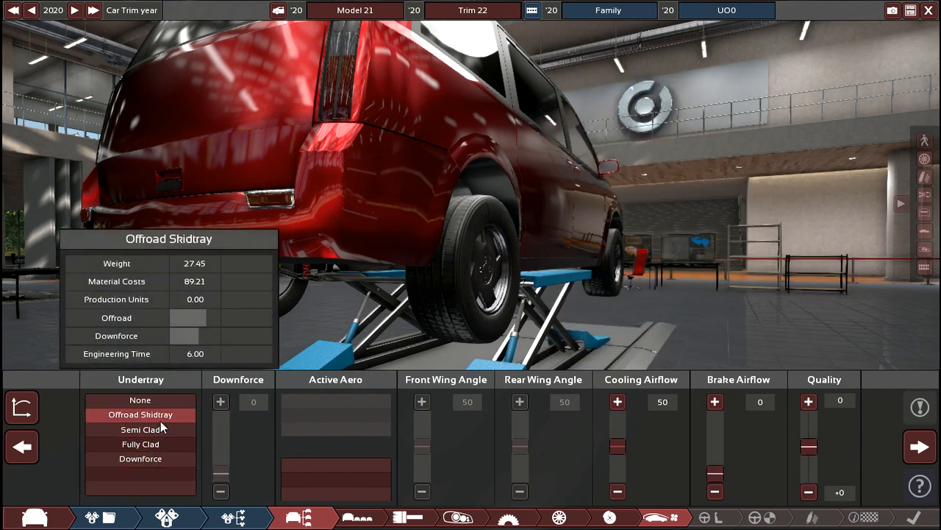
Compare the offroad skidtray and settle on a fully clad undertray
click(140, 444)
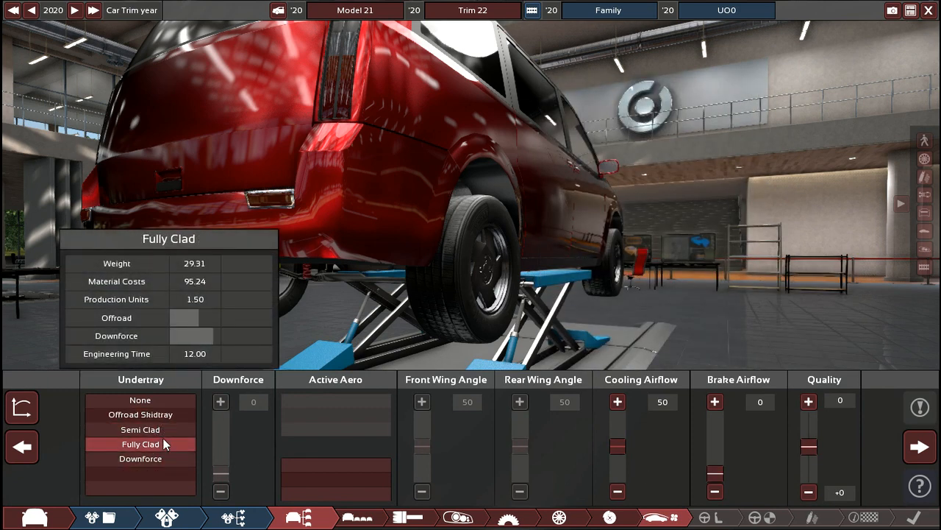
click(140, 429)
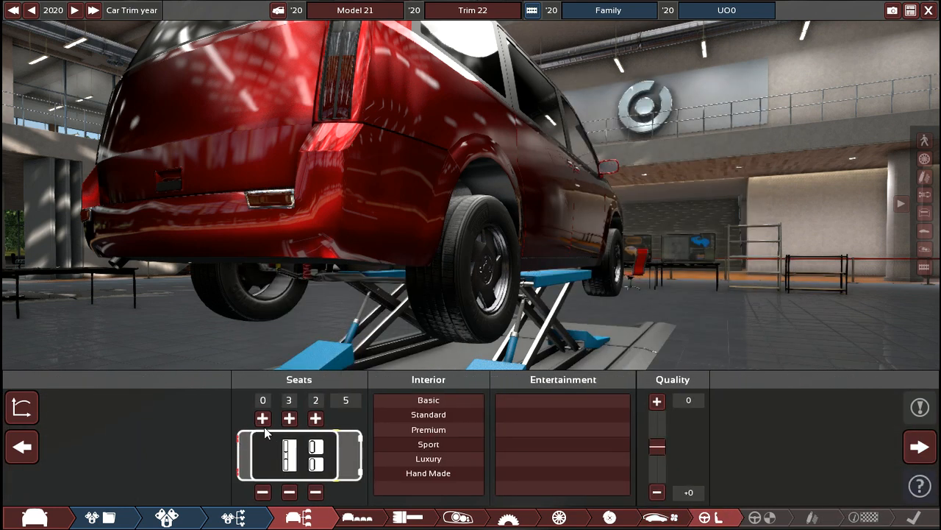
Give the front row three seats, premium infotainment and variable hydraulic power steering
click(262, 418)
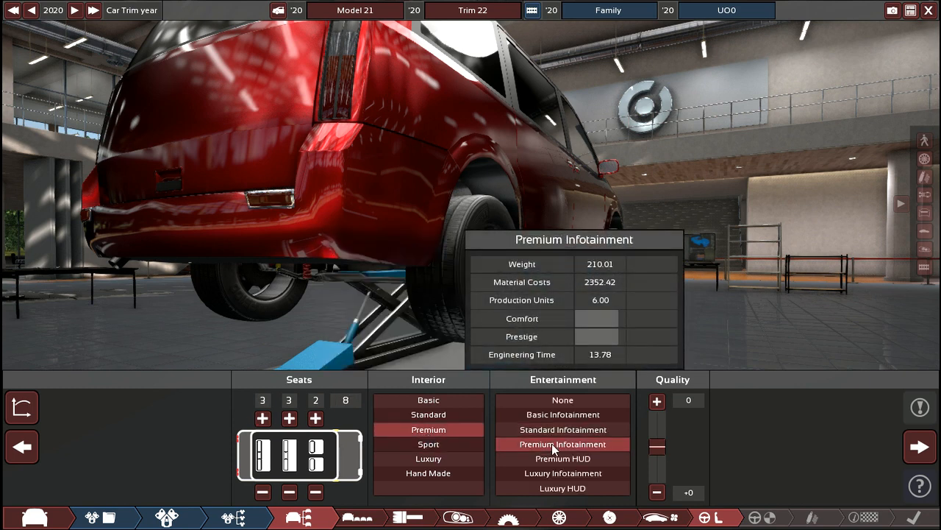
mouse_move(574, 470)
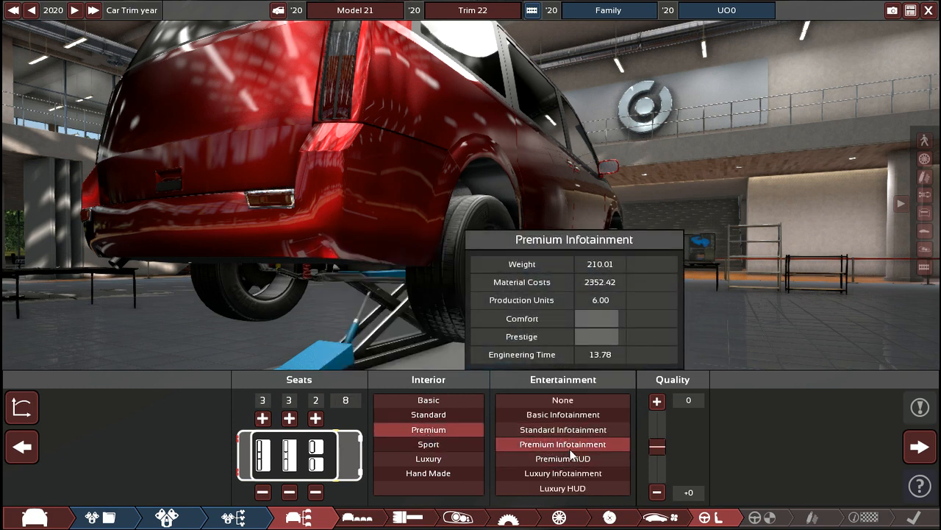
click(301, 518)
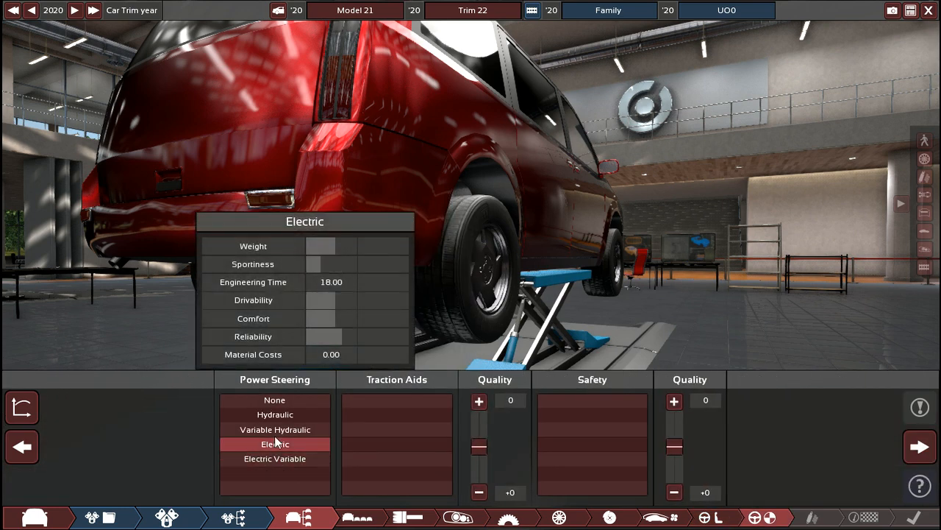
click(273, 429)
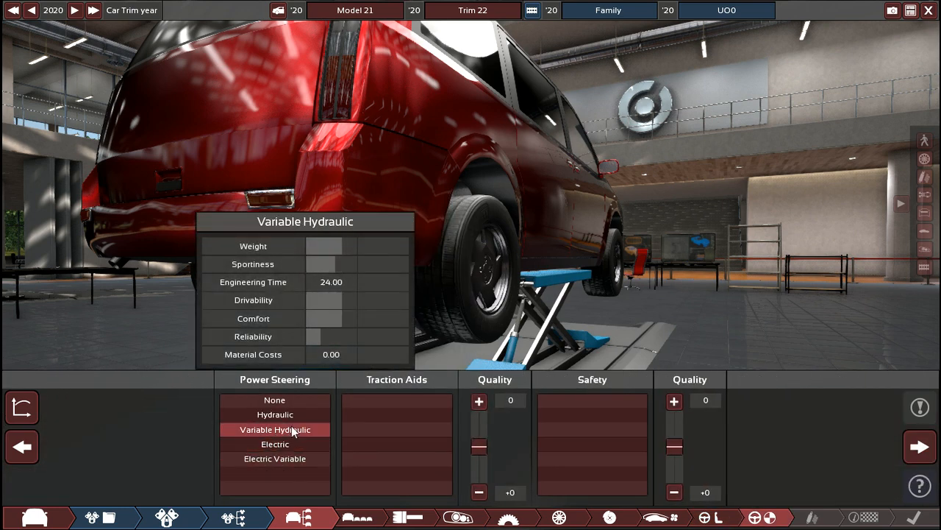
click(274, 445)
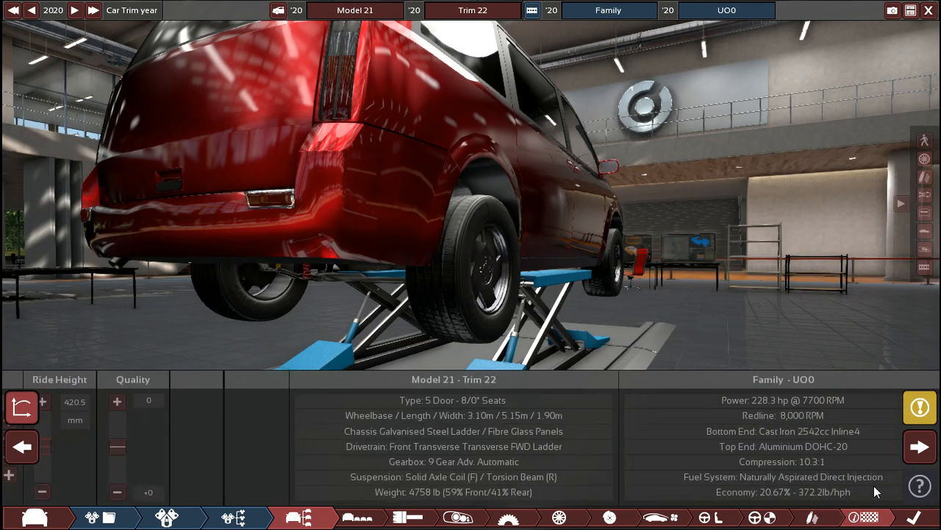
Check Test Track, Detail Stats and Markets, then return to Design mode
click(800, 456)
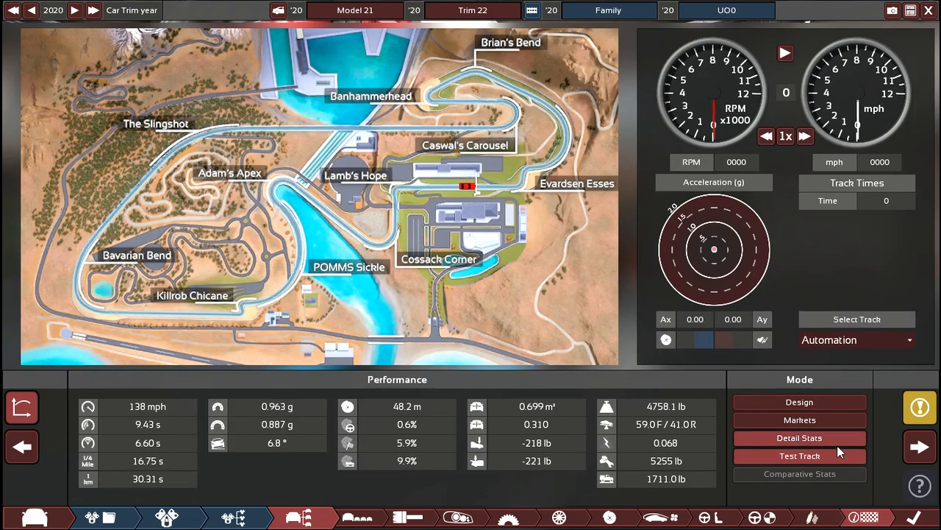
click(801, 438)
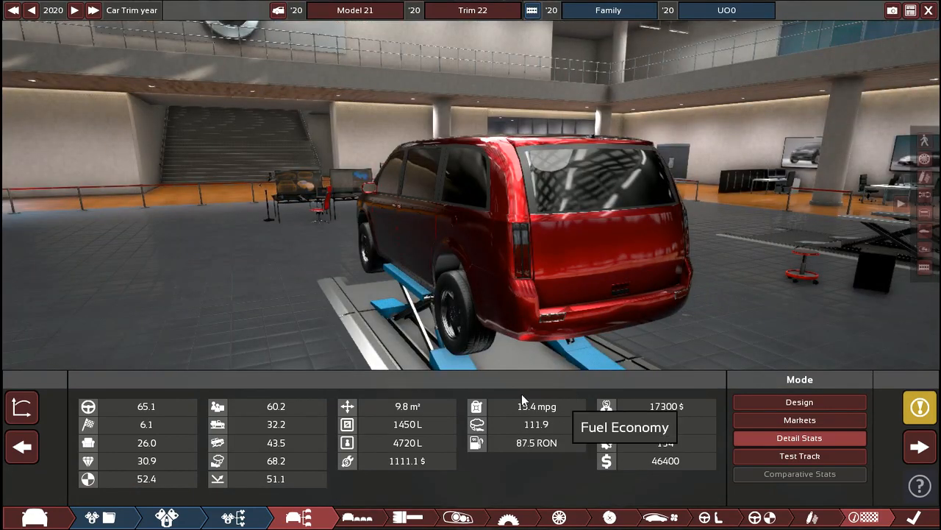
click(801, 419)
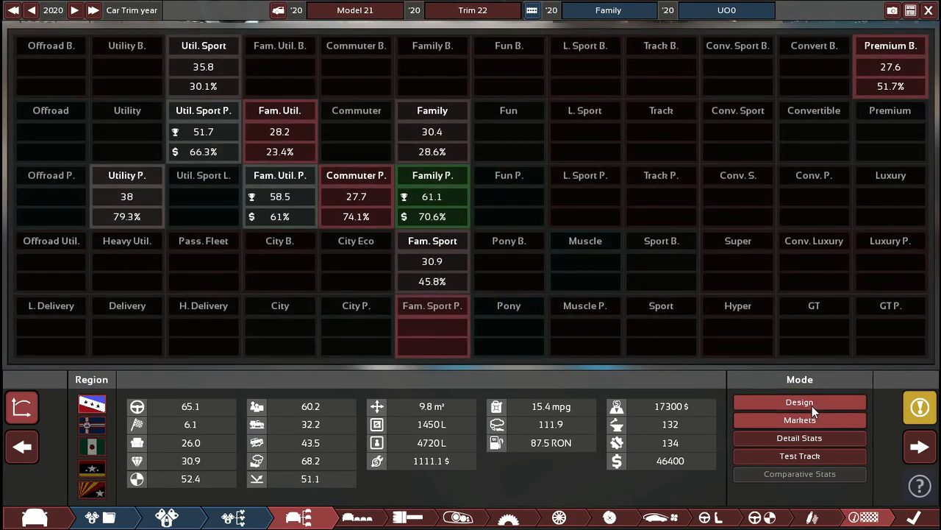
click(801, 456)
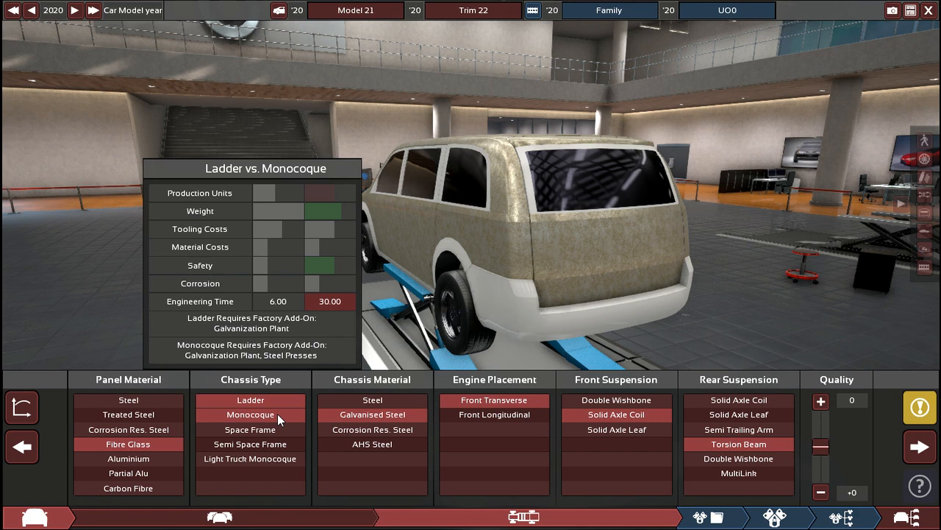
Switch the chassis type to Monocoque and reopen the engine family designer
click(250, 414)
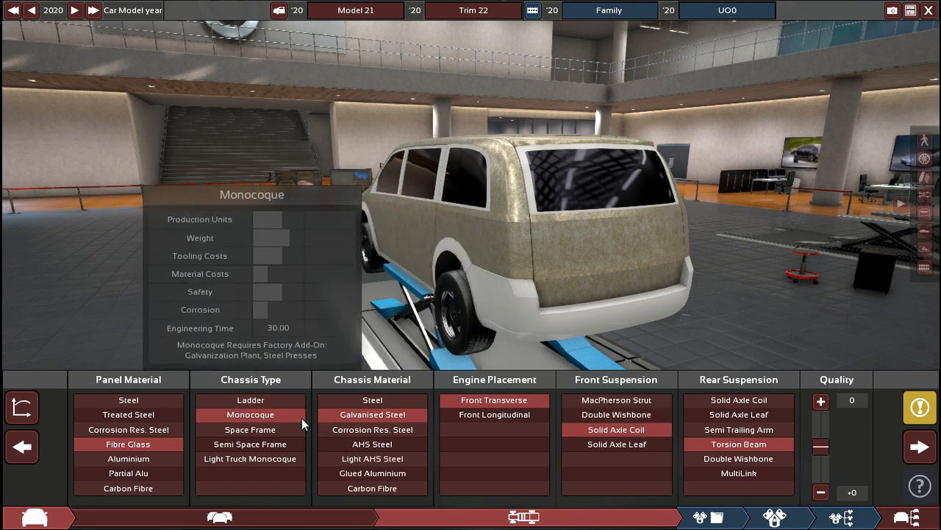
mouse_move(738, 444)
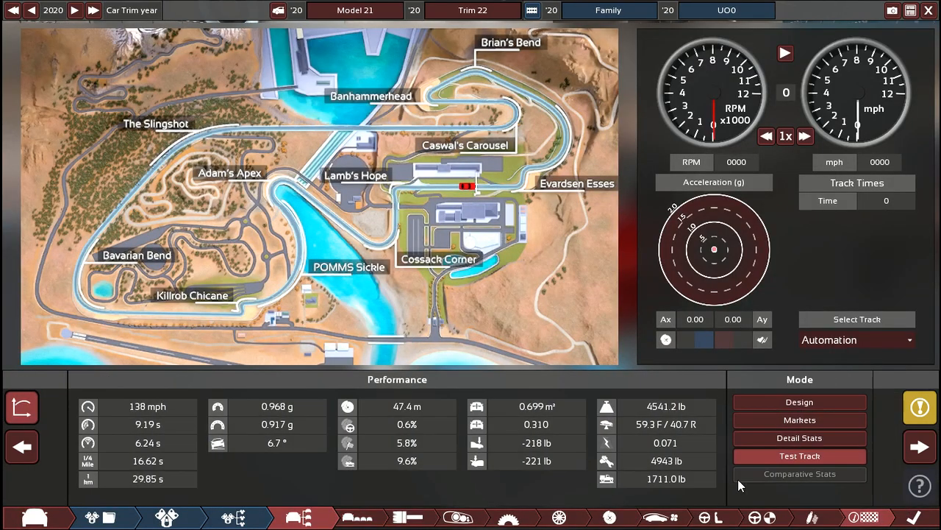
click(800, 421)
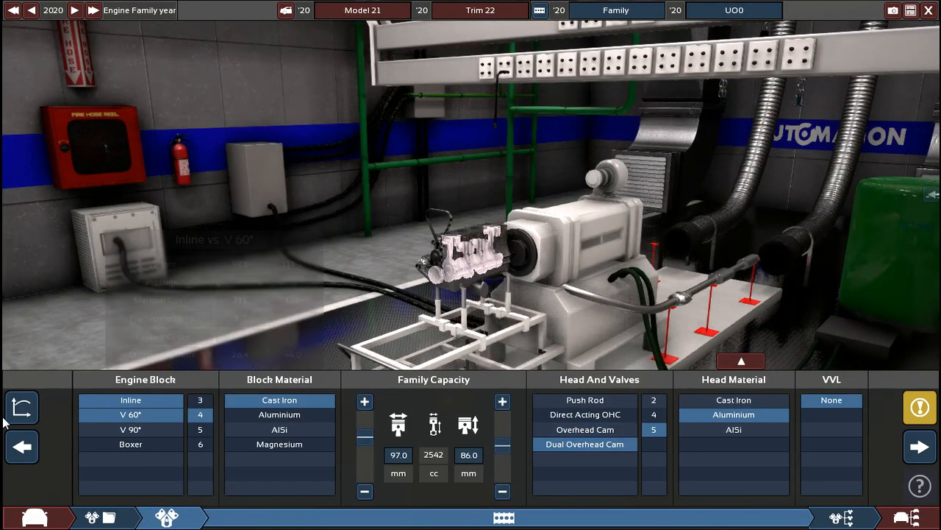
Show the performance graphs and lower the cam profile to 35 in top-end tuning
click(21, 406)
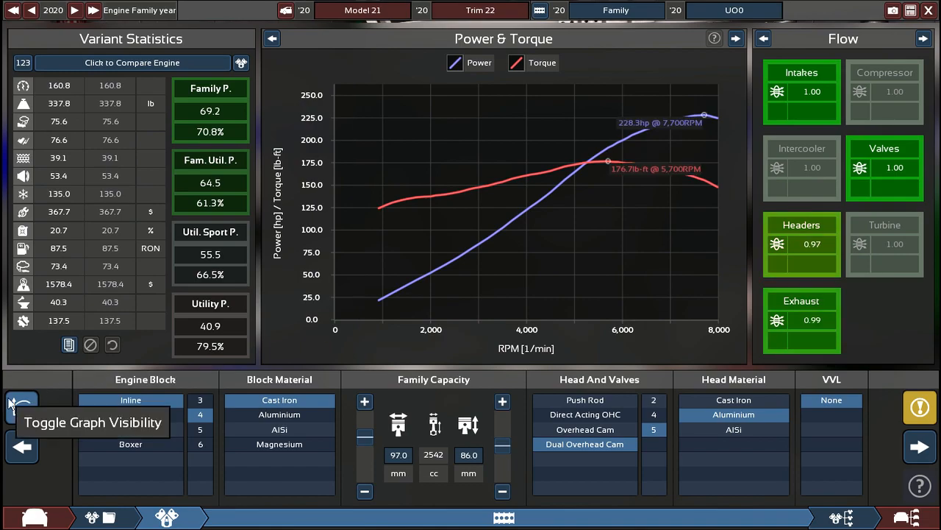
click(13, 400)
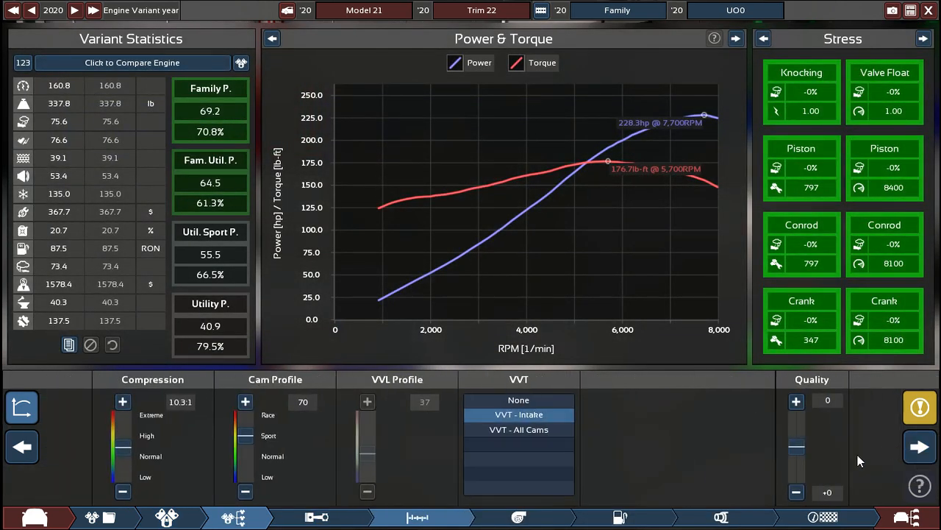
drag(244, 414, 245, 441)
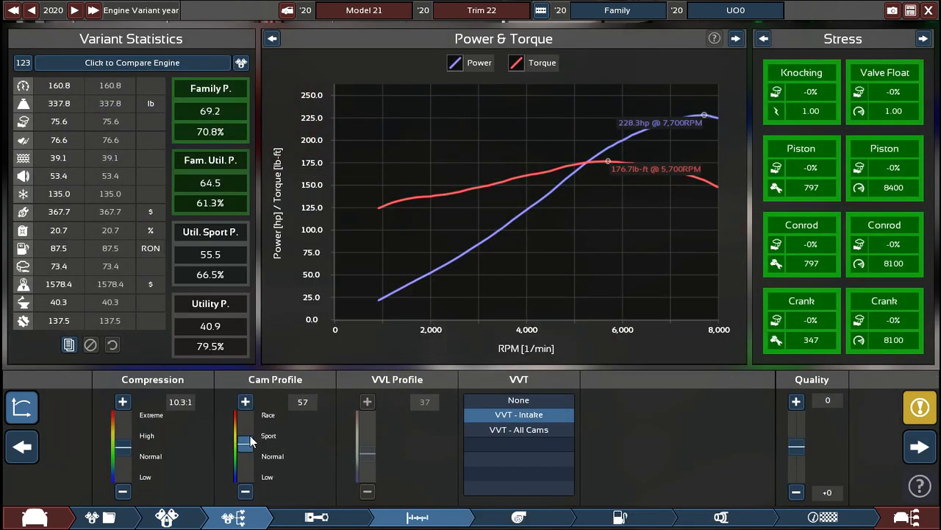
drag(246, 442, 246, 455)
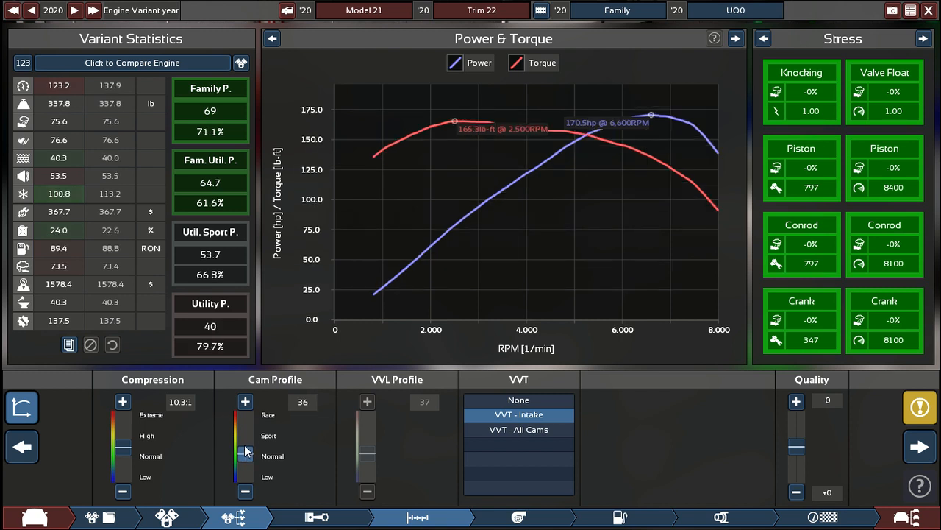
click(244, 489)
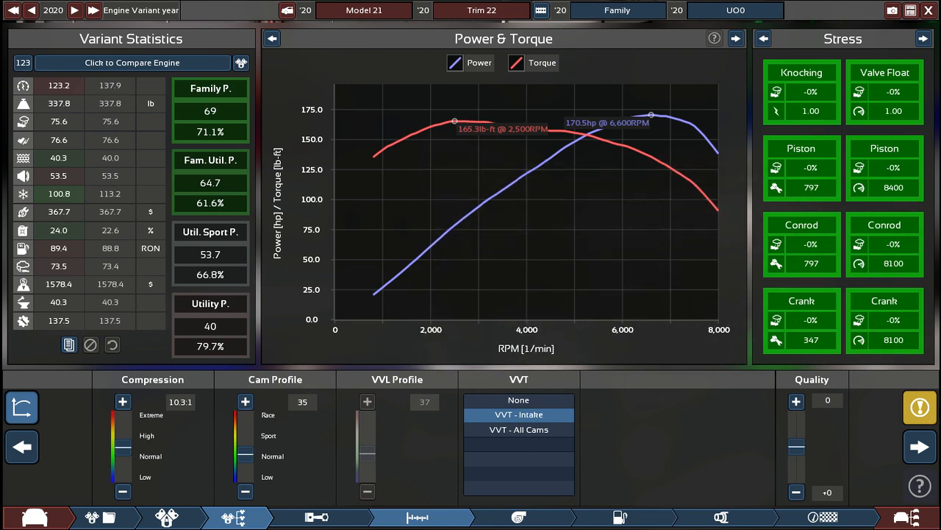
click(911, 447)
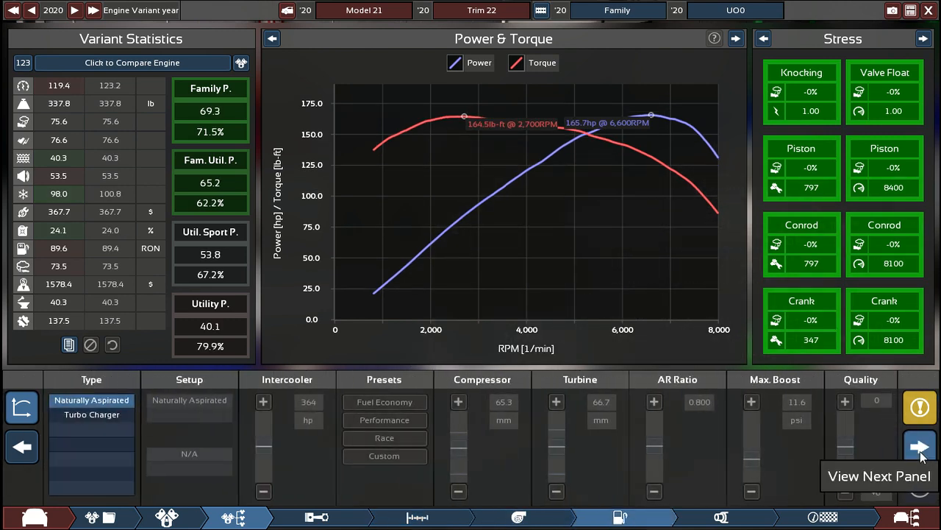
Fit cast pistons with the stress graph shown, keep 10.4:1 compression and reach Engine Testing
click(915, 447)
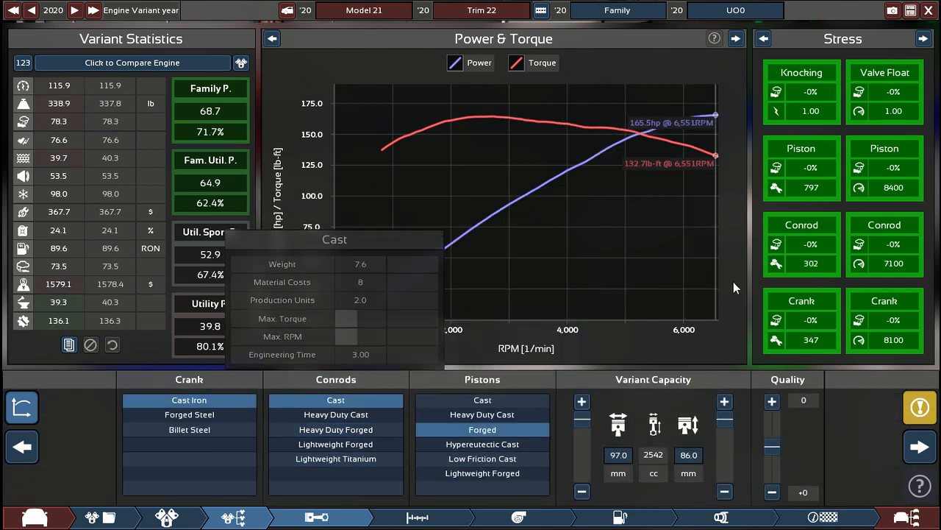
click(921, 38)
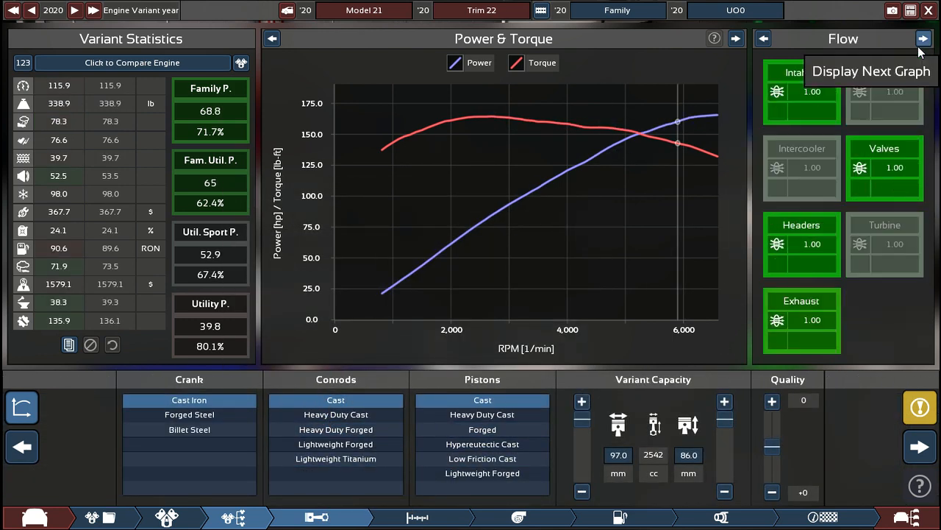
click(923, 38)
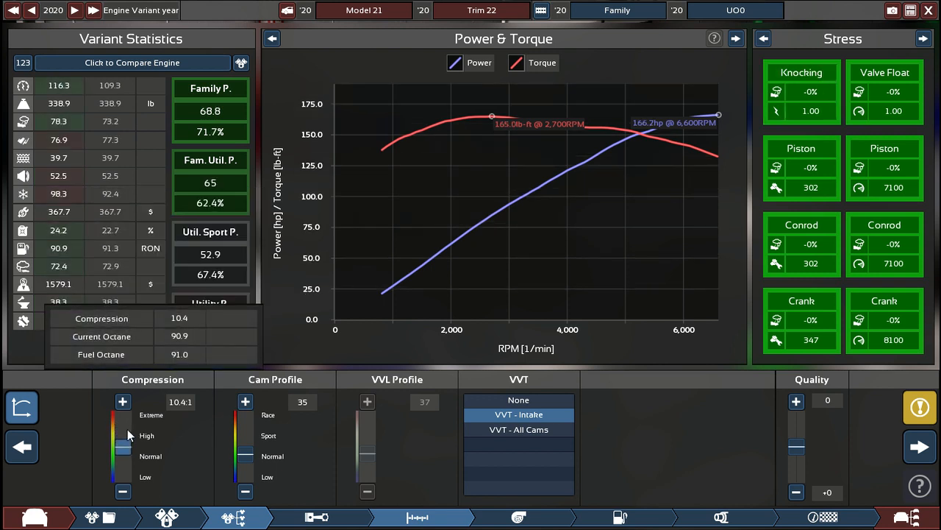
click(909, 448)
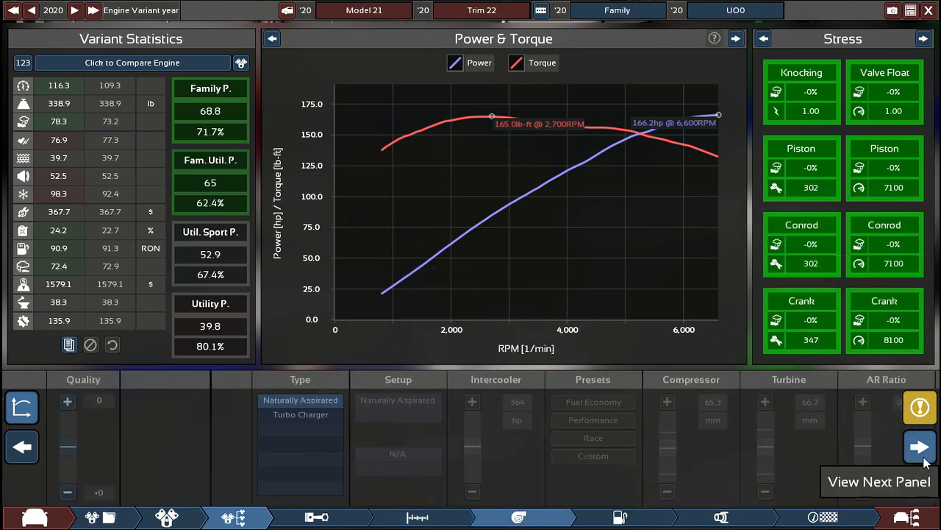
click(912, 447)
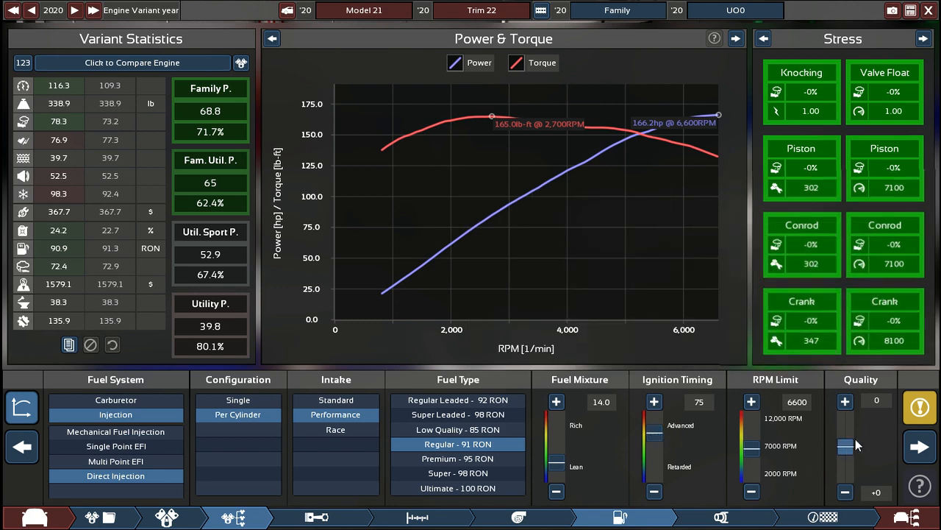
click(918, 447)
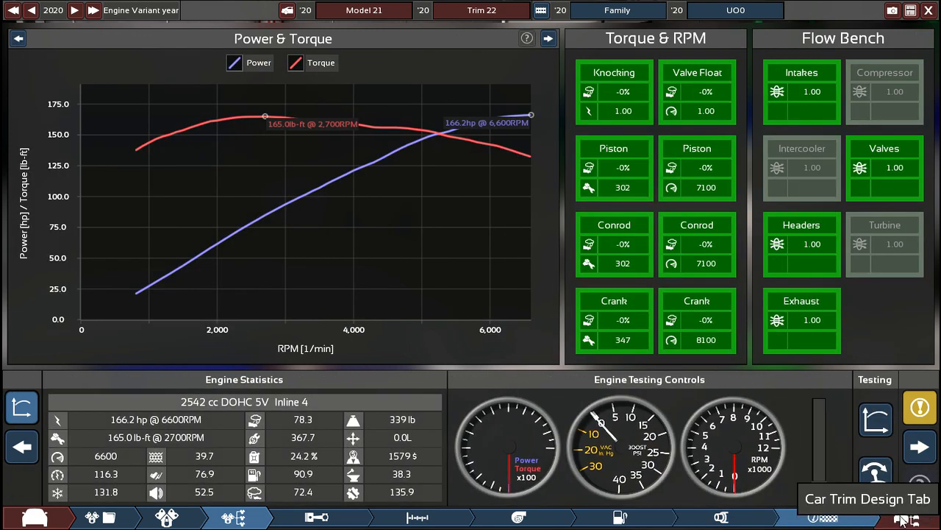
Return to trim design, pick a cheaper infotainment system and the comfort suspension preset
click(912, 521)
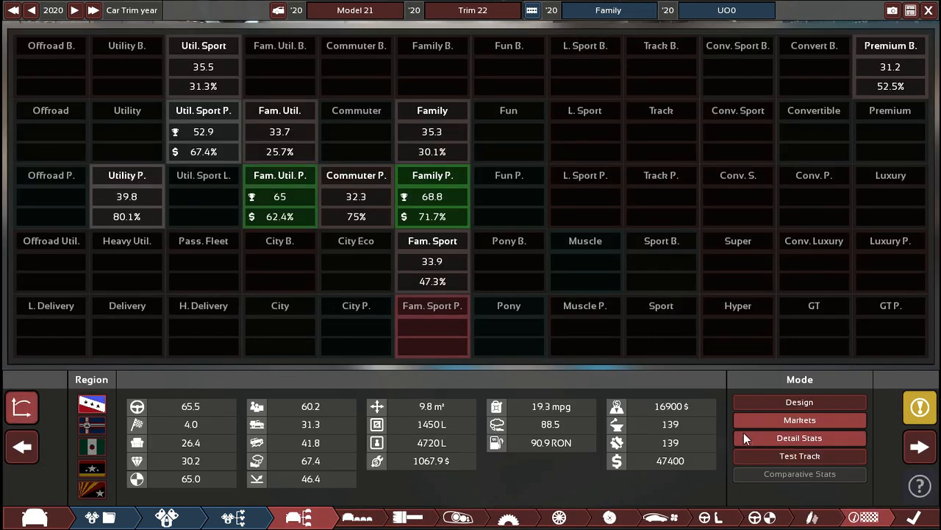
mouse_move(776, 421)
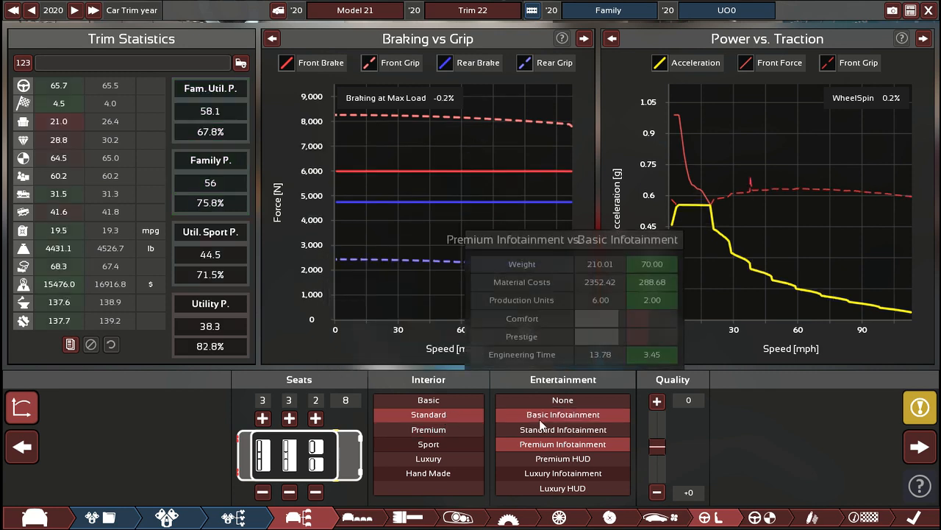
click(562, 430)
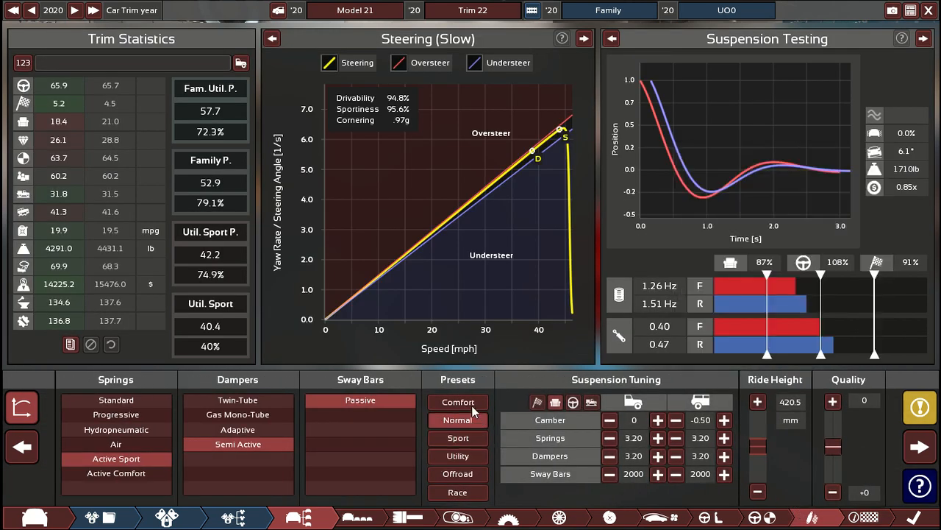
click(458, 455)
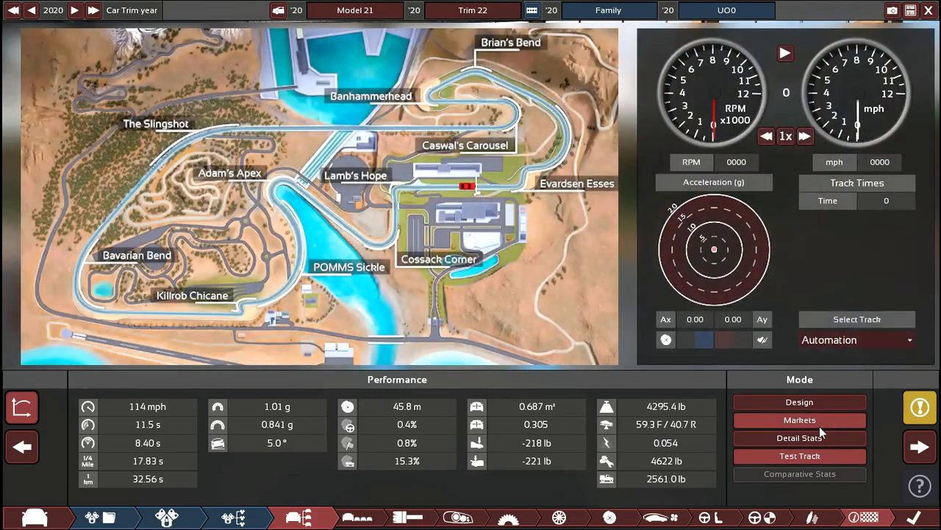
Show the minivan's detailed drivability breakdown, reading 66.5 overall
click(800, 419)
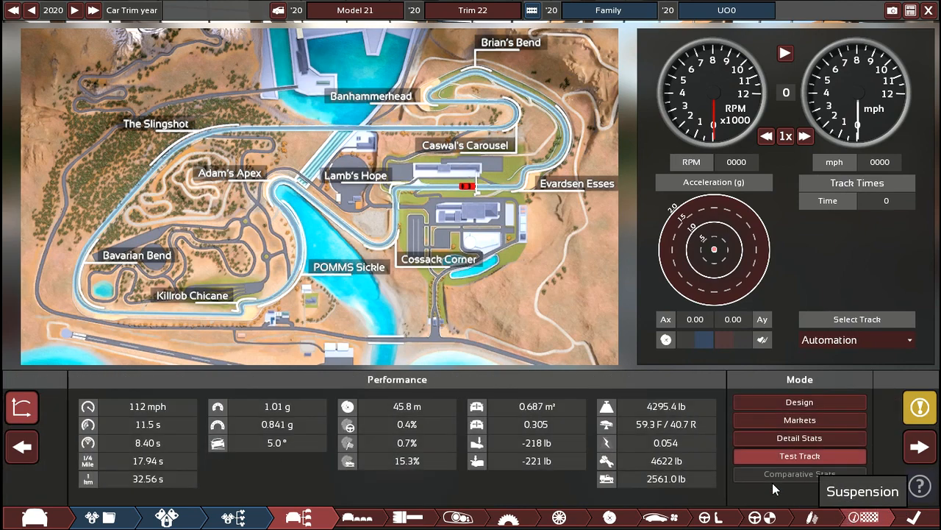
mouse_move(632, 508)
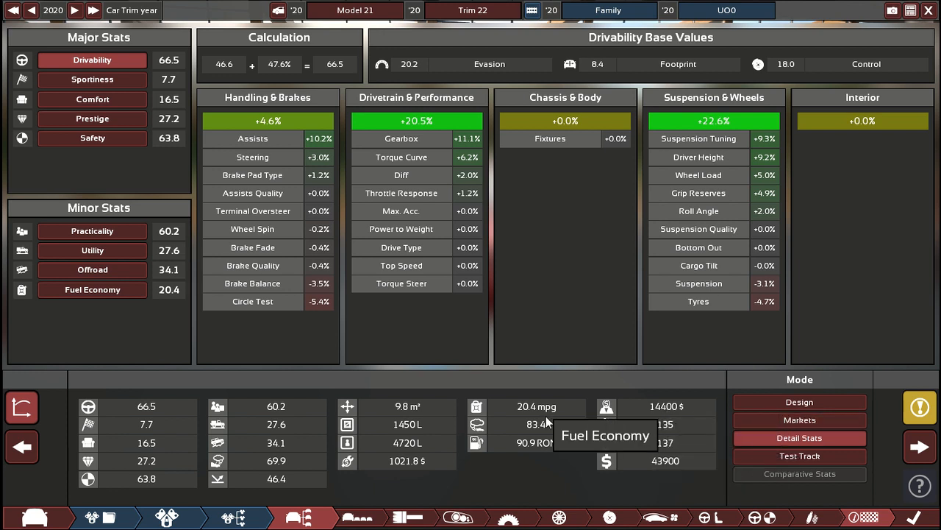
mouse_move(53, 417)
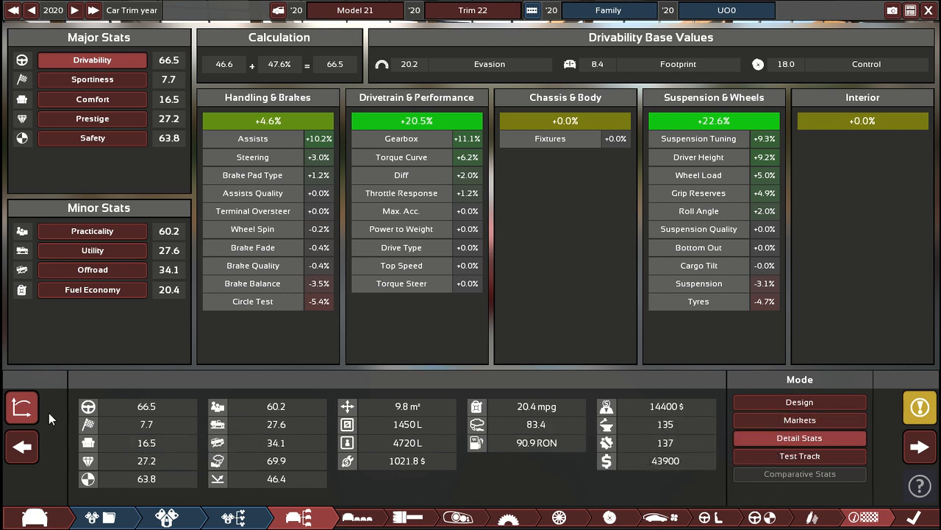
Check the minivan's market fit (50.5 Family Premium, 20.4 mpg) and return to trim body selection
click(800, 402)
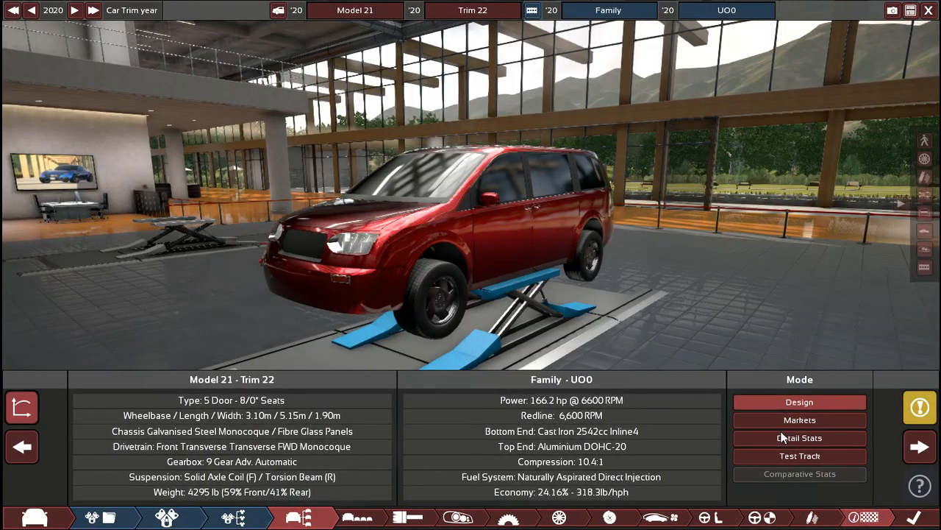
click(800, 419)
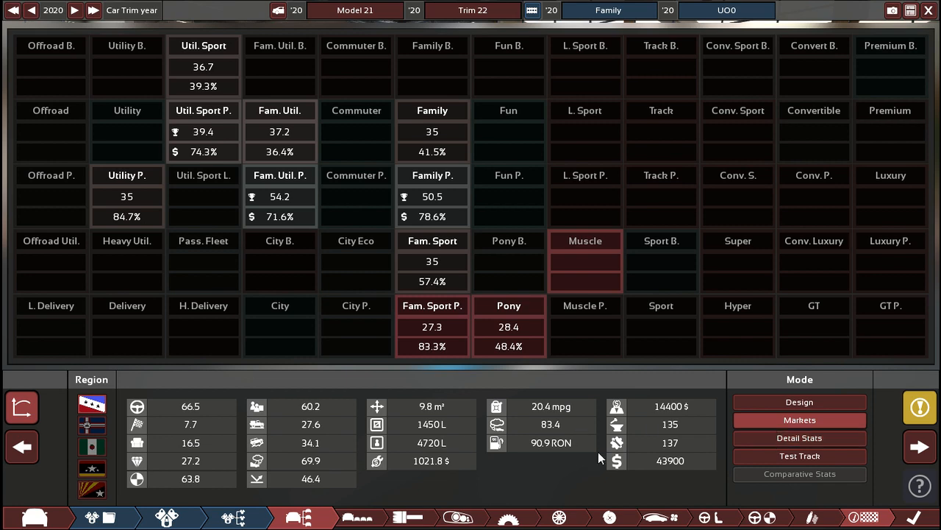
click(800, 456)
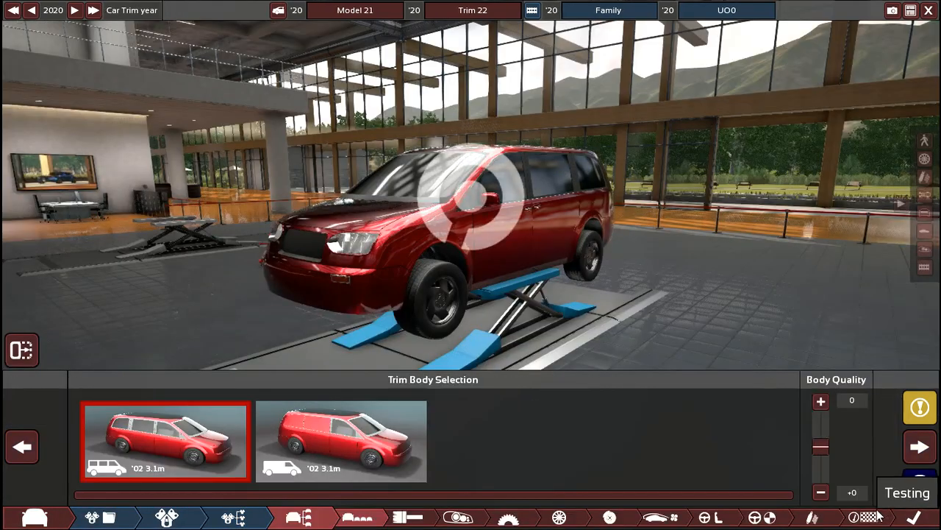
Browse the model bodies and move to the chassis stage to rework the material
click(800, 438)
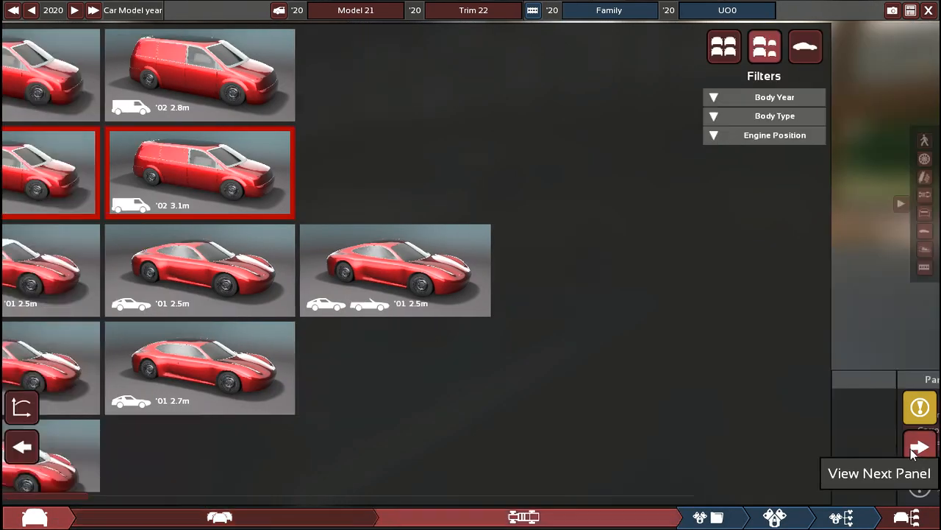
click(921, 448)
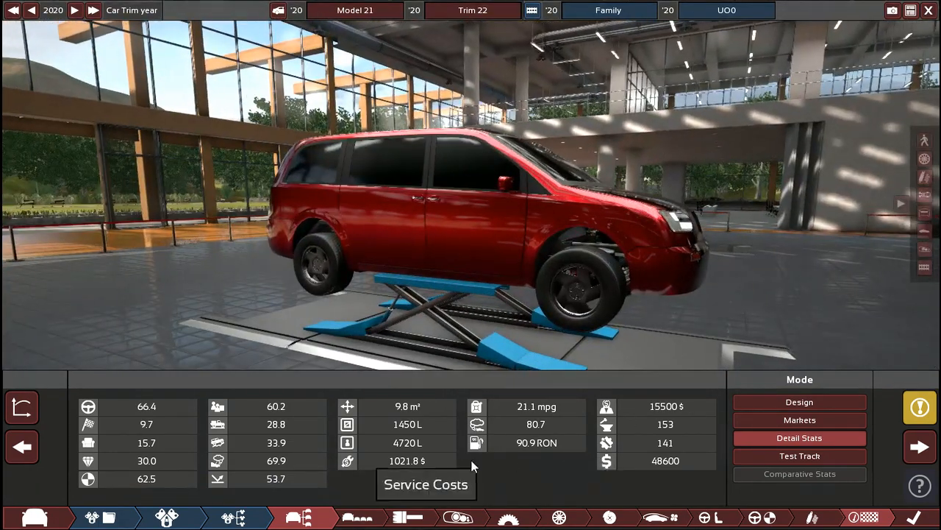
View the 133 mph test-track run and the detailed stats showing Drivability 66.4
click(801, 456)
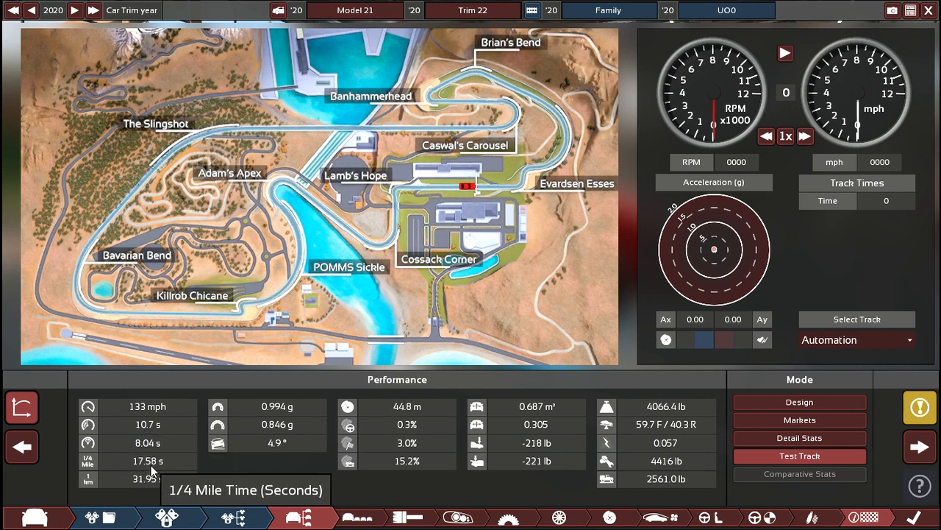
mouse_move(238, 417)
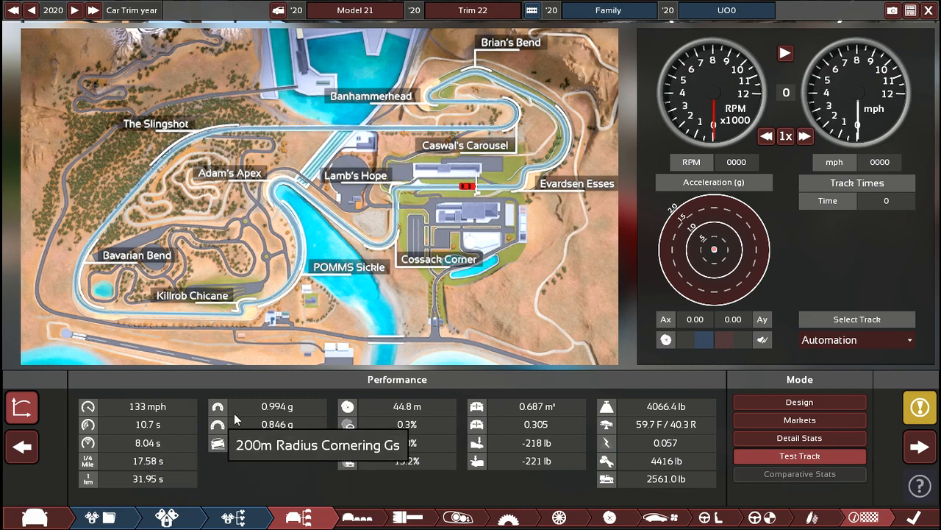
mouse_move(127, 430)
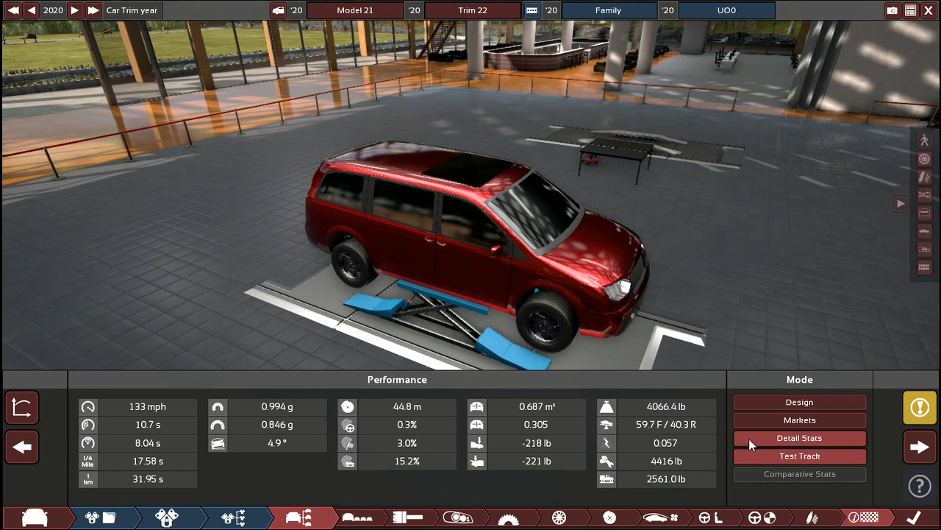
click(800, 438)
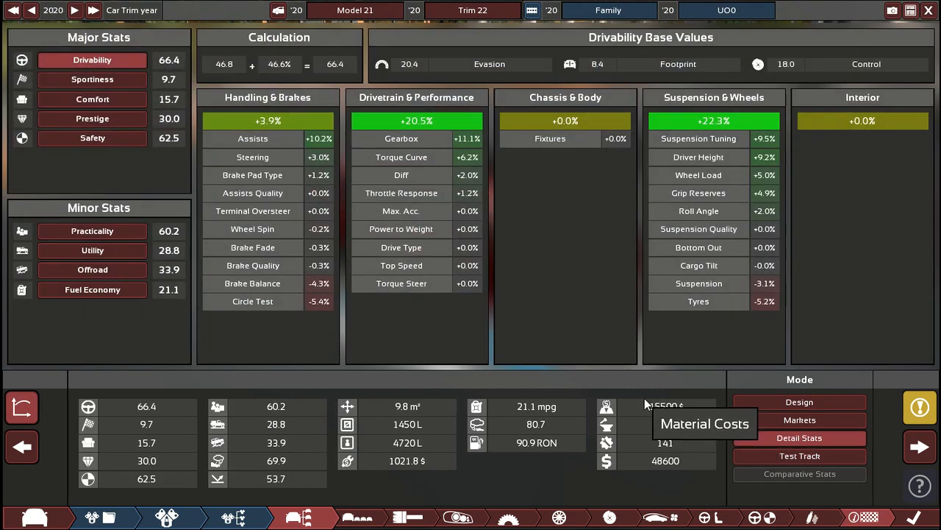
Enter the model name Bruse and trim name Deasa on the export summary
click(800, 438)
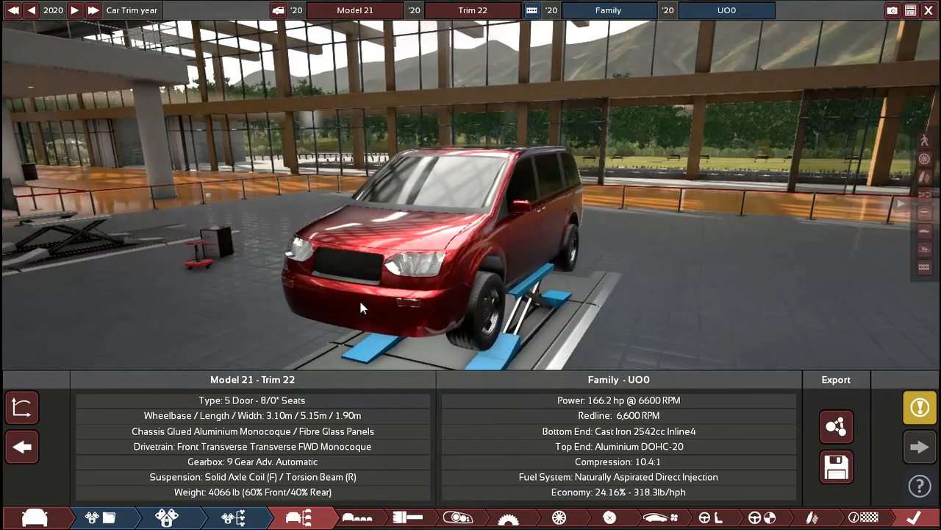
mouse_move(836, 426)
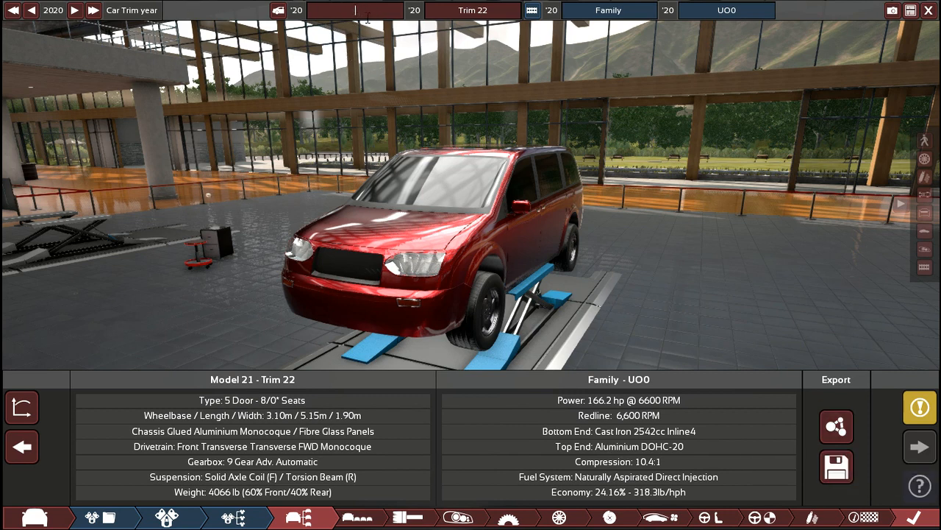
text(Brute)
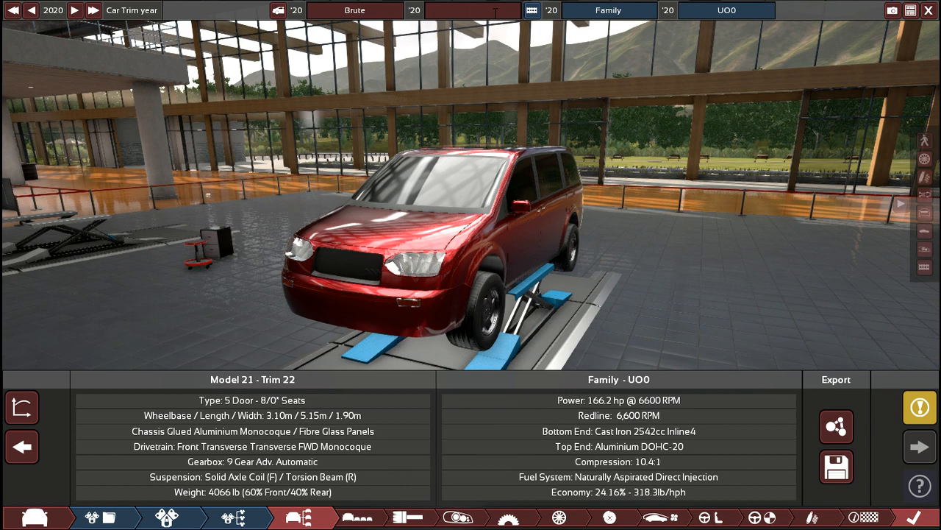
text(Deas)
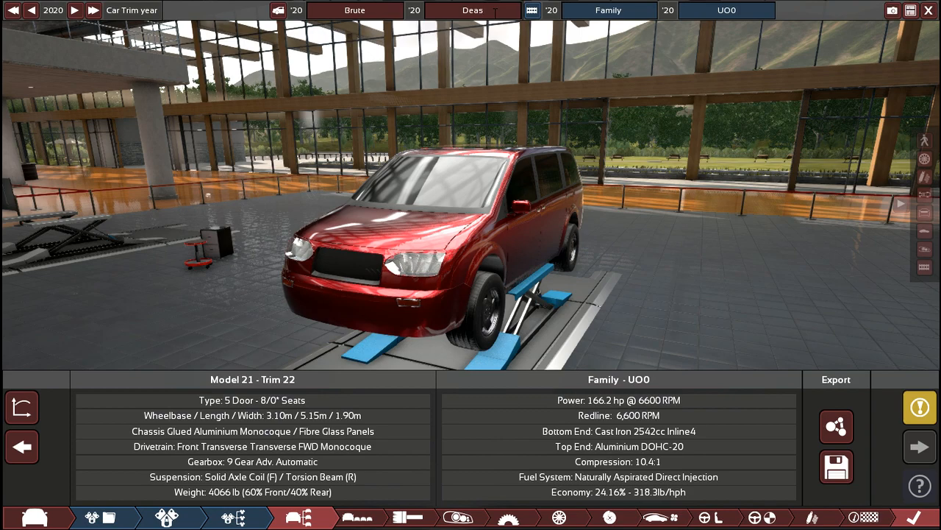
text(a)
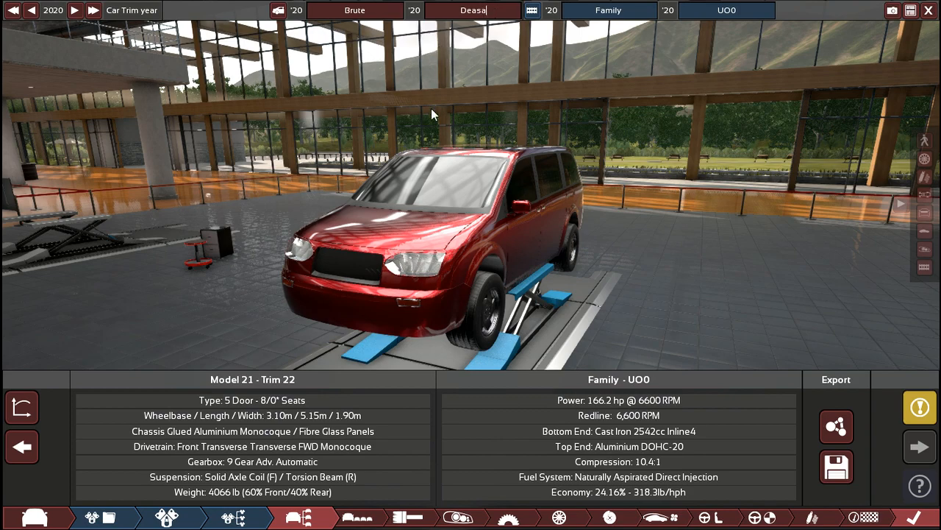
mouse_move(836, 427)
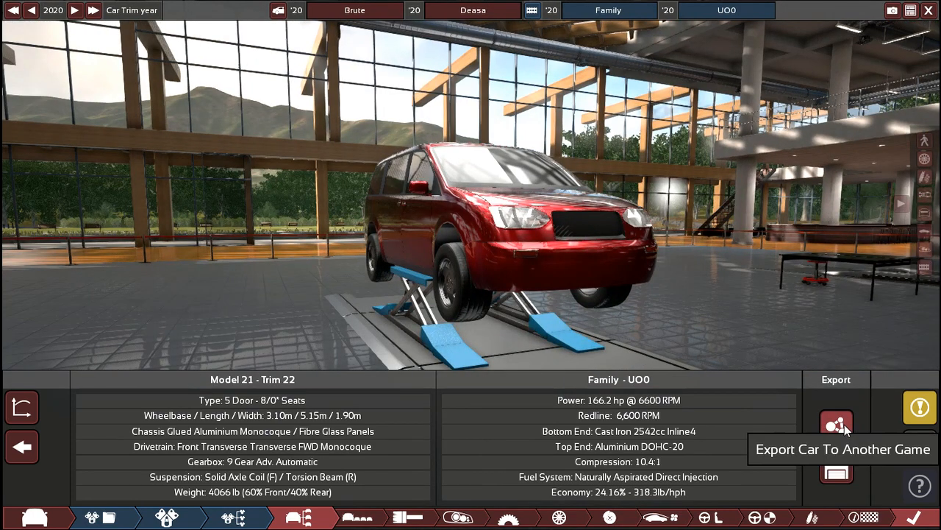
Export the Bruse Deasa minivan via the BeamNG.drive plugin and confirm completion
click(836, 423)
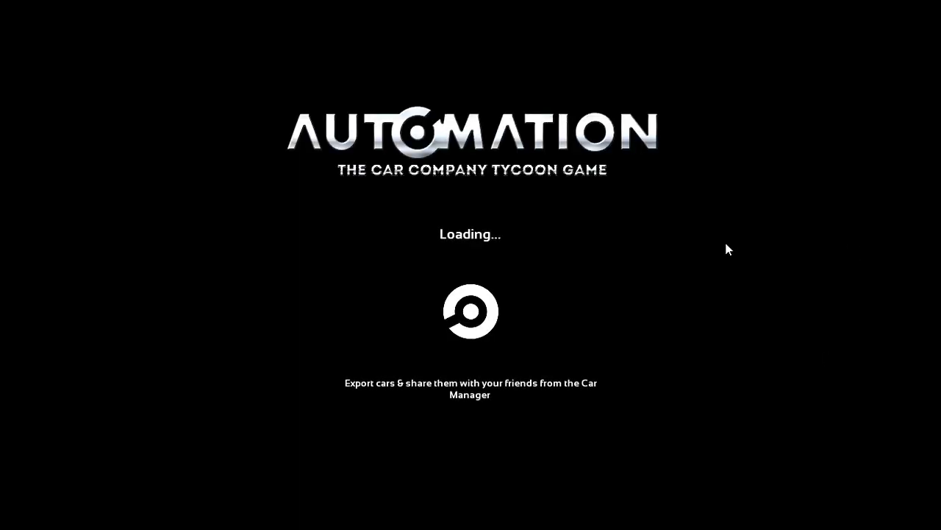
mouse_move(829, 177)
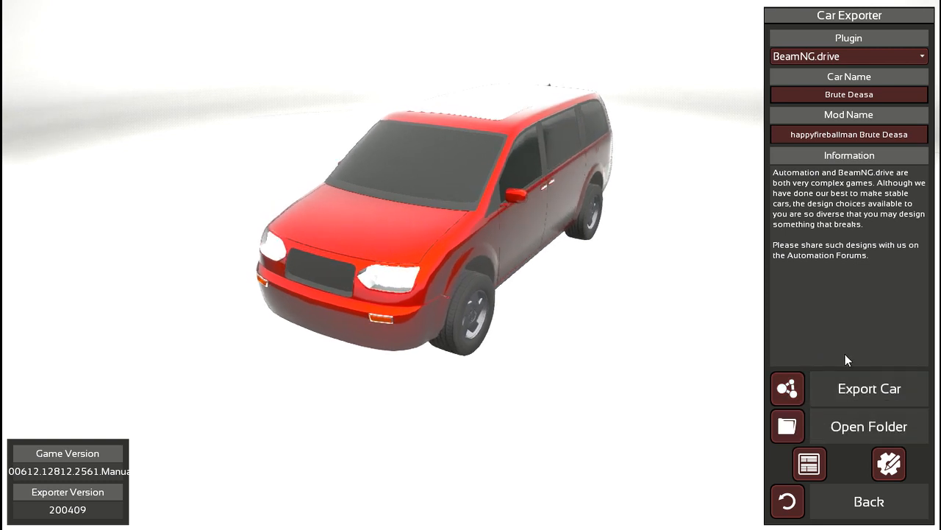
click(869, 388)
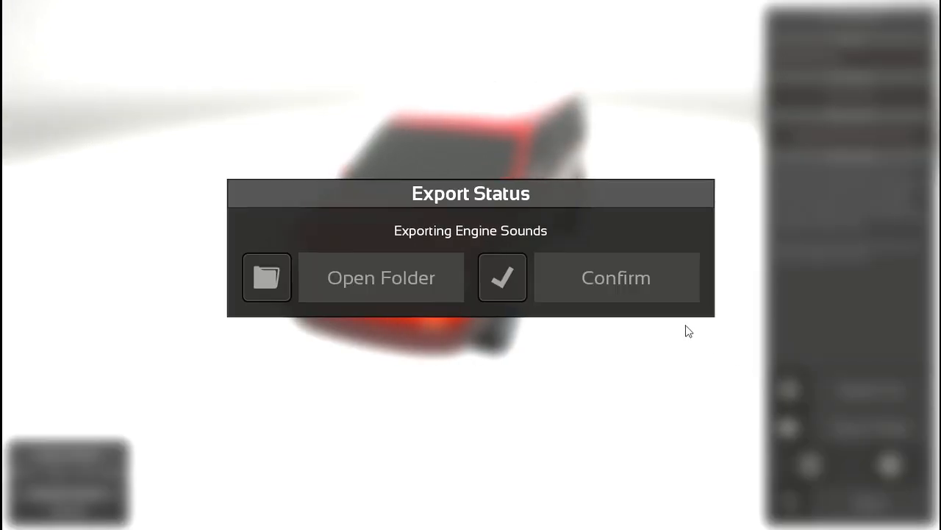
mouse_move(669, 302)
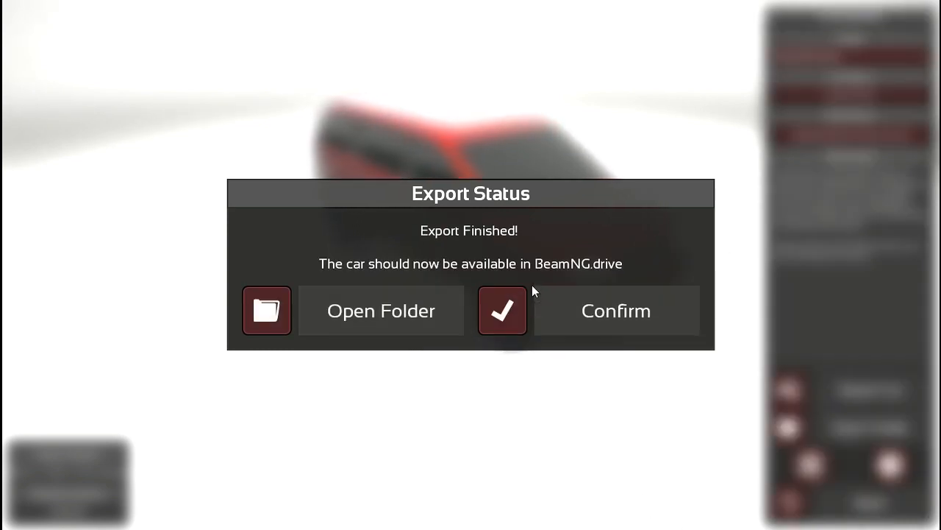
mouse_move(522, 303)
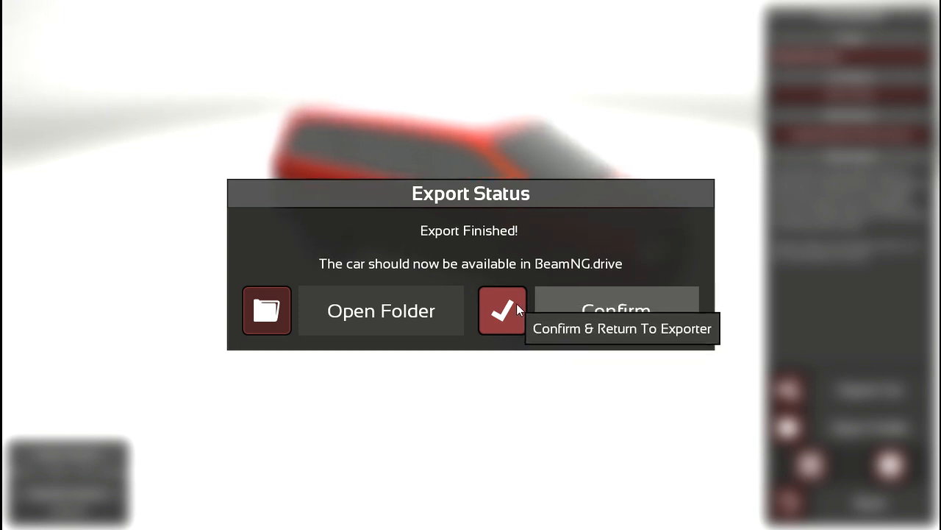
click(503, 310)
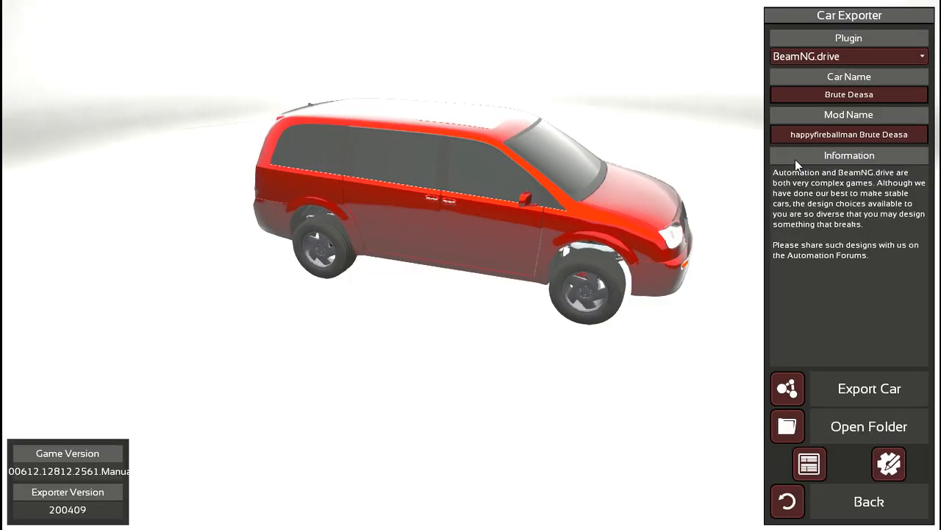